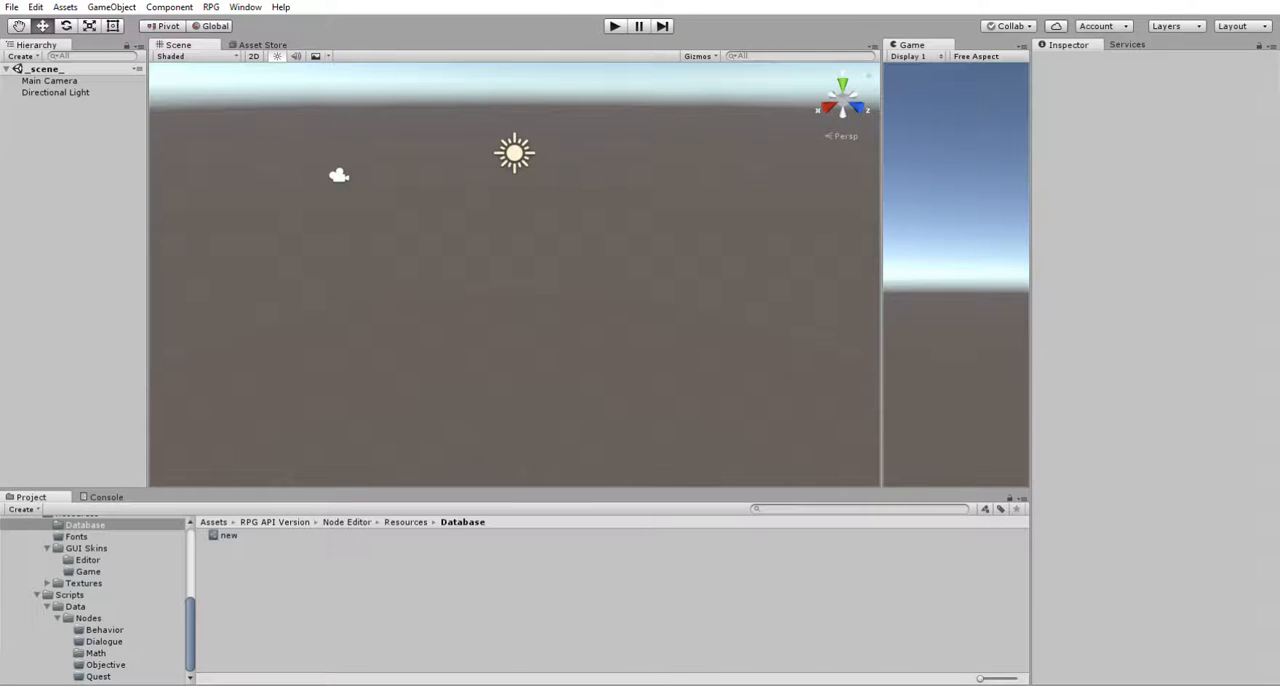
{"action": "mouse_move", "coordinate": [660, 364]}
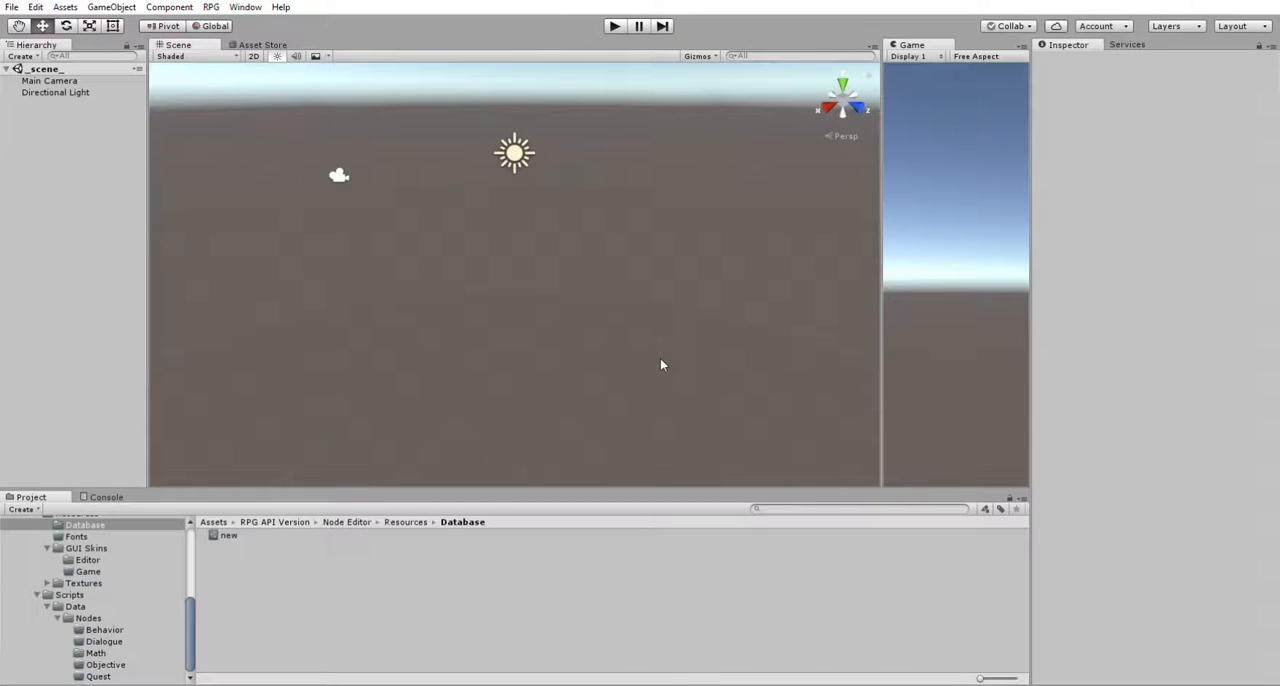
{"action": "mouse_move", "coordinate": [664, 296]}
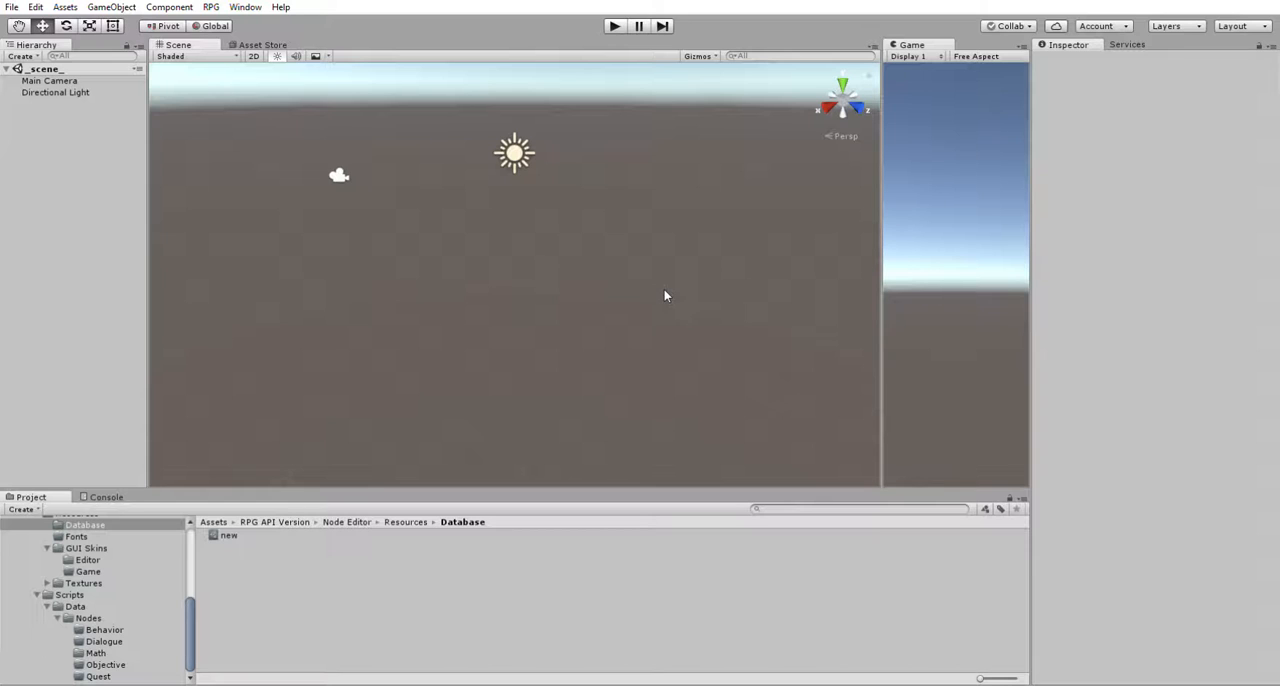
{"action": "mouse_move", "coordinate": [670, 312]}
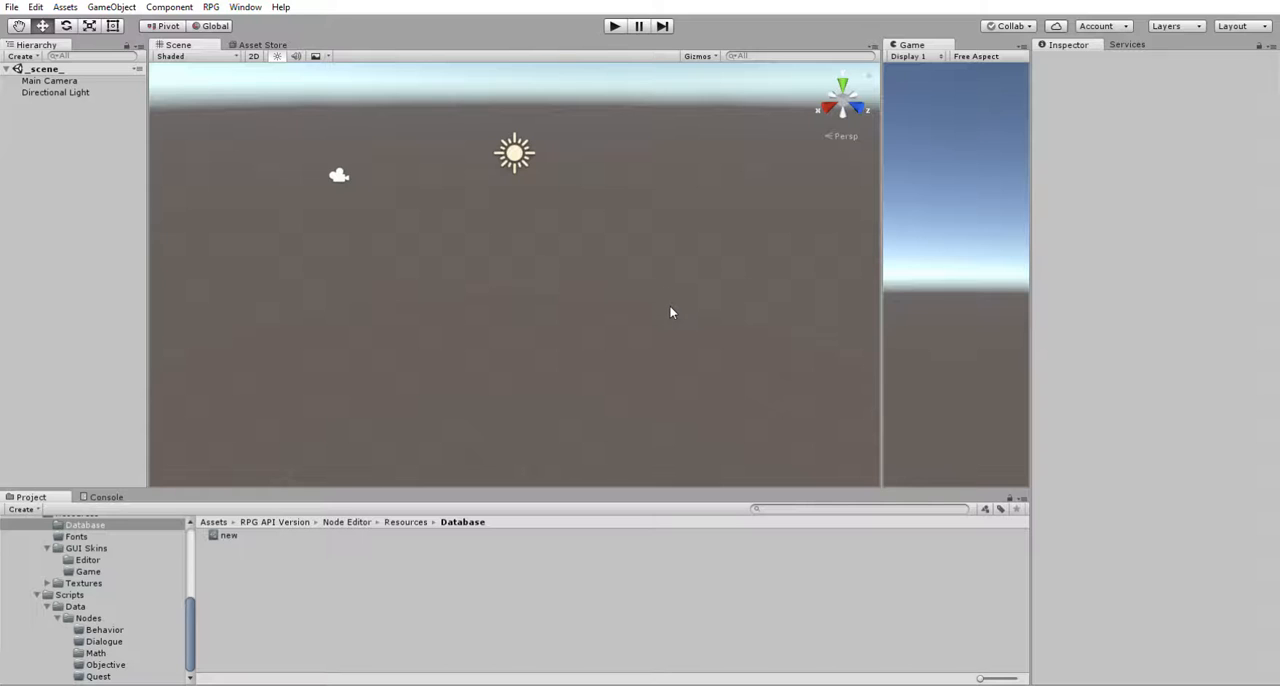
{"action": "mouse_move", "coordinate": [646, 296]}
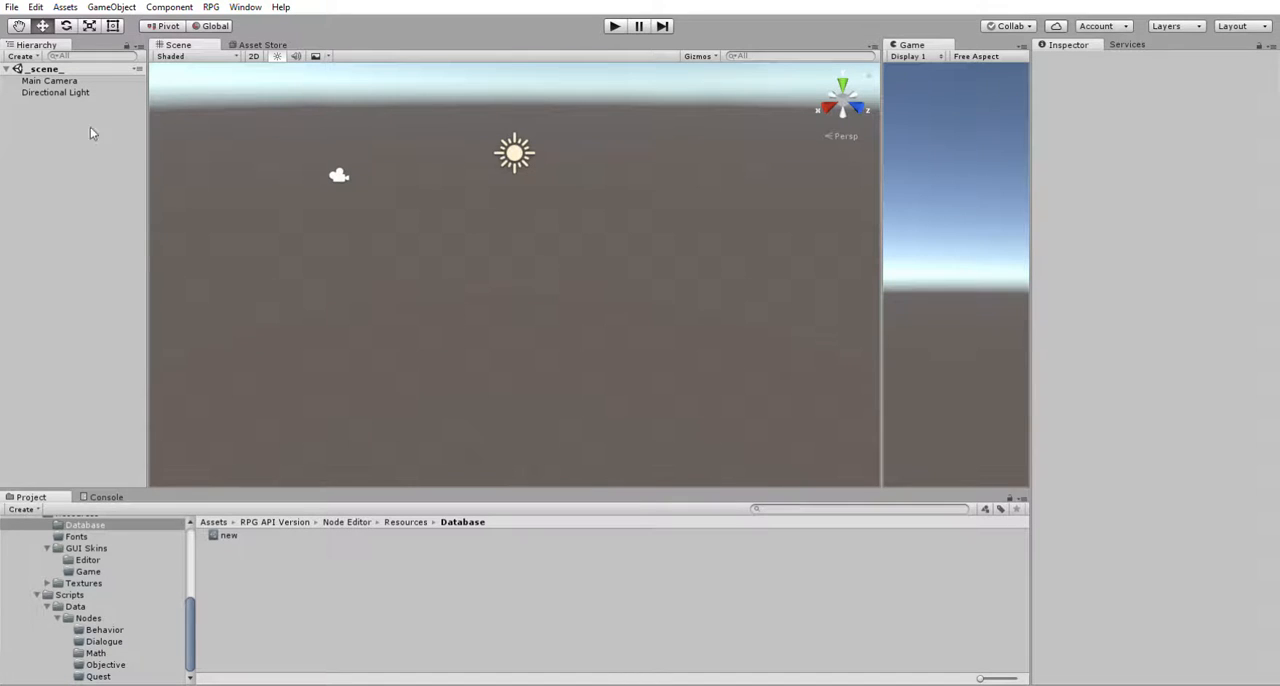
{"action": "mouse_move", "coordinate": [1028, 304]}
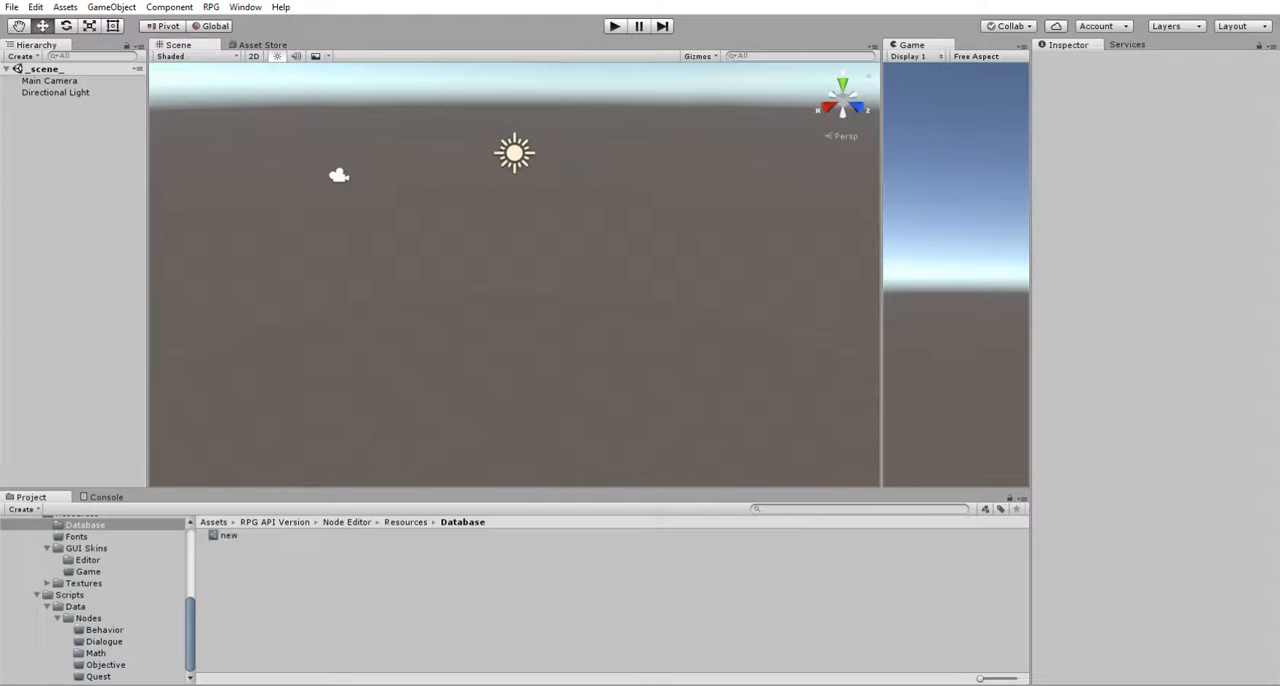
{"action": "mouse_move", "coordinate": [240, 20]}
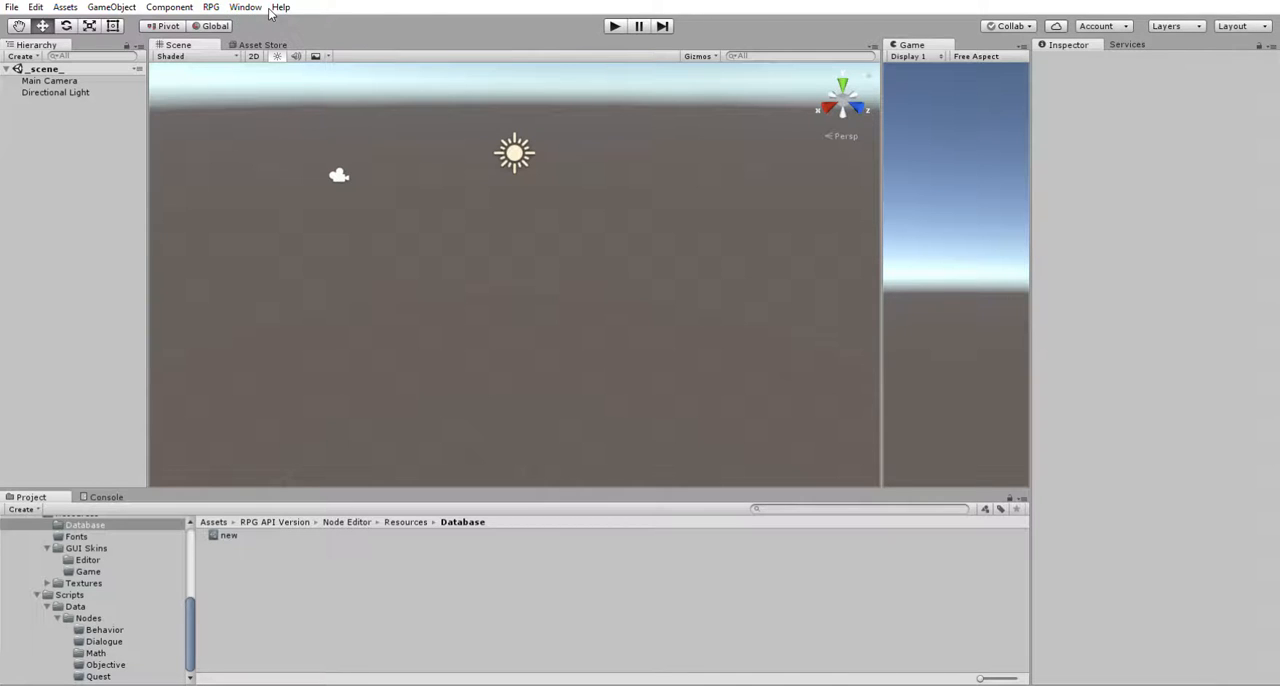
{"action": "mouse_move", "coordinate": [356, 20]}
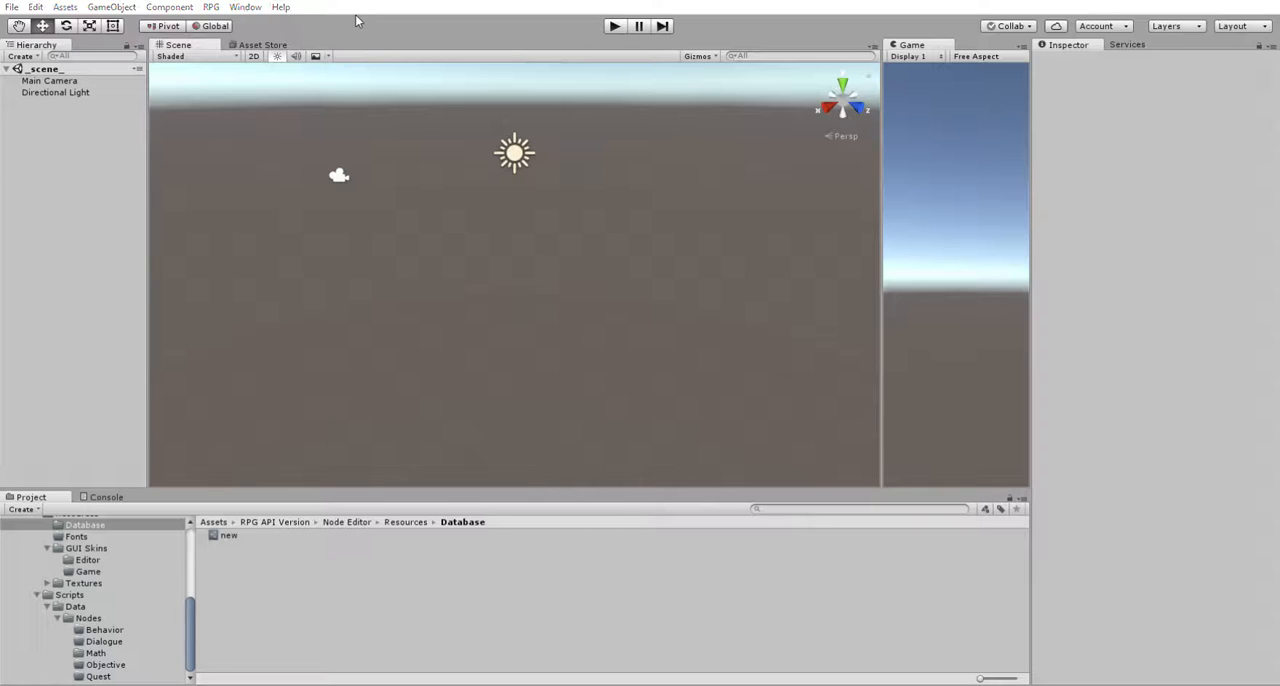
{"action": "mouse_move", "coordinate": [352, 212]}
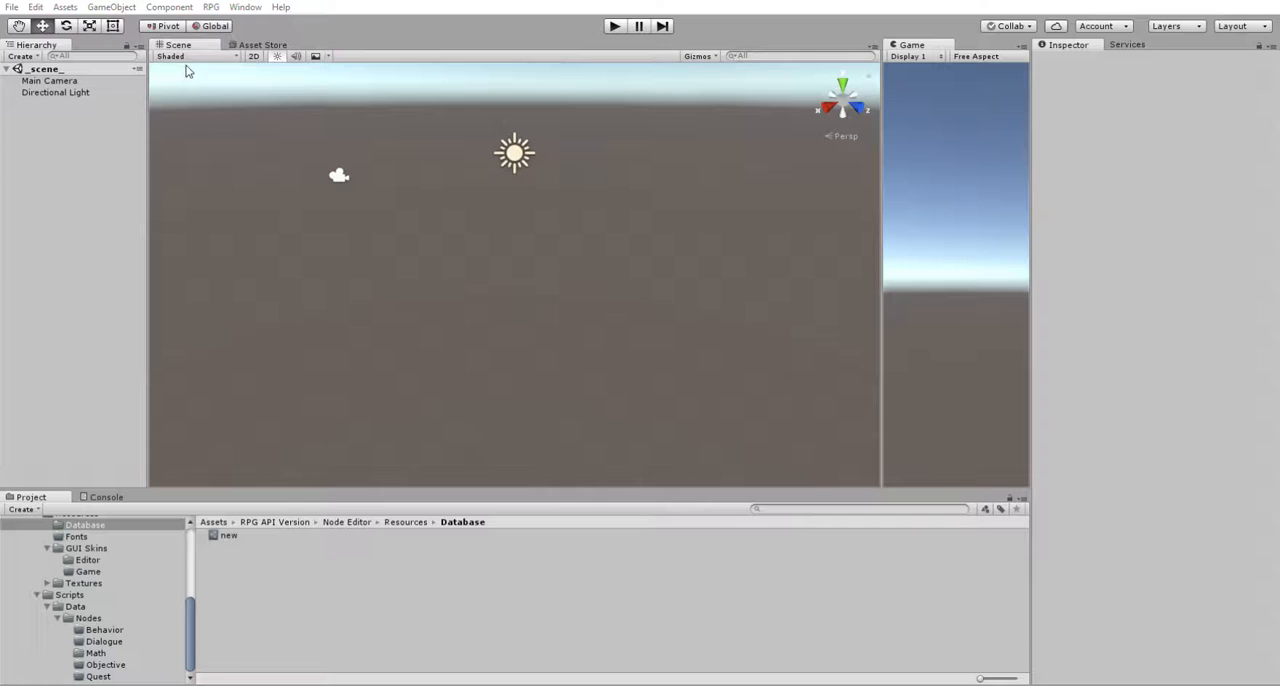
{"action": "mouse_move", "coordinate": [212, 76]}
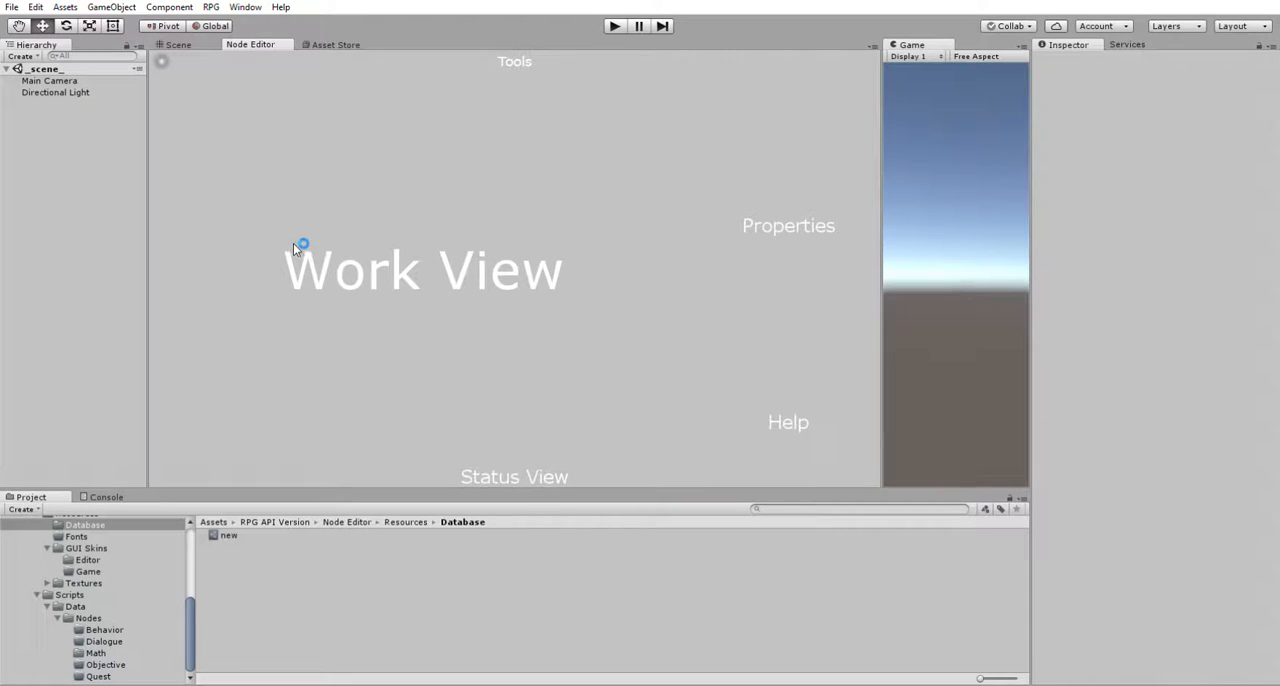
{"action": "mouse_move", "coordinate": [308, 332]}
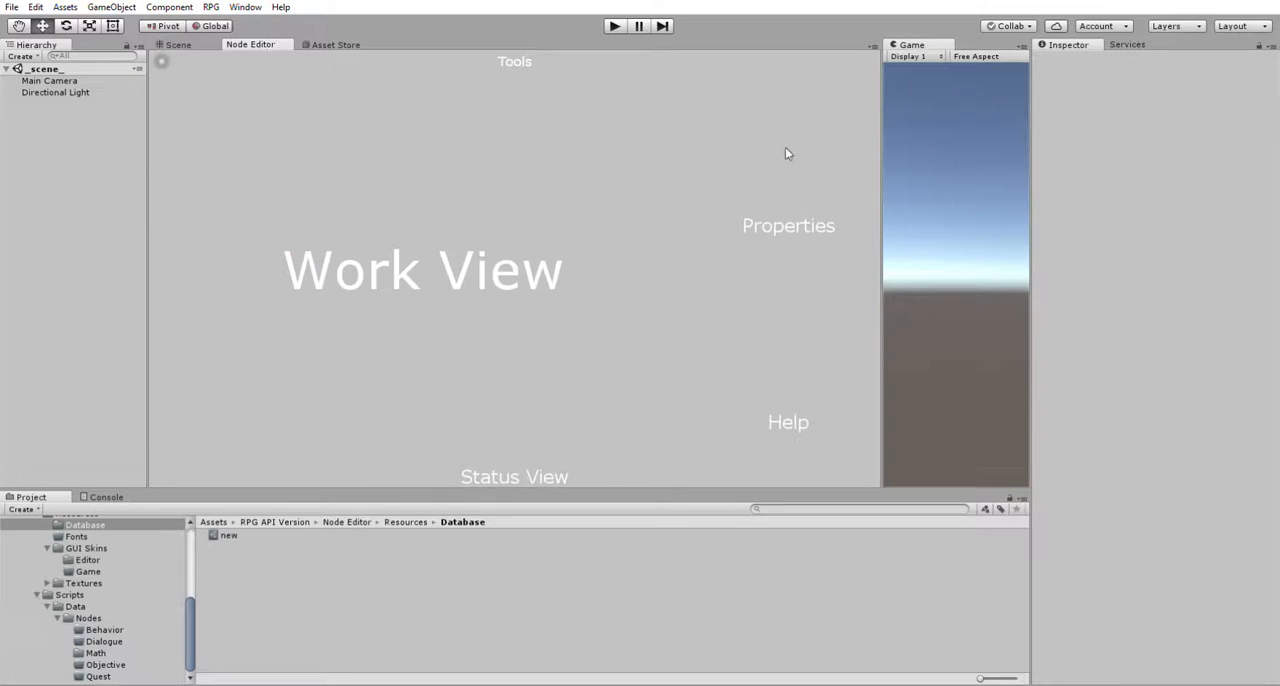
{"action": "mouse_move", "coordinate": [360, 244]}
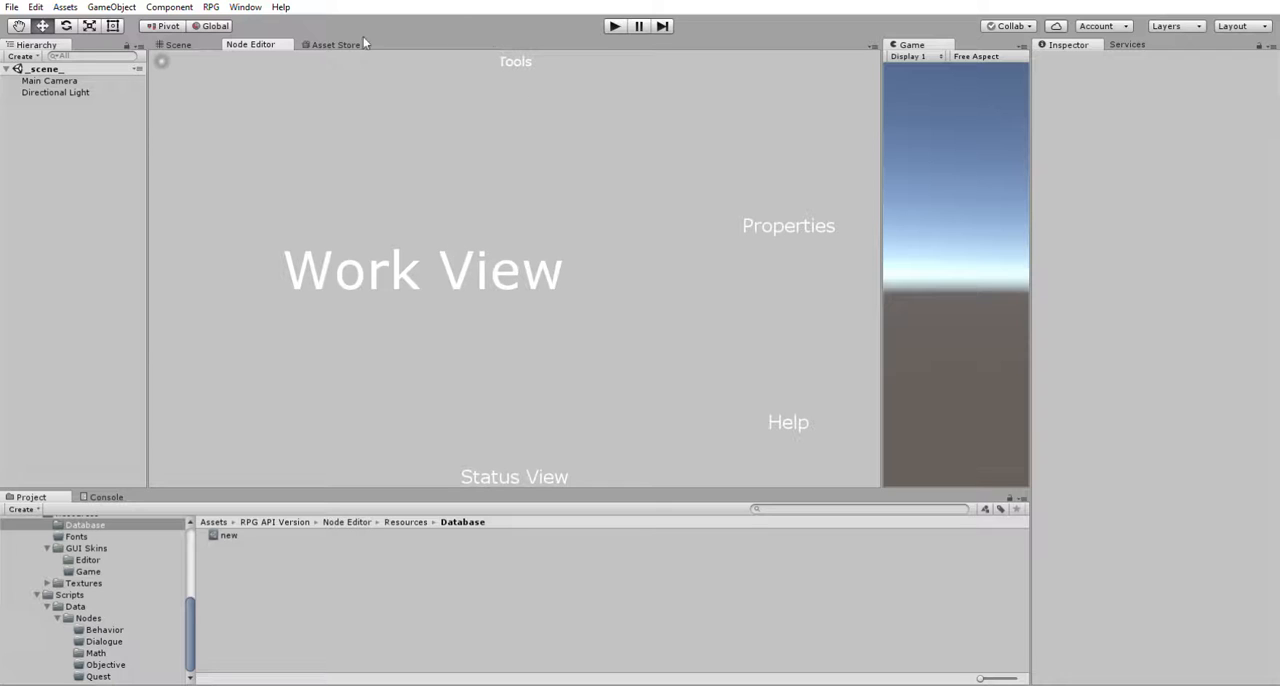
{"action": "mouse_move", "coordinate": [792, 222]}
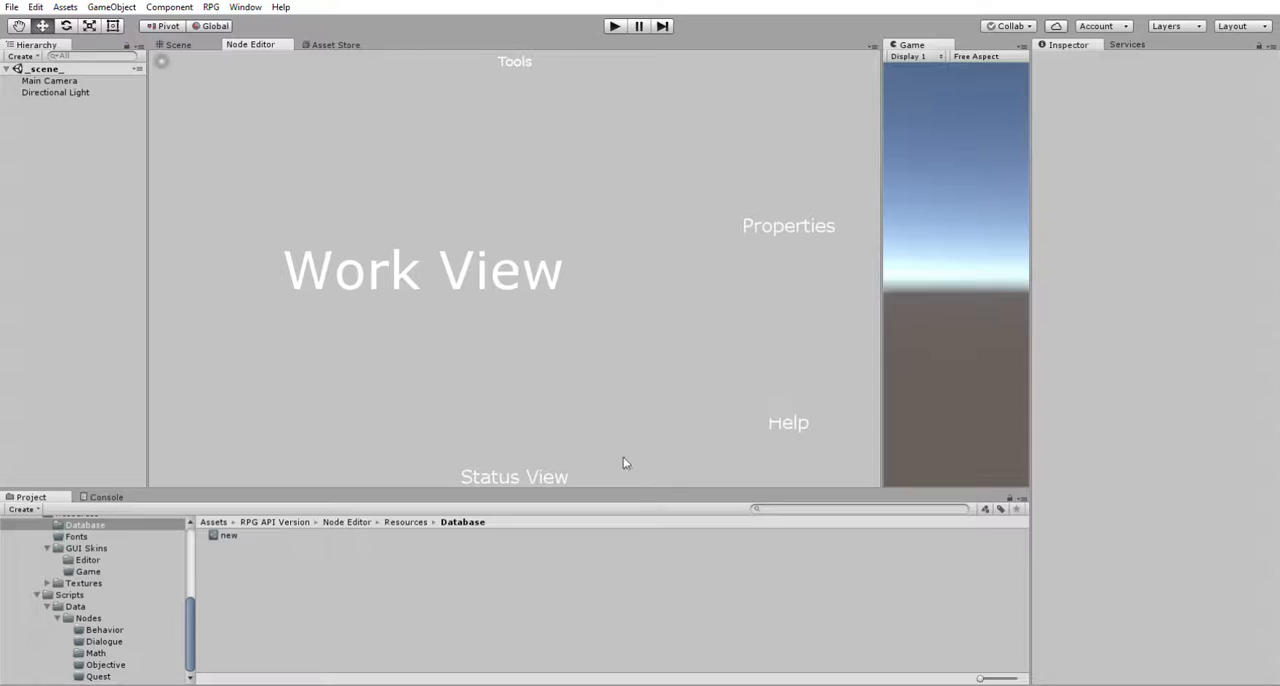
{"action": "mouse_move", "coordinate": [500, 336]}
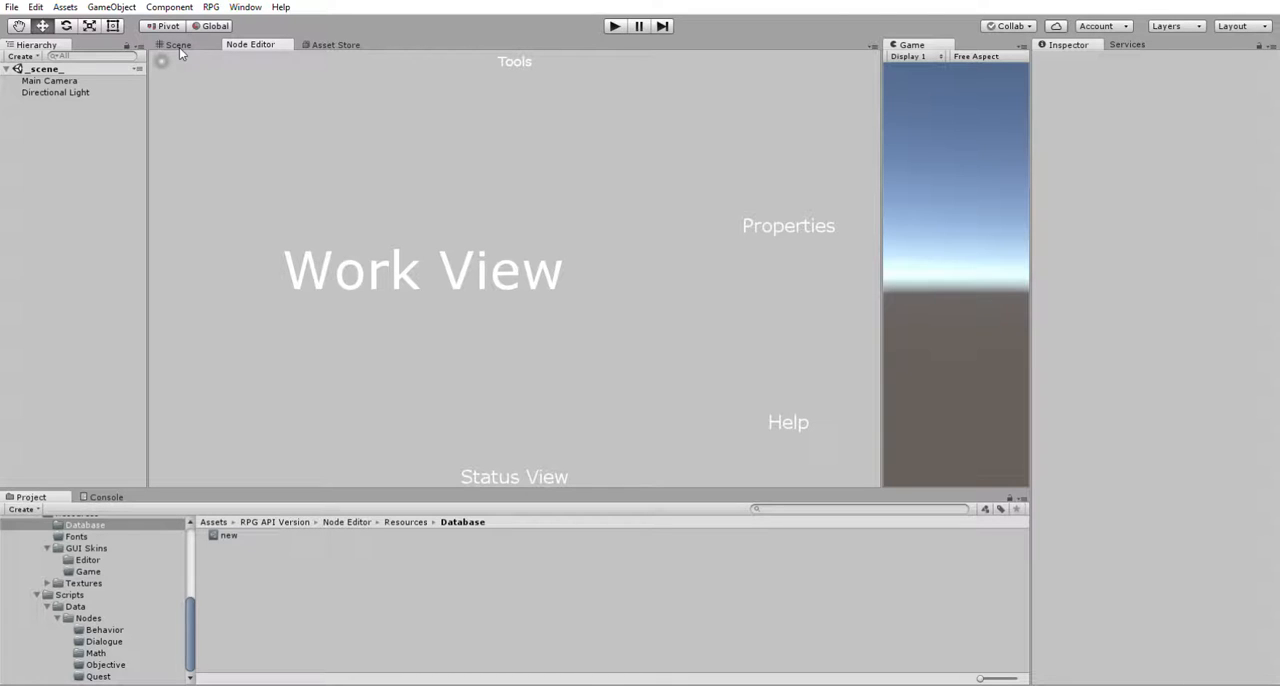
{"action": "mouse_move", "coordinate": [196, 56]}
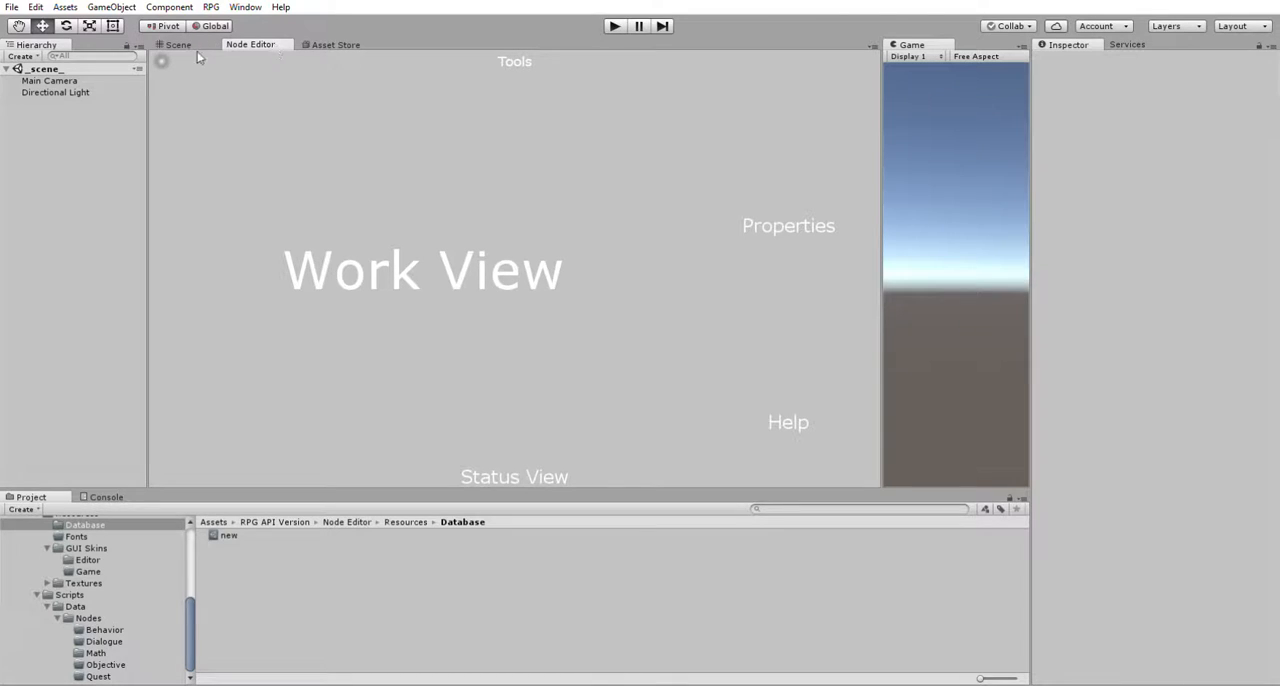
{"action": "mouse_move", "coordinate": [292, 58]}
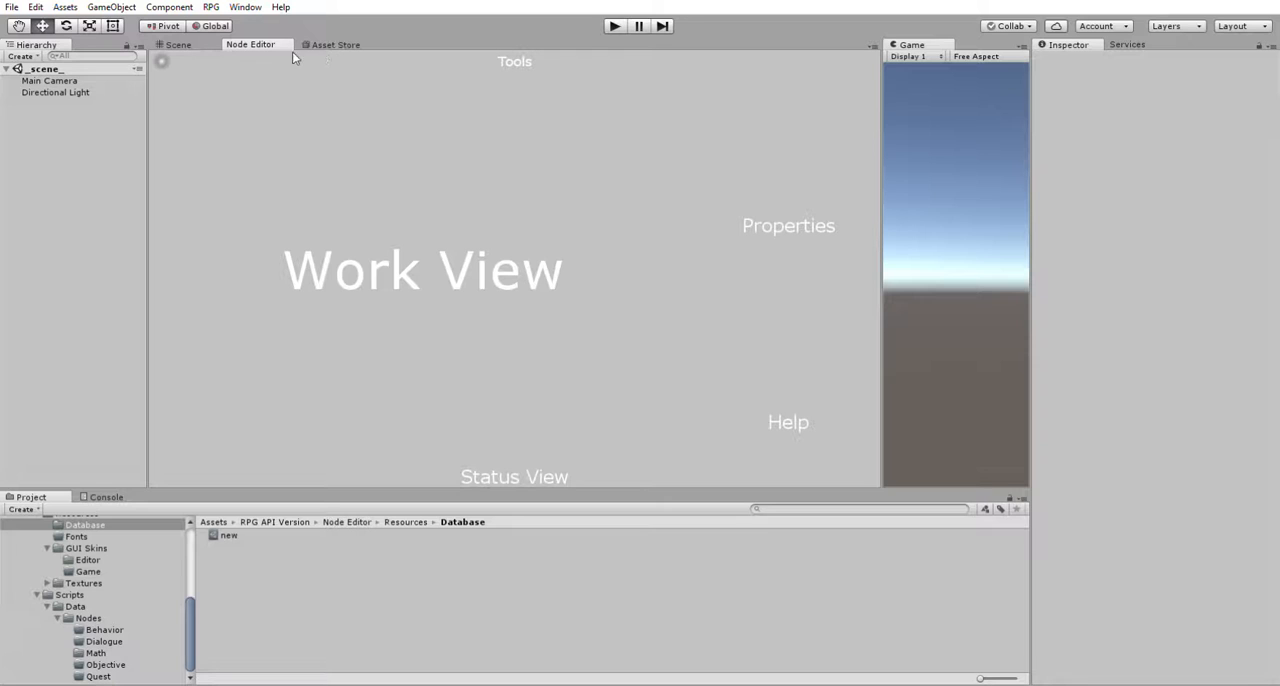
{"action": "mouse_move", "coordinate": [390, 344]}
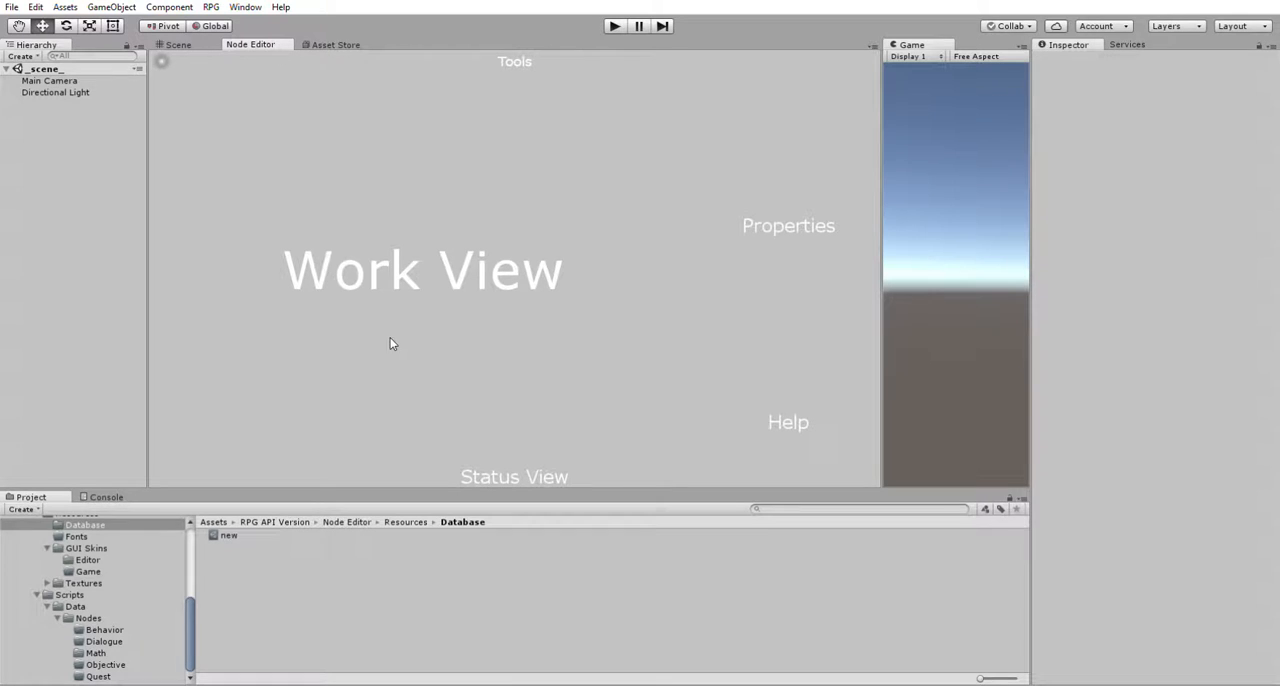
{"action": "mouse_move", "coordinate": [348, 208]}
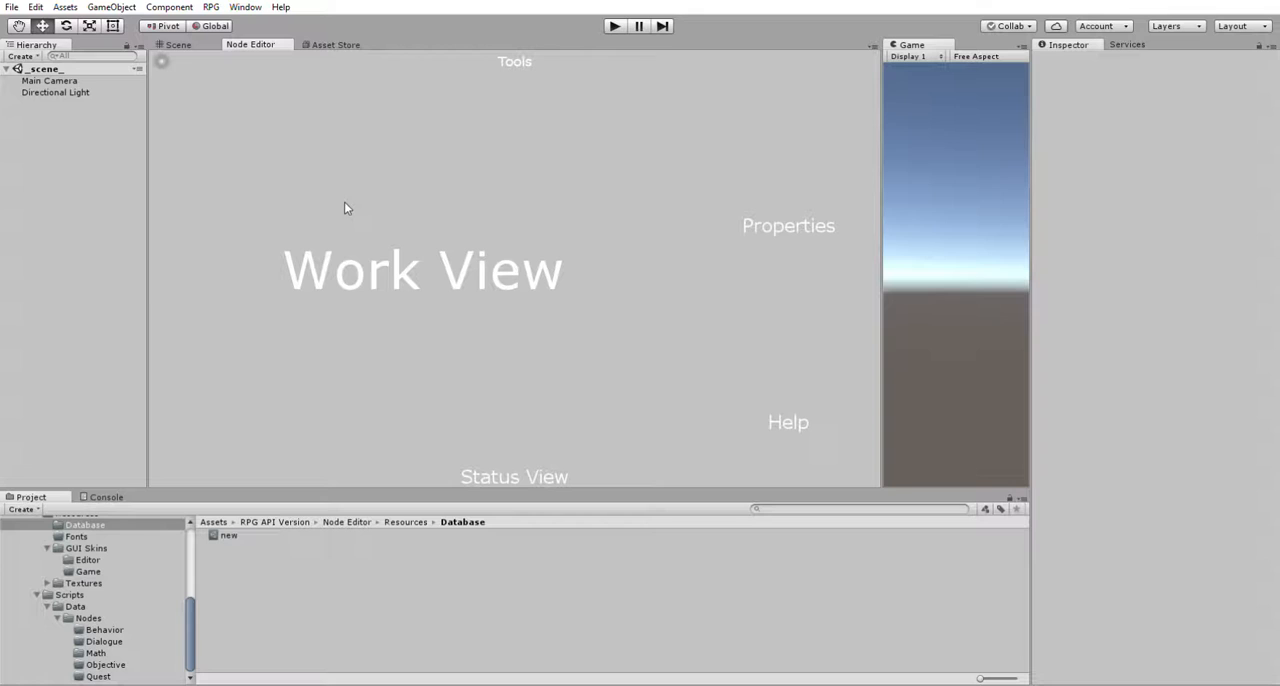
{"action": "mouse_move", "coordinate": [332, 260]}
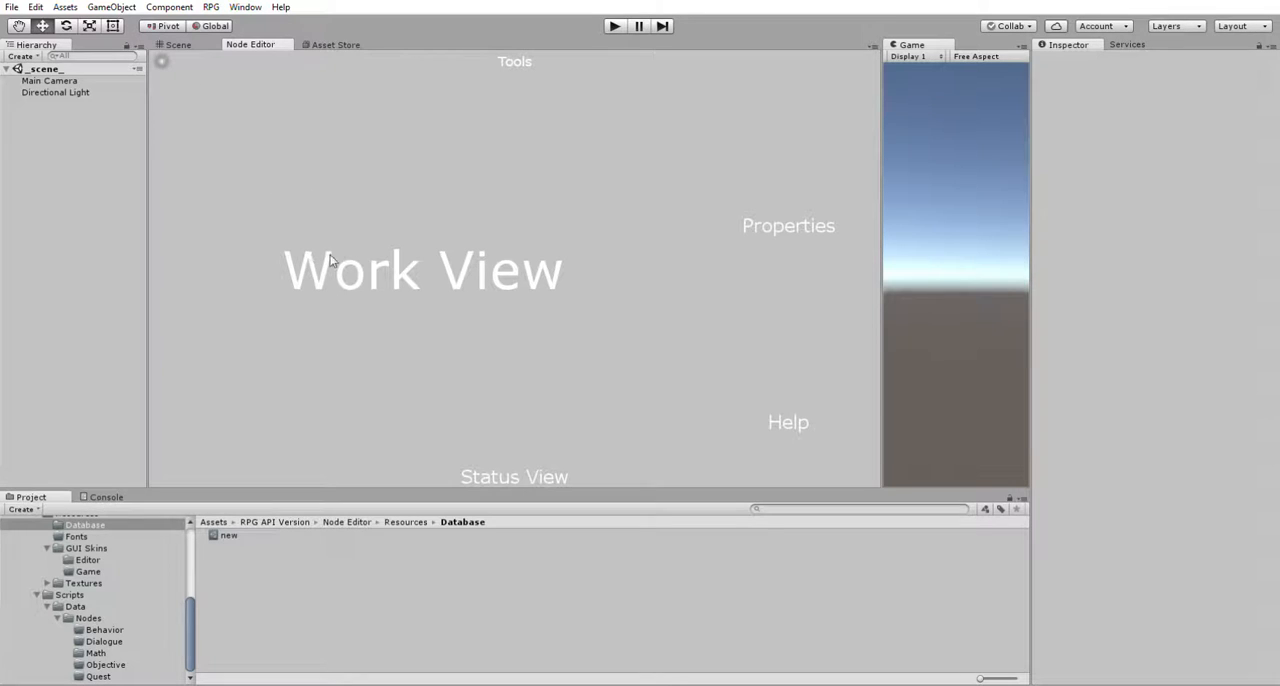
{"action": "mouse_move", "coordinate": [340, 216]}
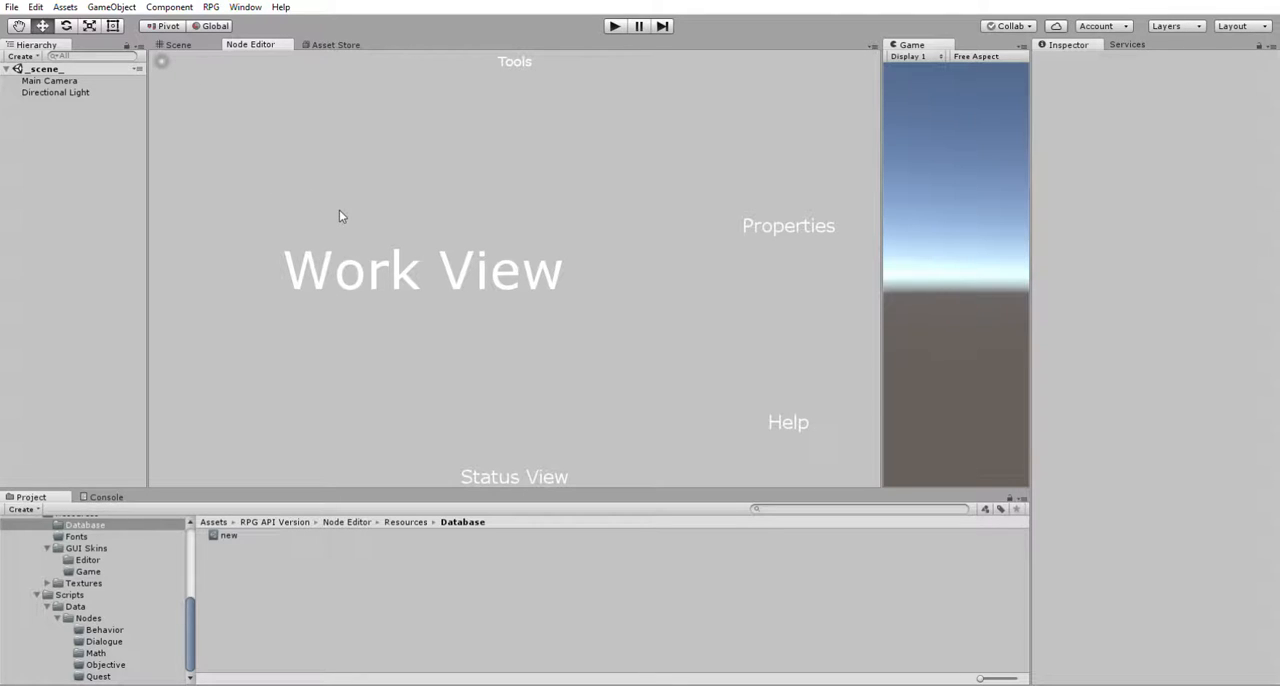
{"action": "mouse_move", "coordinate": [468, 192]}
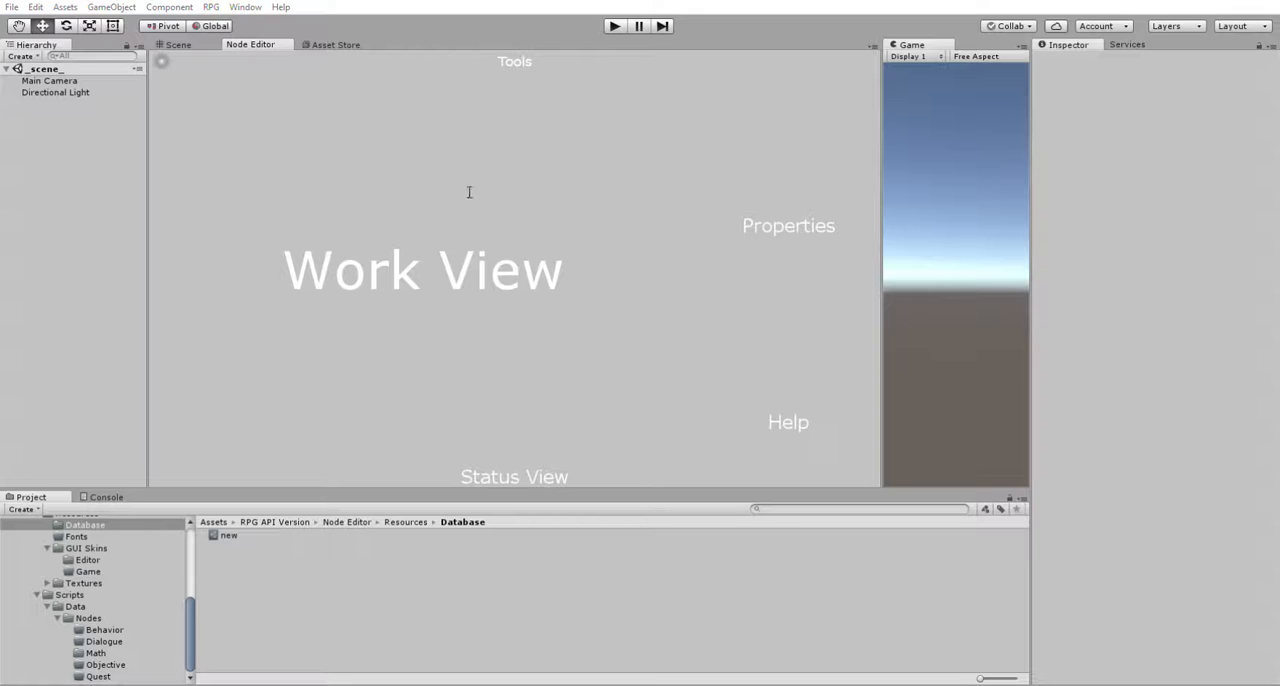
{"action": "mouse_move", "coordinate": [420, 196]}
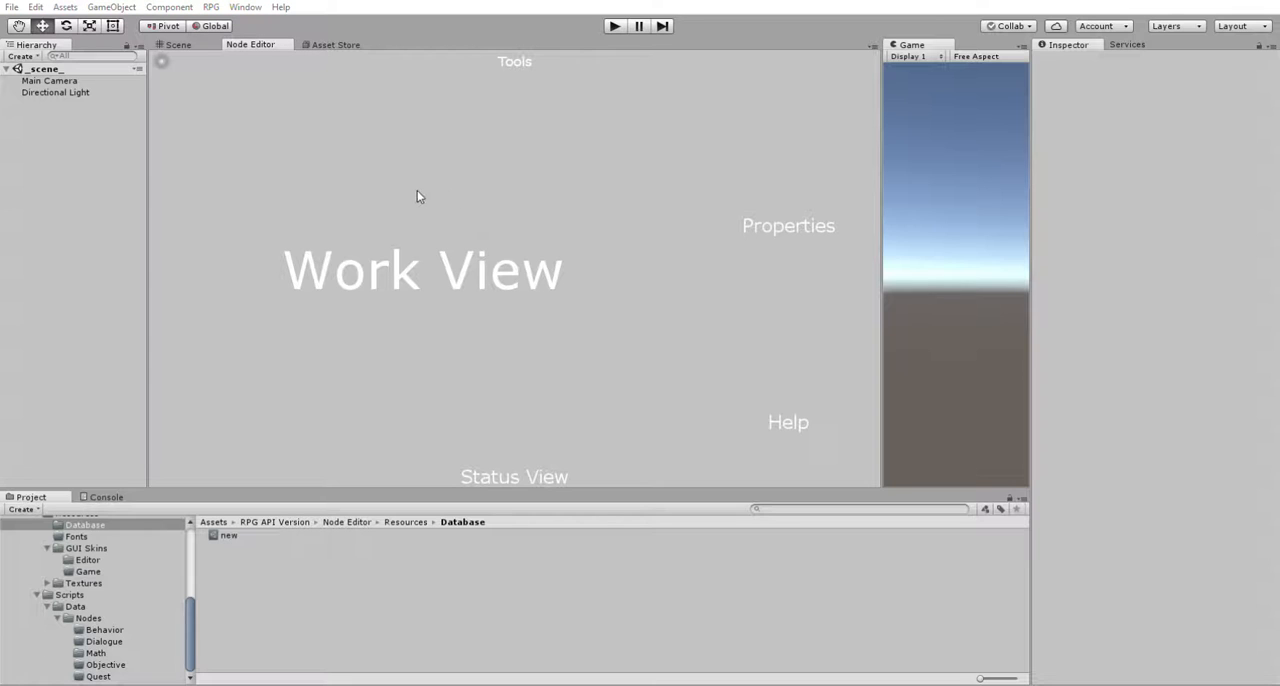
{"action": "mouse_move", "coordinate": [416, 184]}
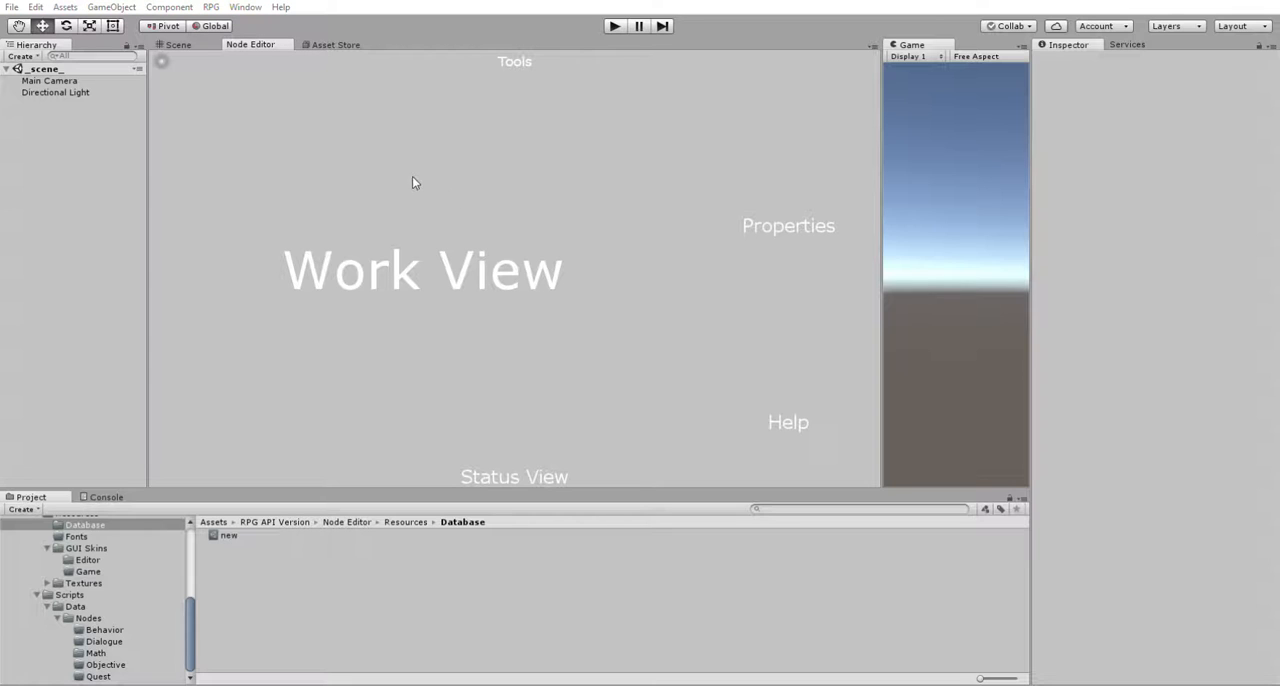
{"action": "mouse_move", "coordinate": [238, 530]}
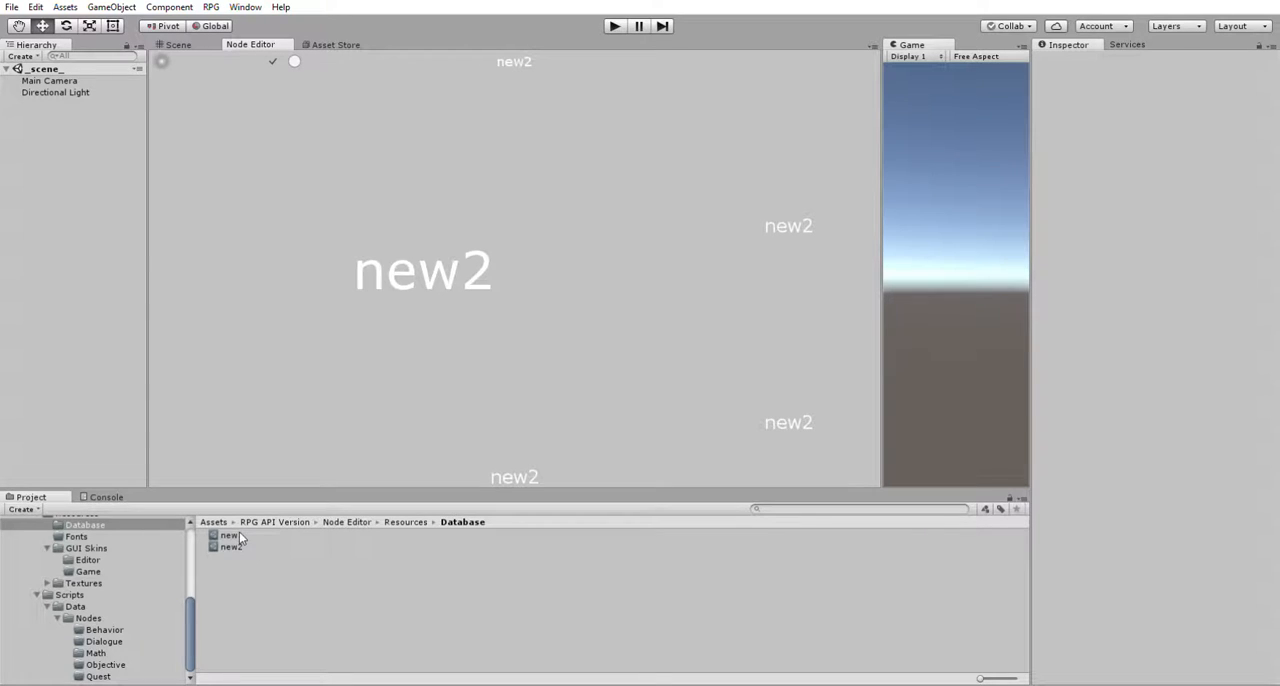
{"action": "mouse_move", "coordinate": [398, 320]}
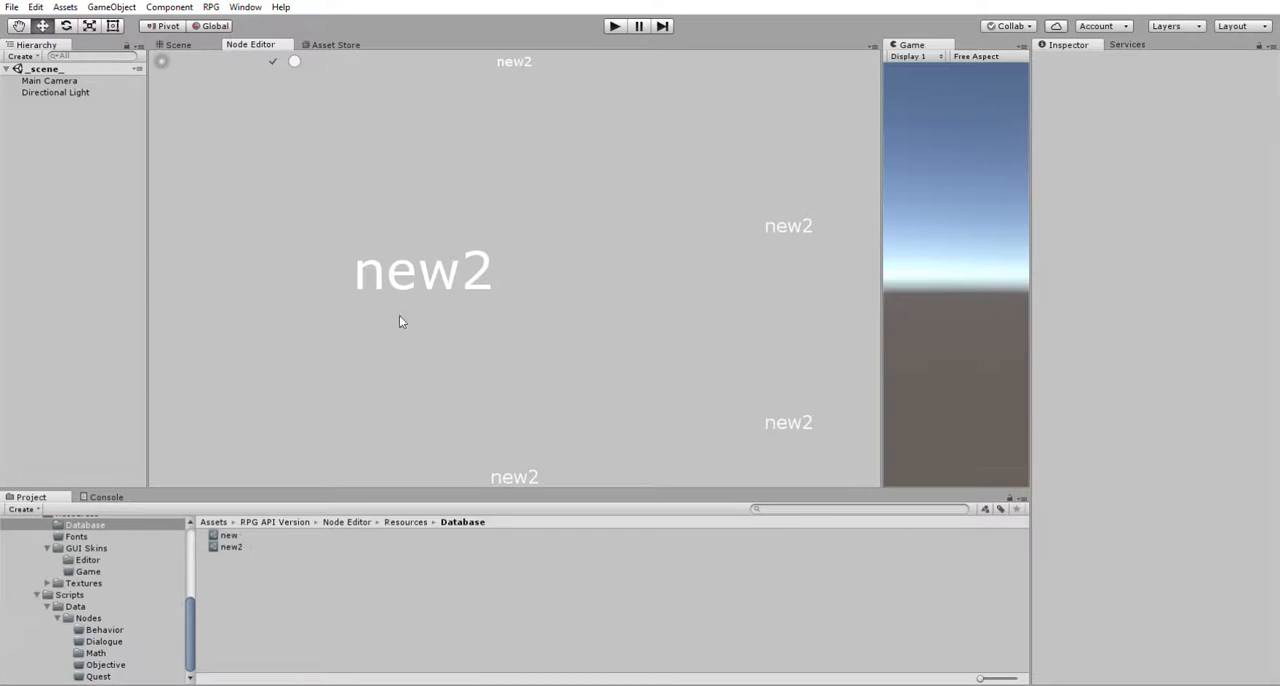
{"action": "mouse_move", "coordinate": [812, 412]}
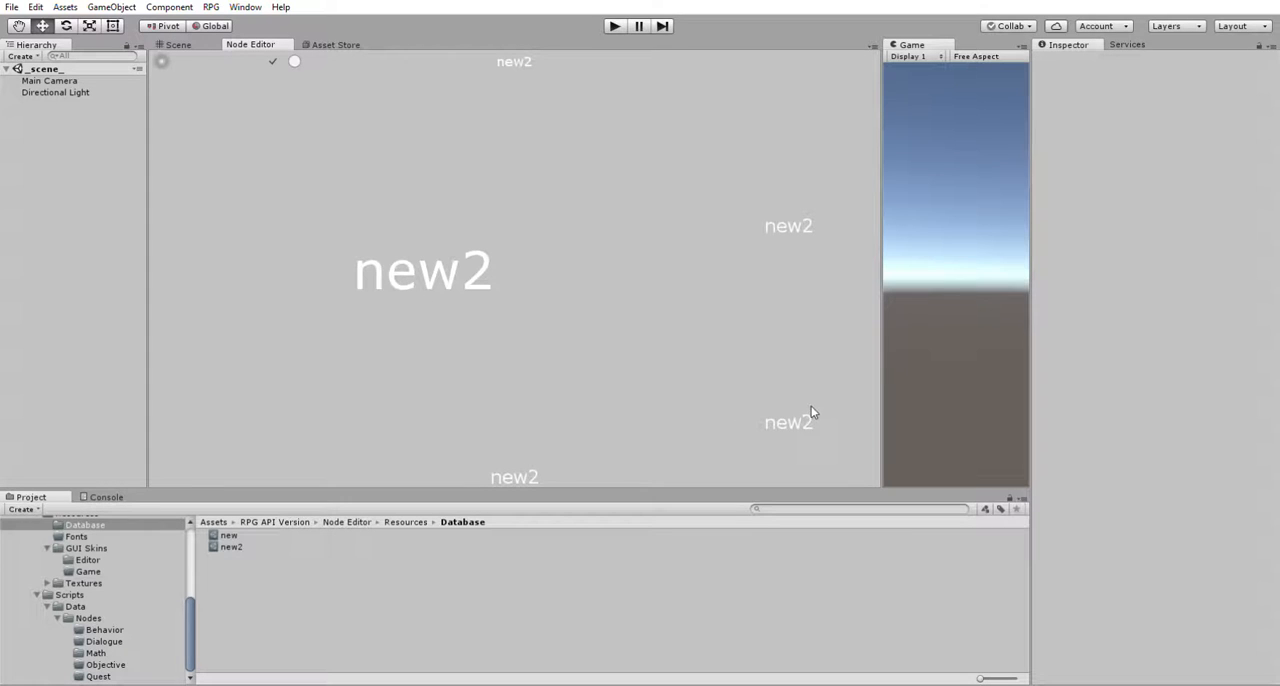
{"action": "mouse_move", "coordinate": [738, 426]}
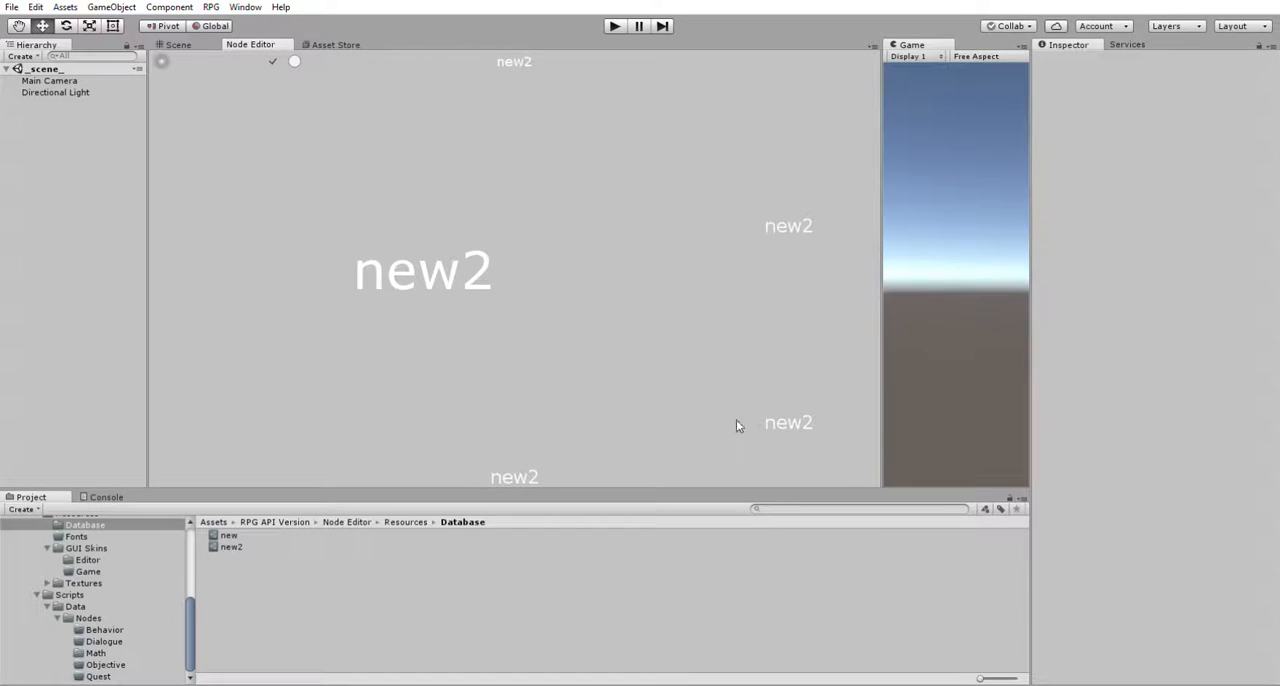
{"action": "mouse_move", "coordinate": [398, 184]}
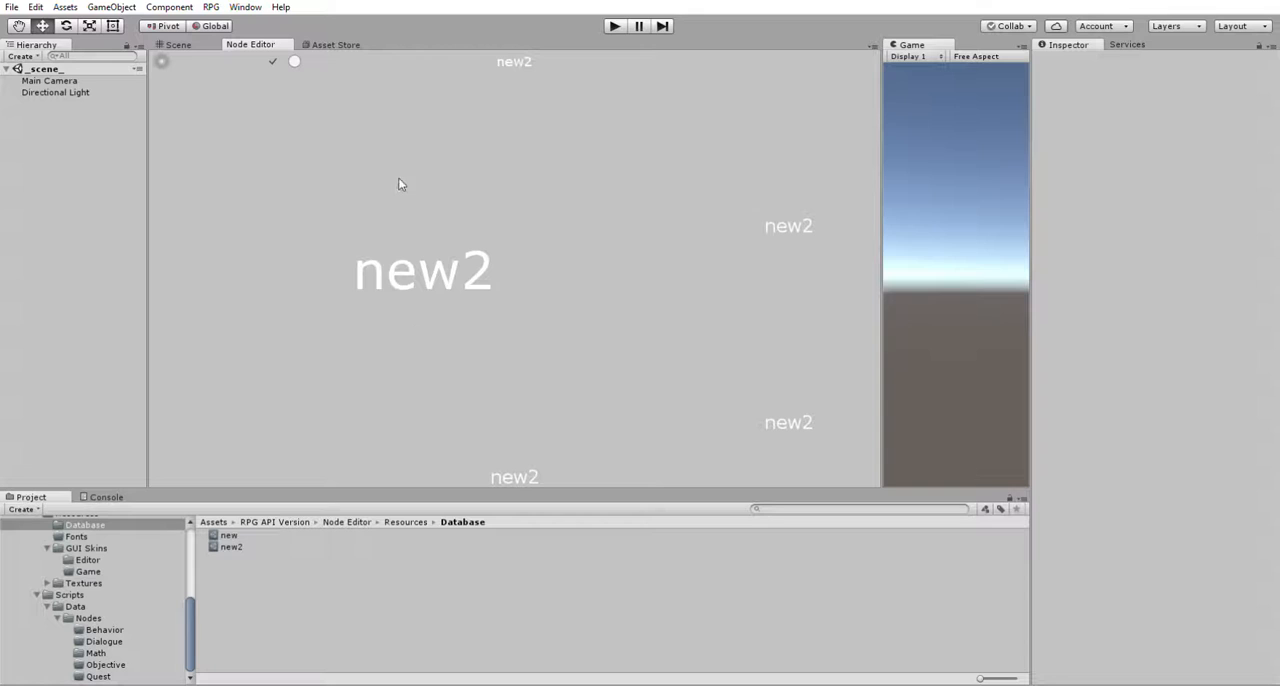
{"action": "mouse_move", "coordinate": [248, 54]}
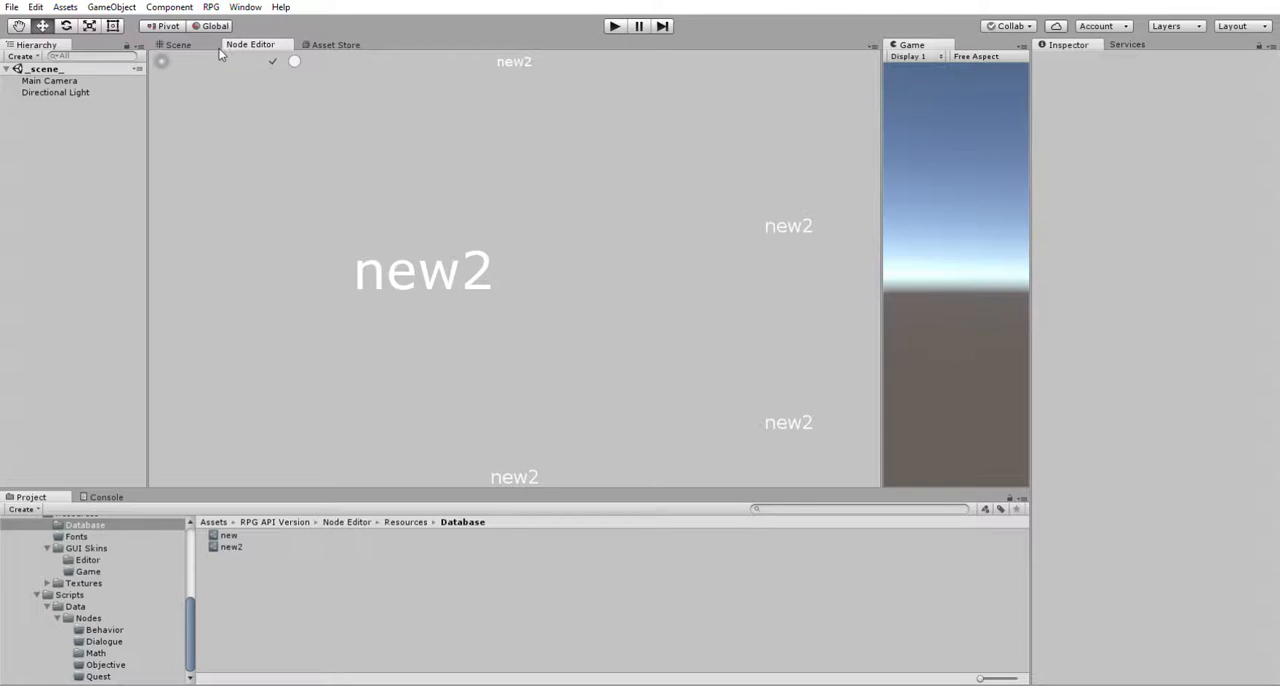
{"action": "mouse_move", "coordinate": [198, 54]}
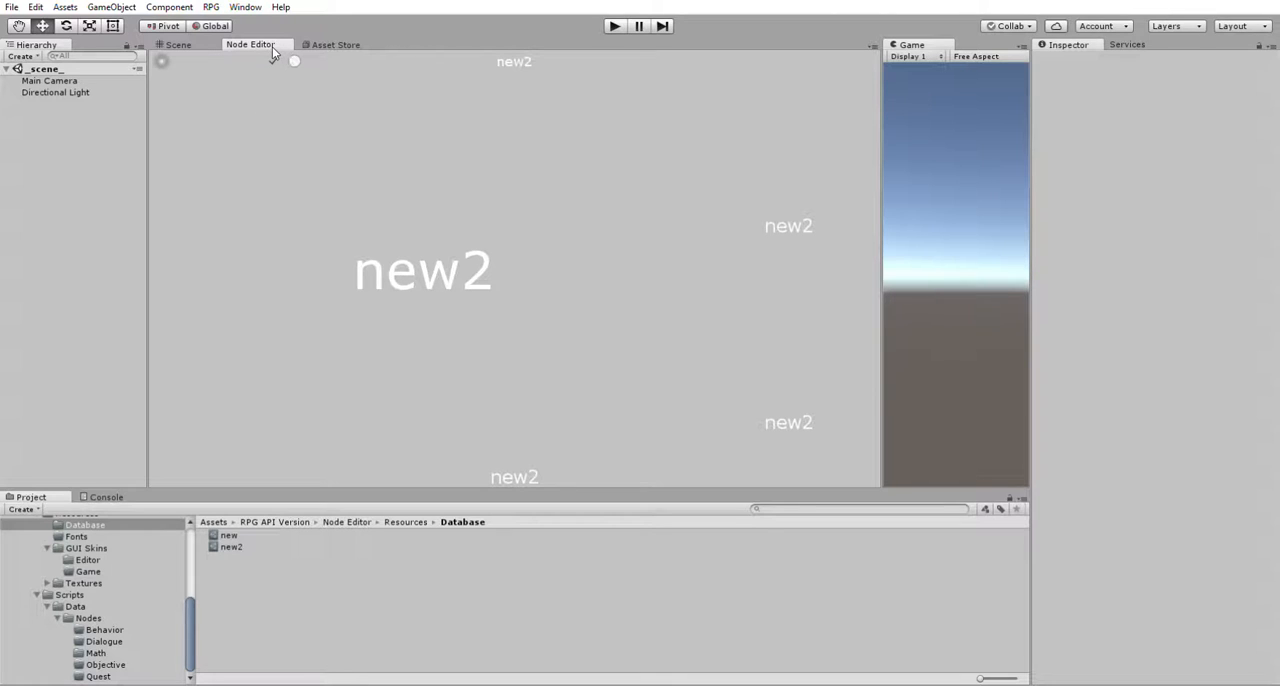
{"action": "mouse_move", "coordinate": [296, 56]}
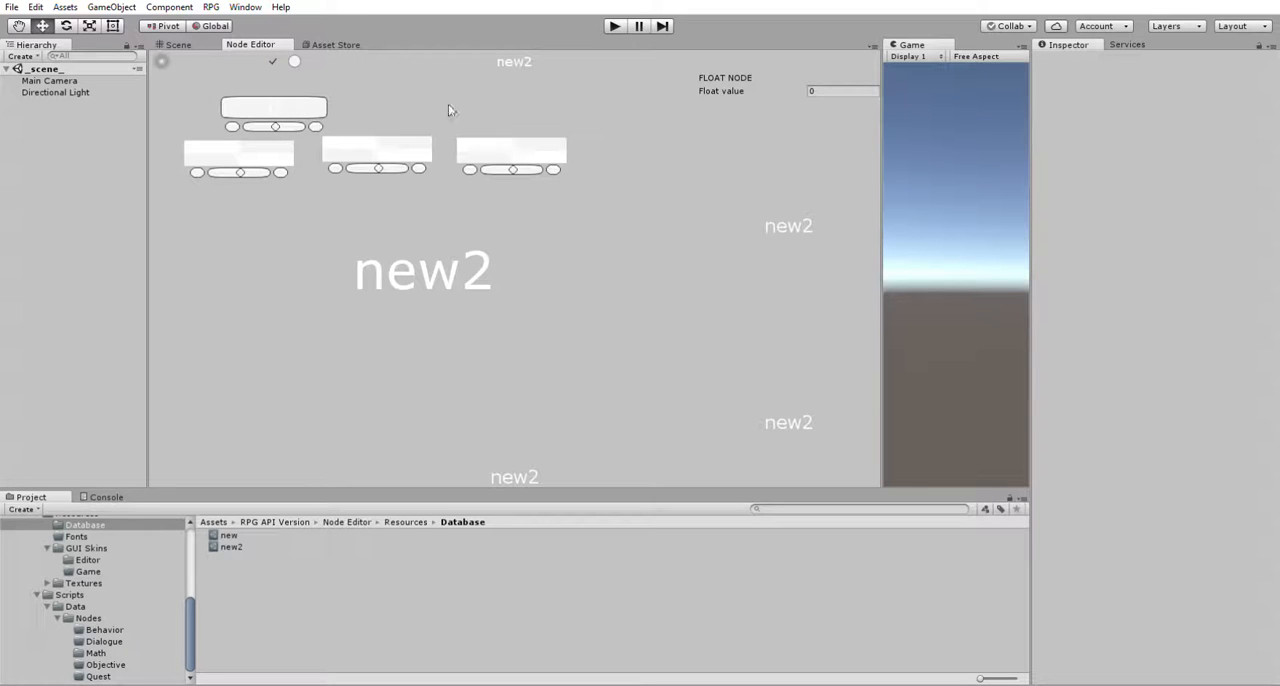
Place the last float node in the top row and the first two addition nodes staggered below
{"action": "left_click_drag", "start_coordinate": [272, 108], "coordinate": [632, 150]}
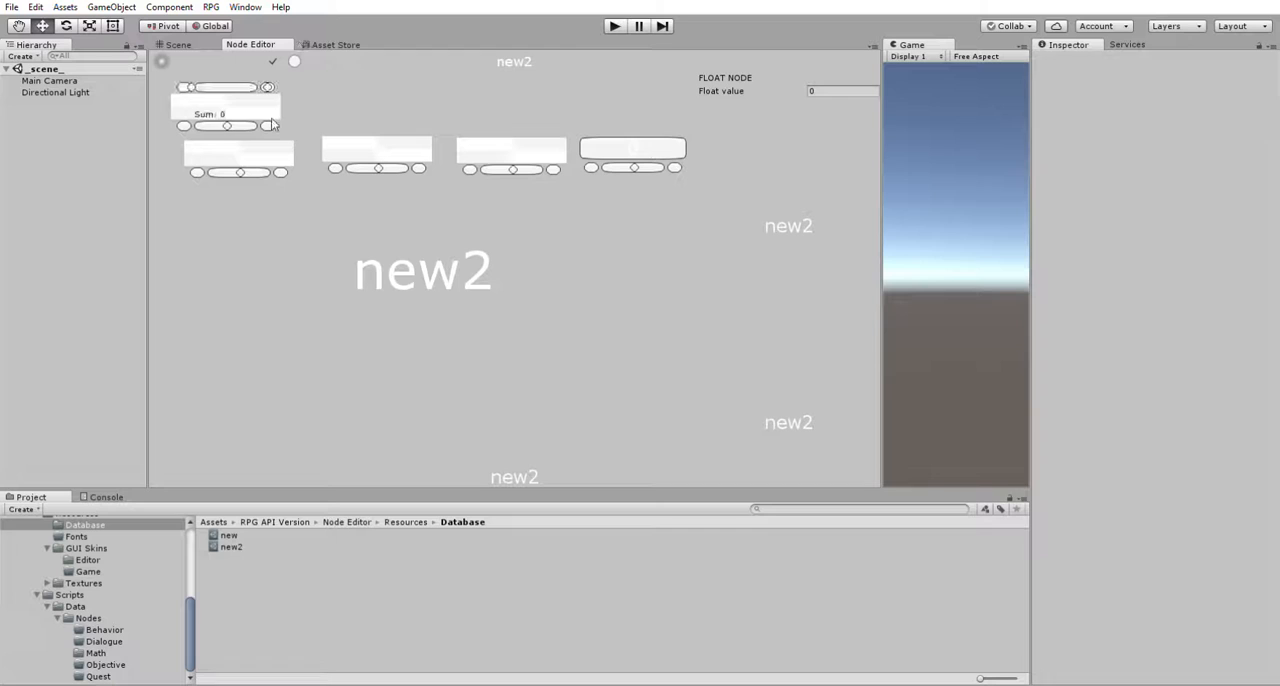
{"action": "left_click_drag", "start_coordinate": [224, 100], "coordinate": [304, 290]}
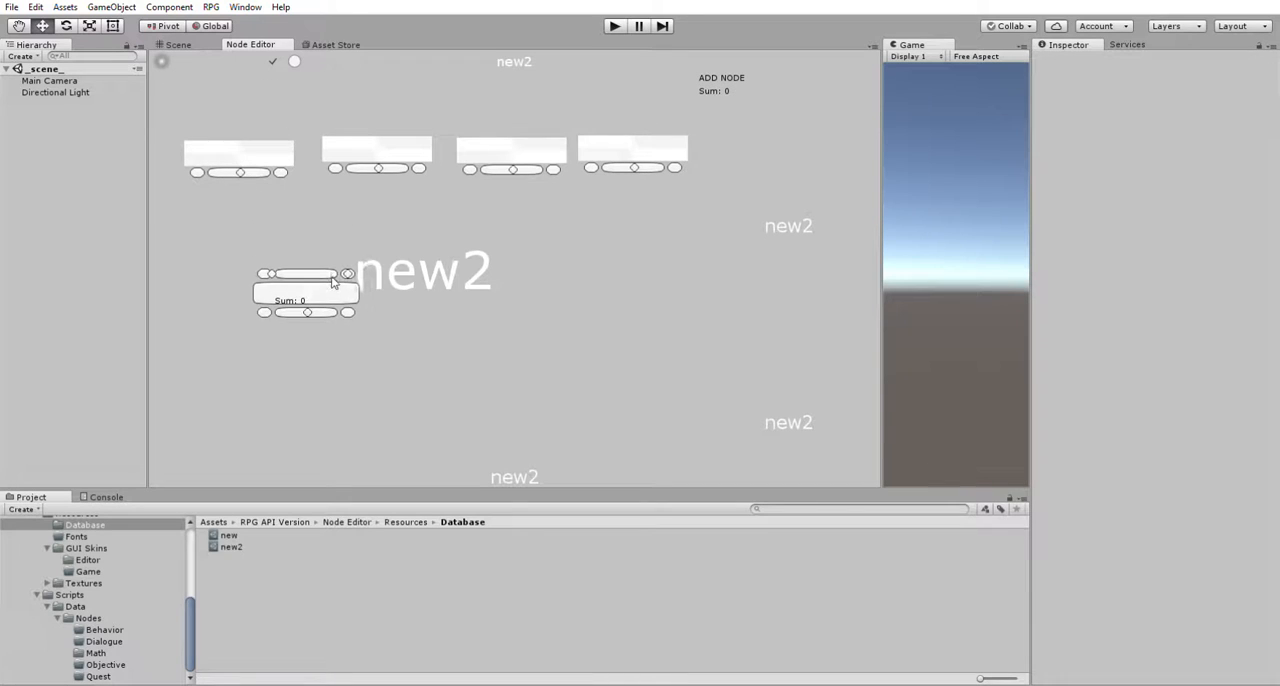
{"action": "left_click_drag", "start_coordinate": [304, 290], "coordinate": [348, 226]}
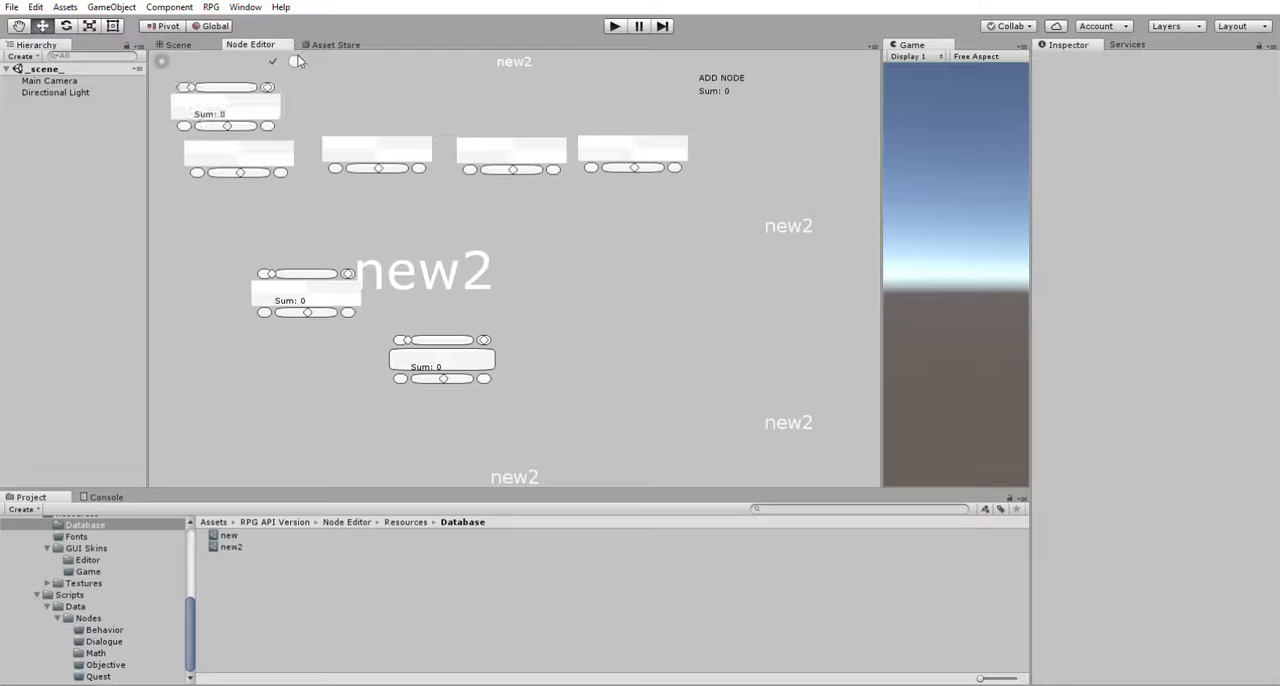
Position the third addition node at the lower right and fine-tune its placement
{"action": "left_click_drag", "start_coordinate": [224, 104], "coordinate": [268, 120]}
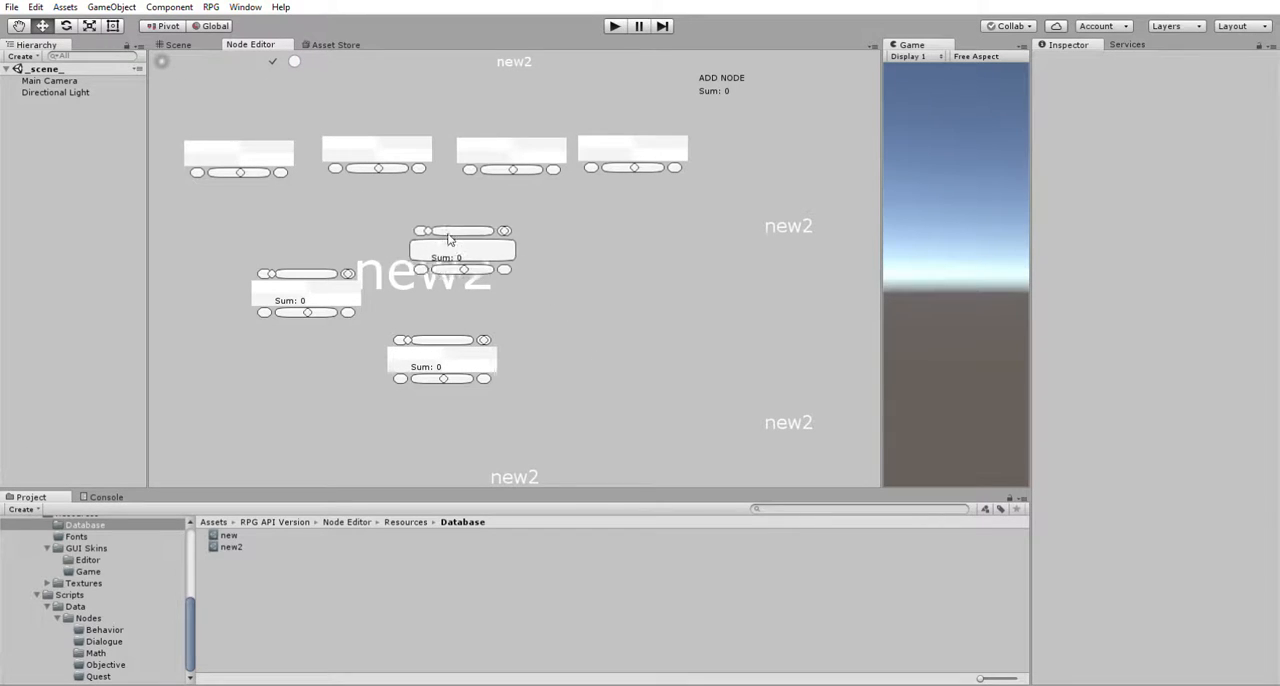
{"action": "left_click_drag", "start_coordinate": [460, 250], "coordinate": [592, 406]}
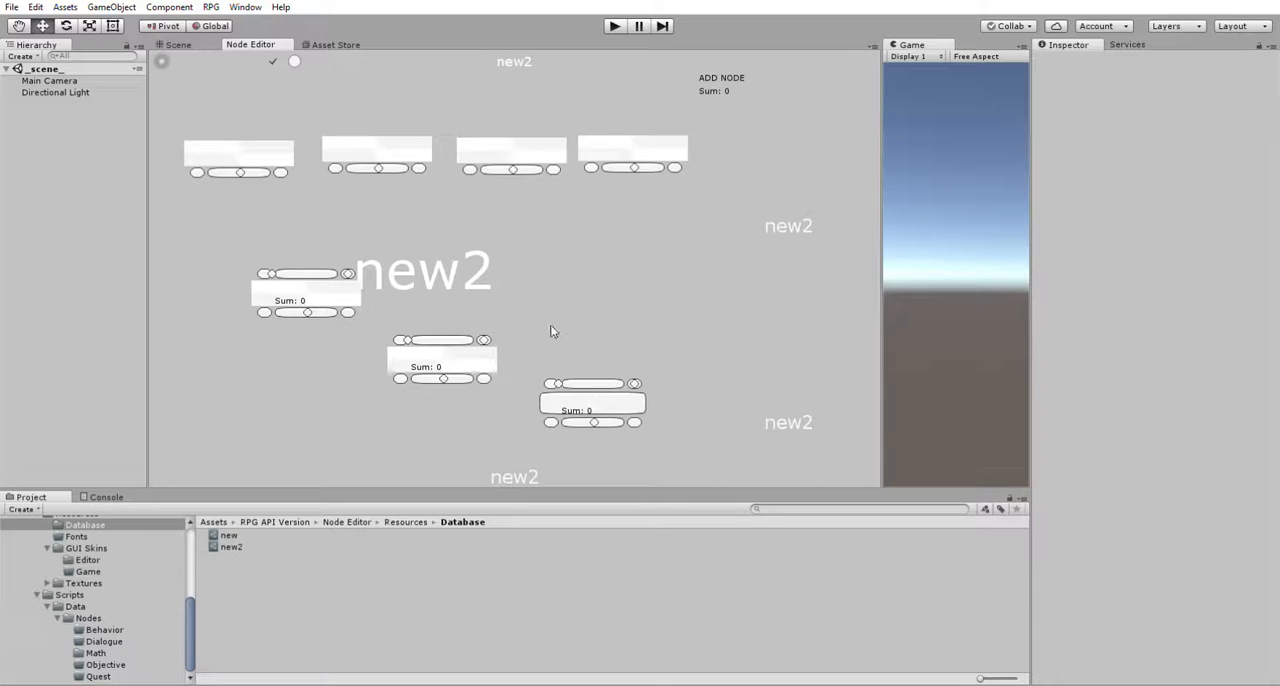
{"action": "left_click_drag", "start_coordinate": [584, 384], "coordinate": [596, 420]}
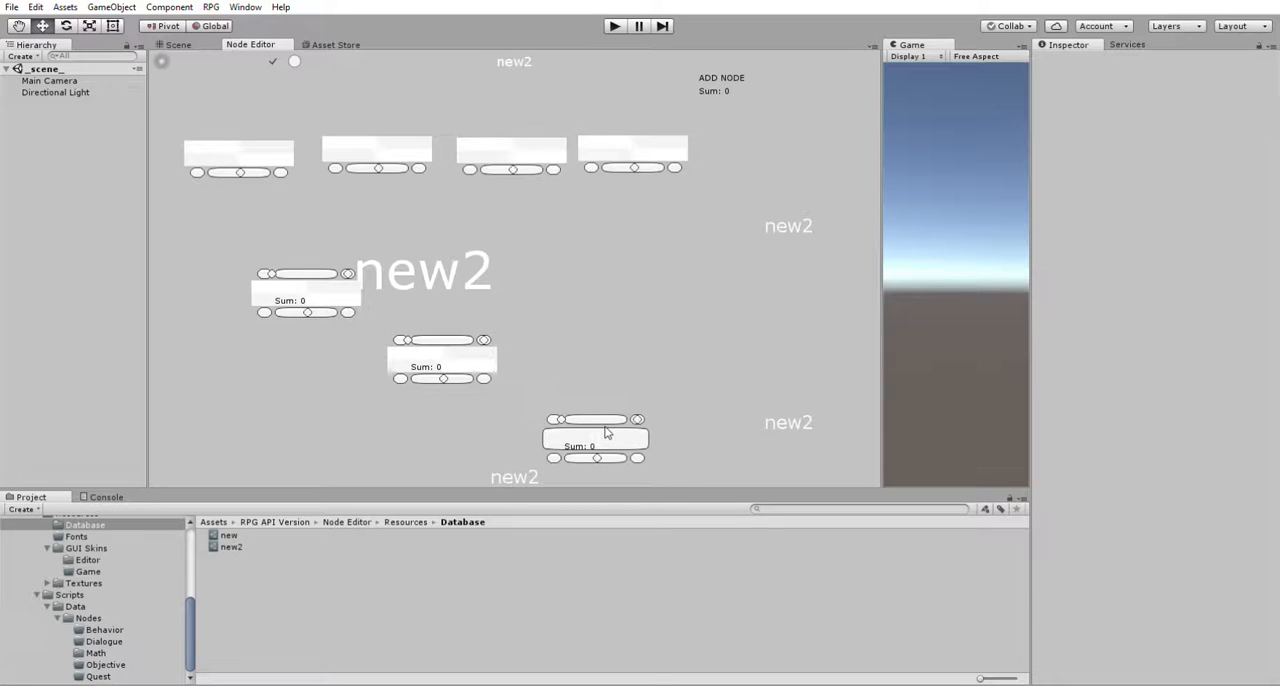
{"action": "left_click_drag", "start_coordinate": [596, 438], "coordinate": [596, 424]}
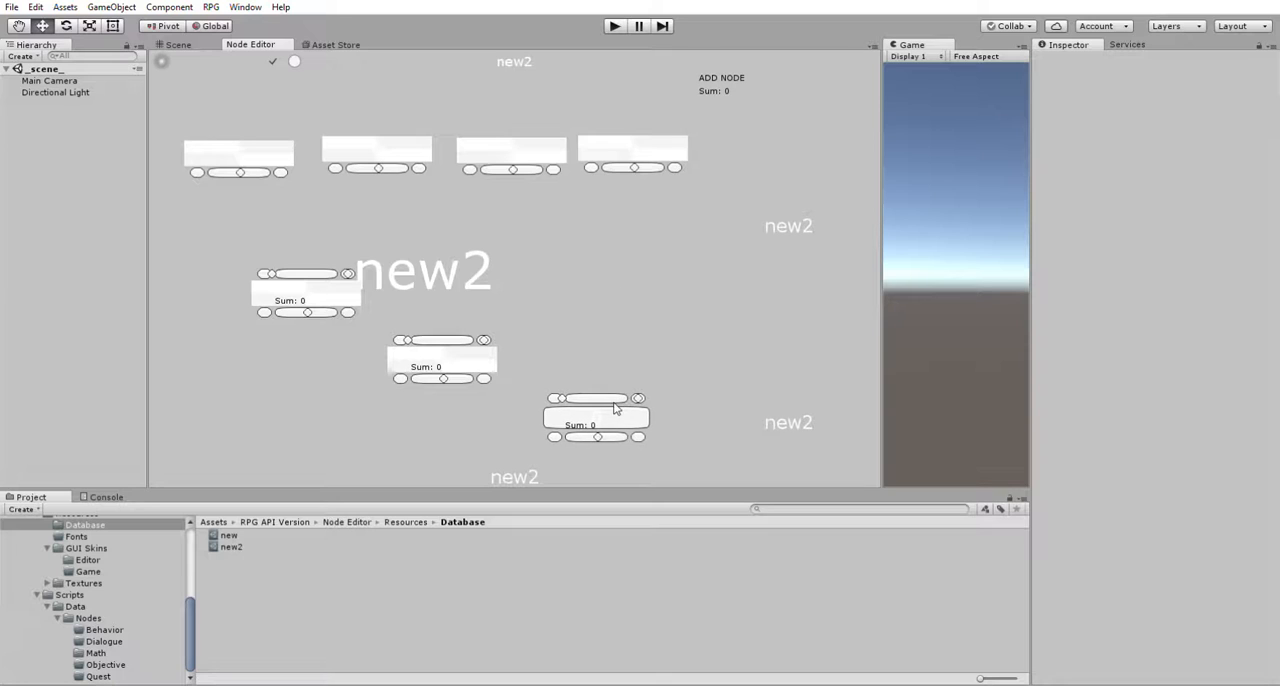
Nudge the third addition node upward so the three form an even staircase
{"action": "left_click_drag", "start_coordinate": [596, 416], "coordinate": [598, 376]}
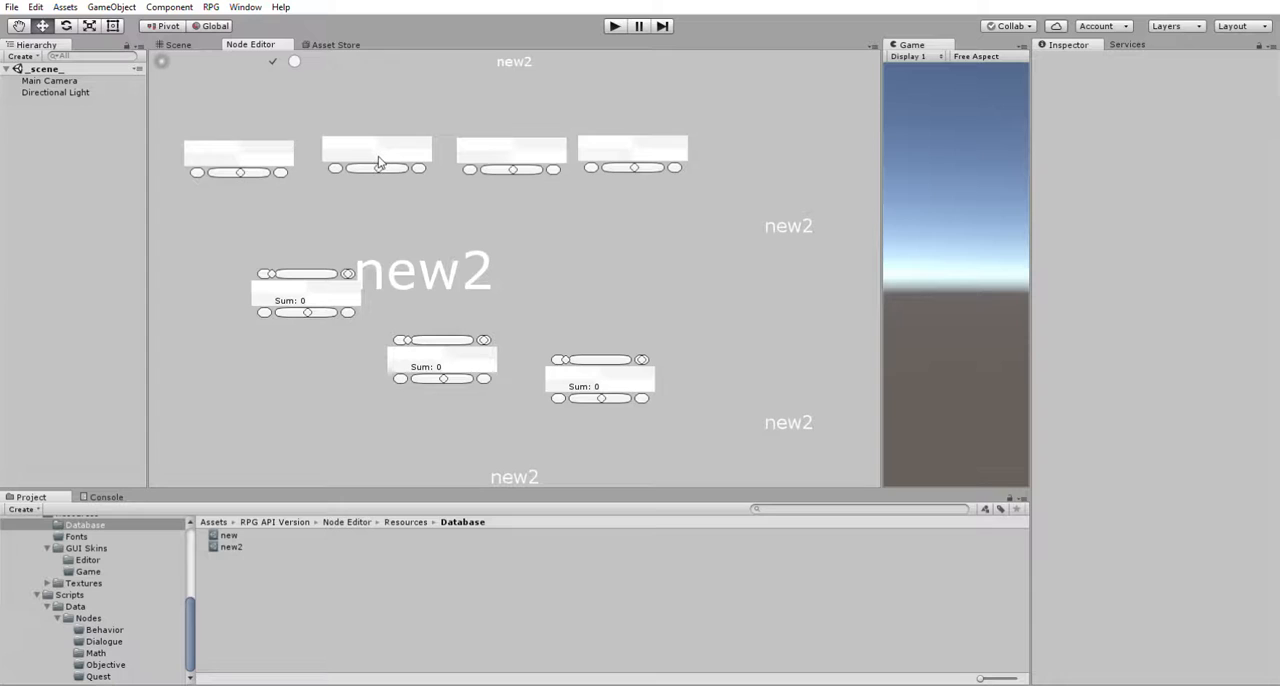
{"action": "mouse_move", "coordinate": [636, 156]}
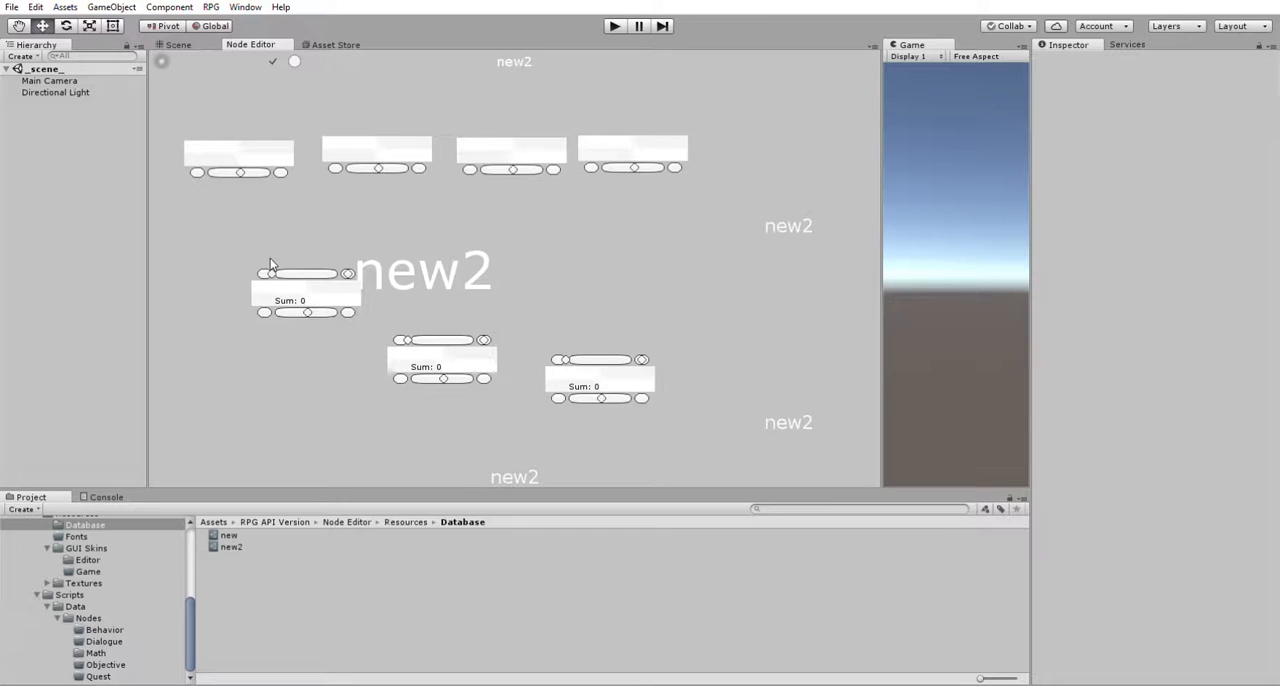
{"action": "mouse_move", "coordinate": [320, 208]}
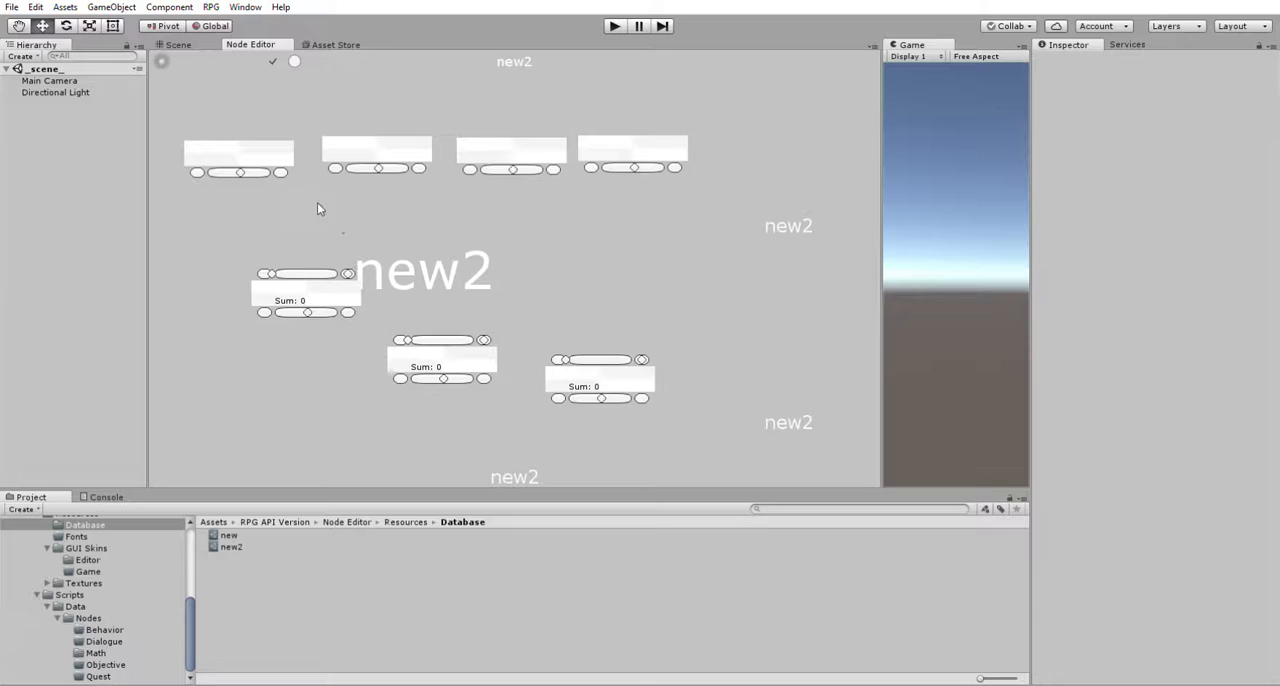
Connect the first float node's output to the first addition node's input
{"action": "left_click", "coordinate": [240, 158]}
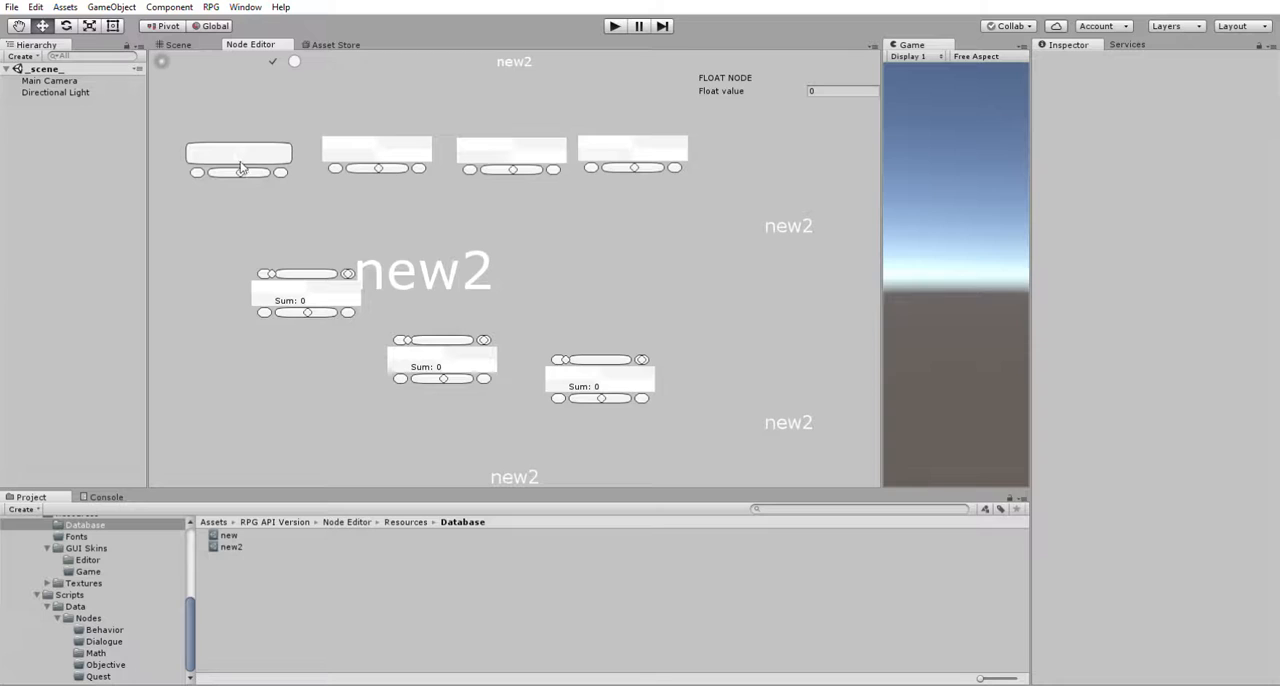
{"action": "left_click_drag", "start_coordinate": [240, 172], "coordinate": [276, 262]}
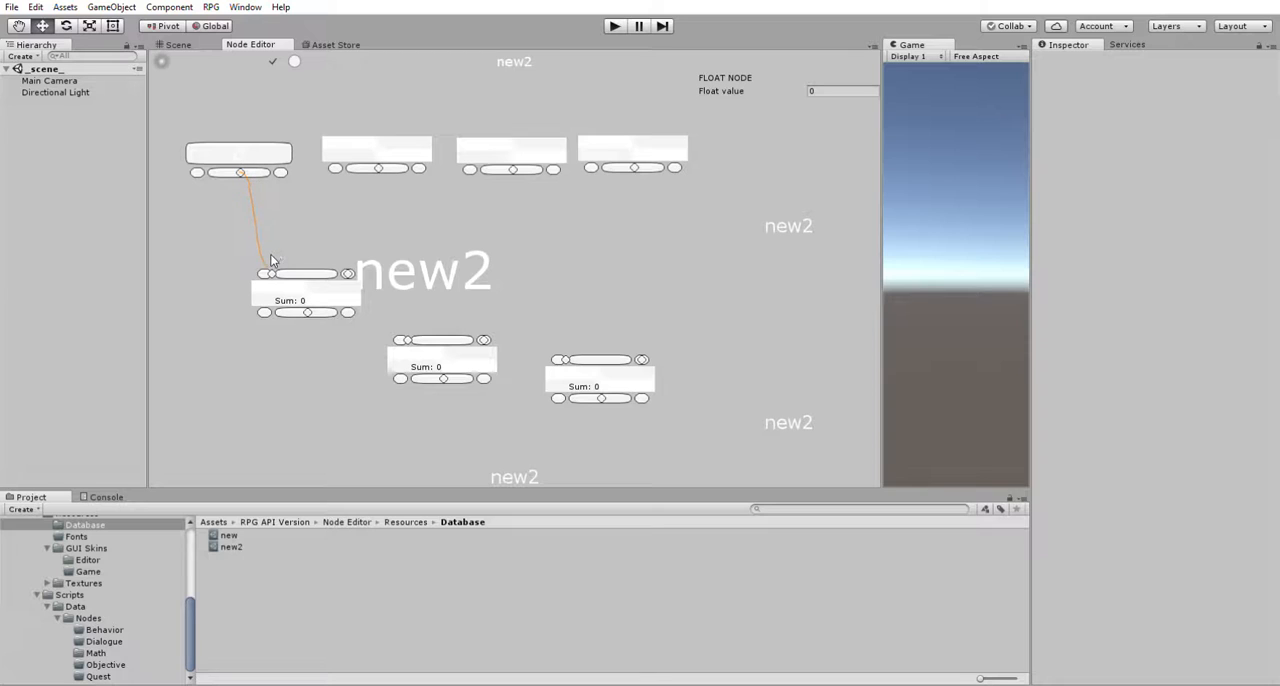
{"action": "left_click", "coordinate": [304, 290]}
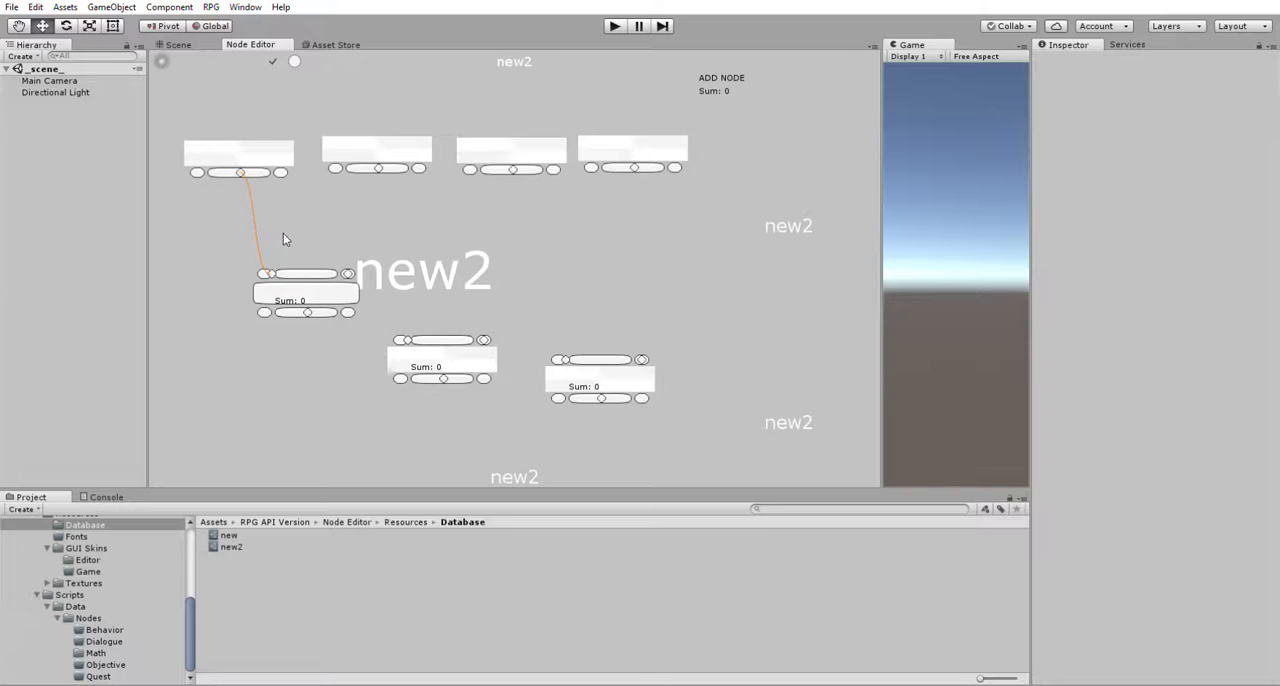
{"action": "mouse_move", "coordinate": [240, 164]}
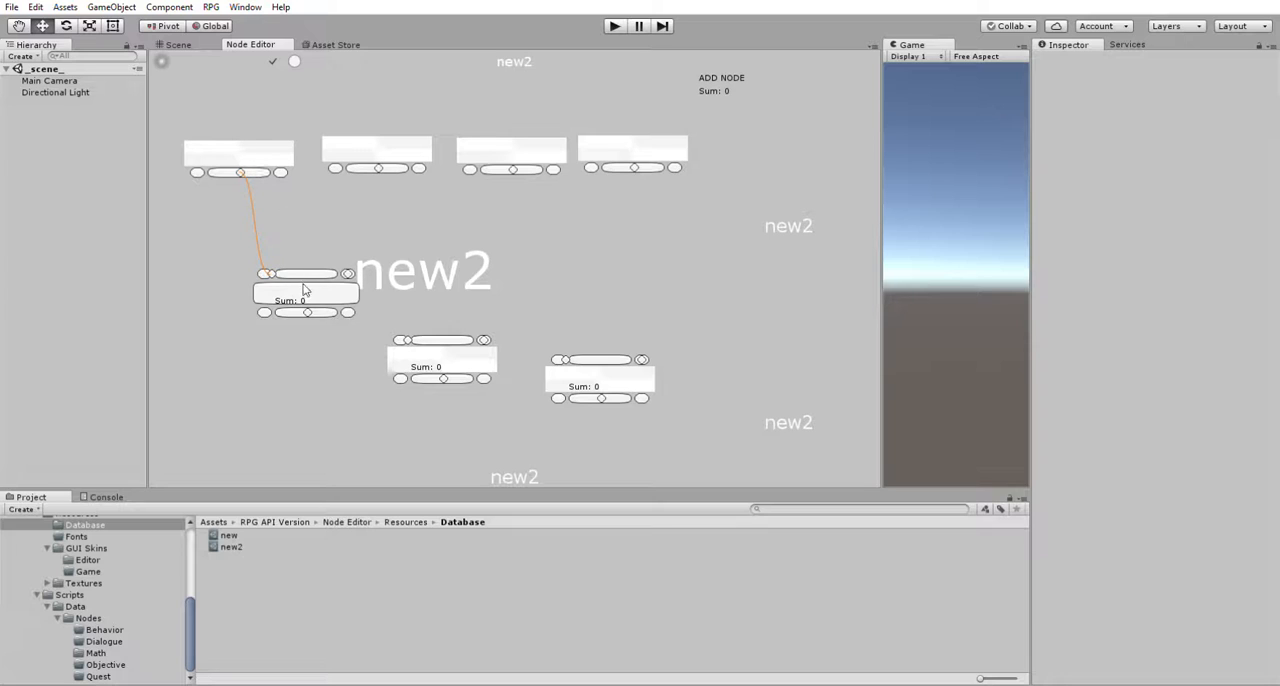
{"action": "mouse_move", "coordinate": [344, 284]}
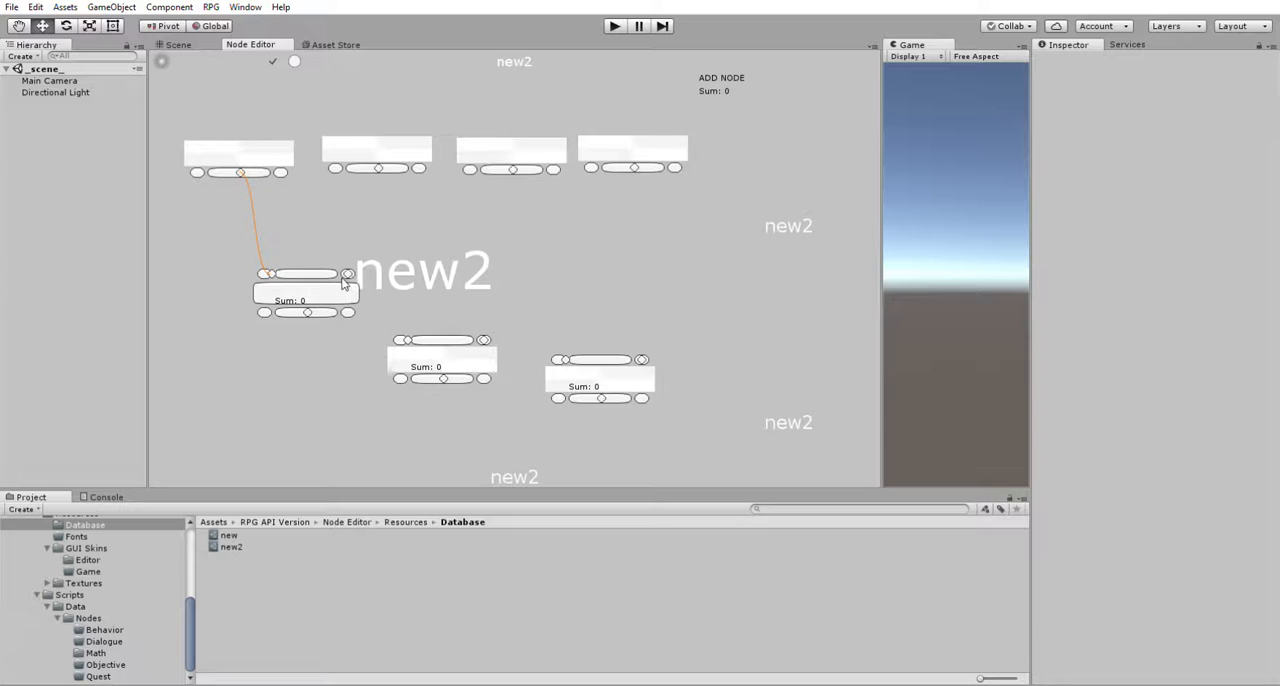
{"action": "mouse_move", "coordinate": [722, 110]}
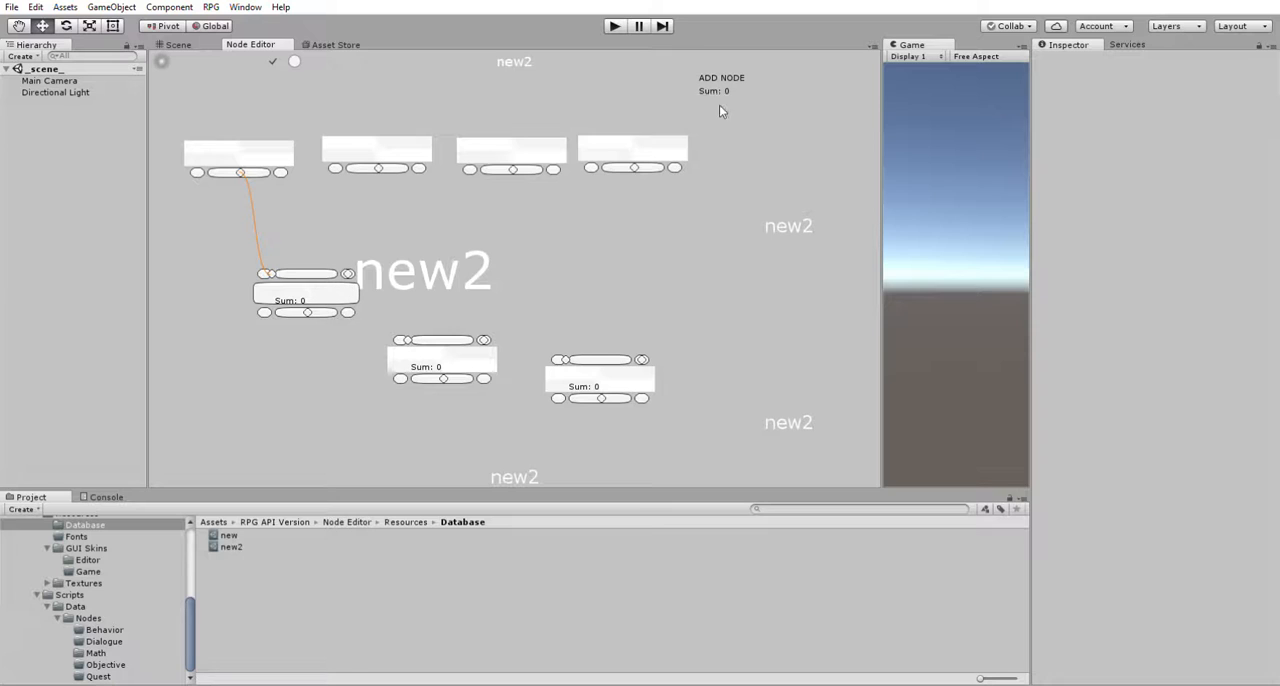
{"action": "mouse_move", "coordinate": [262, 144]}
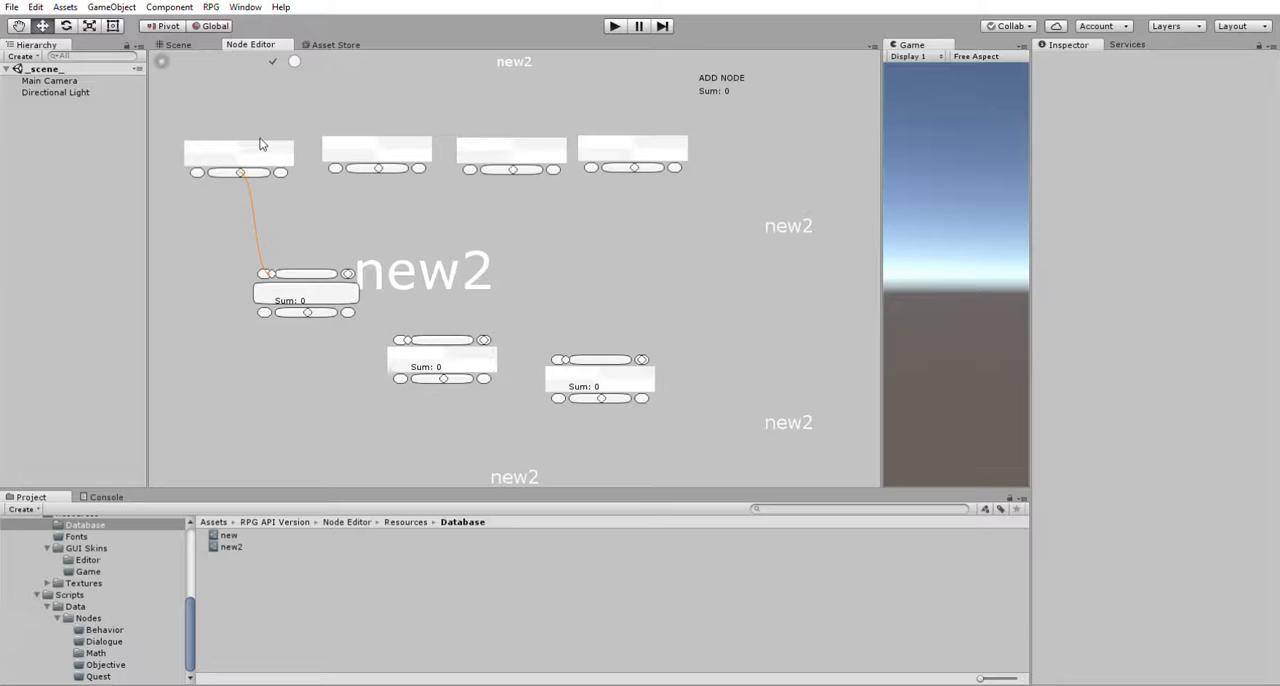
Give the first float node a value so the first addition node reads Sum: 4, then select the third float node
{"action": "left_click", "coordinate": [238, 156]}
{"action": "type", "text": "4"}
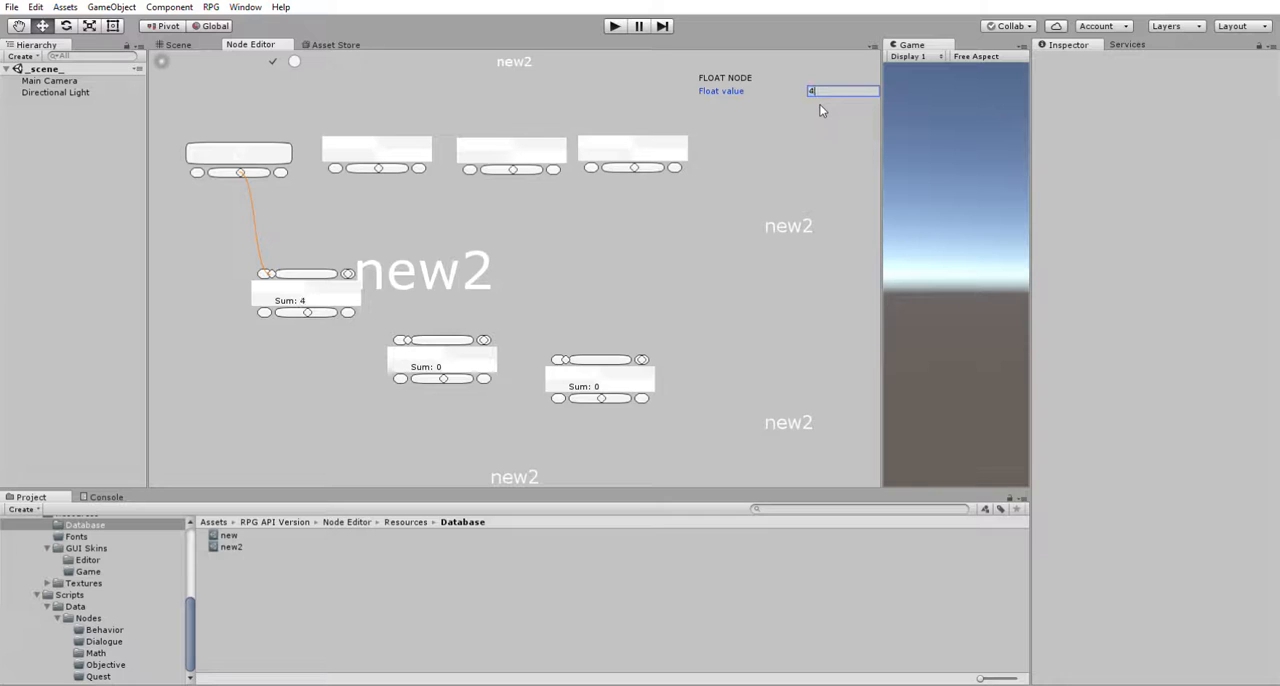
{"action": "mouse_move", "coordinate": [256, 144]}
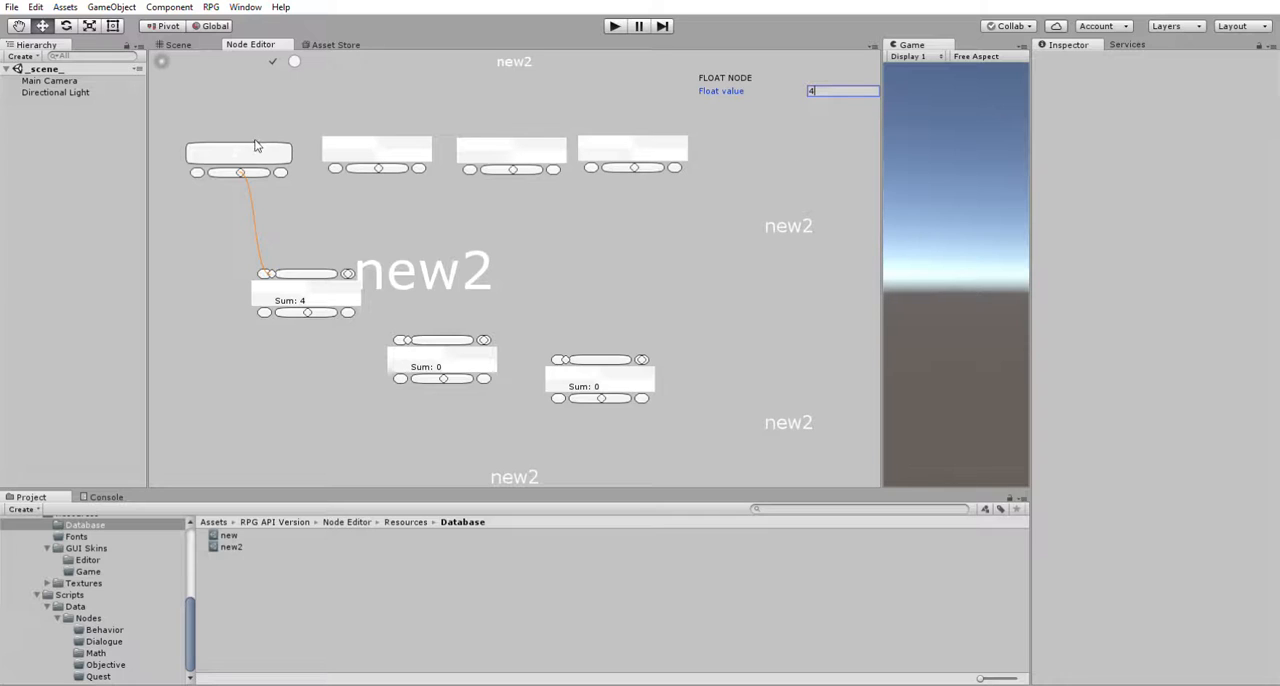
{"action": "mouse_move", "coordinate": [398, 156]}
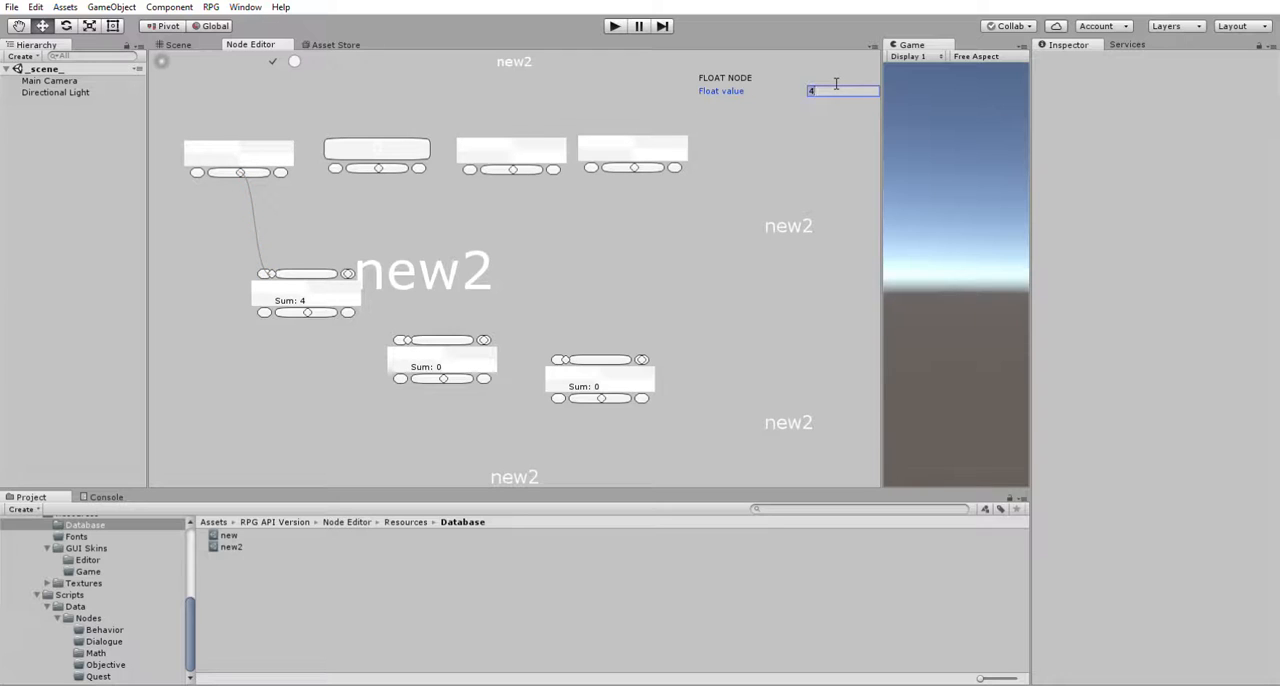
{"action": "mouse_move", "coordinate": [824, 190]}
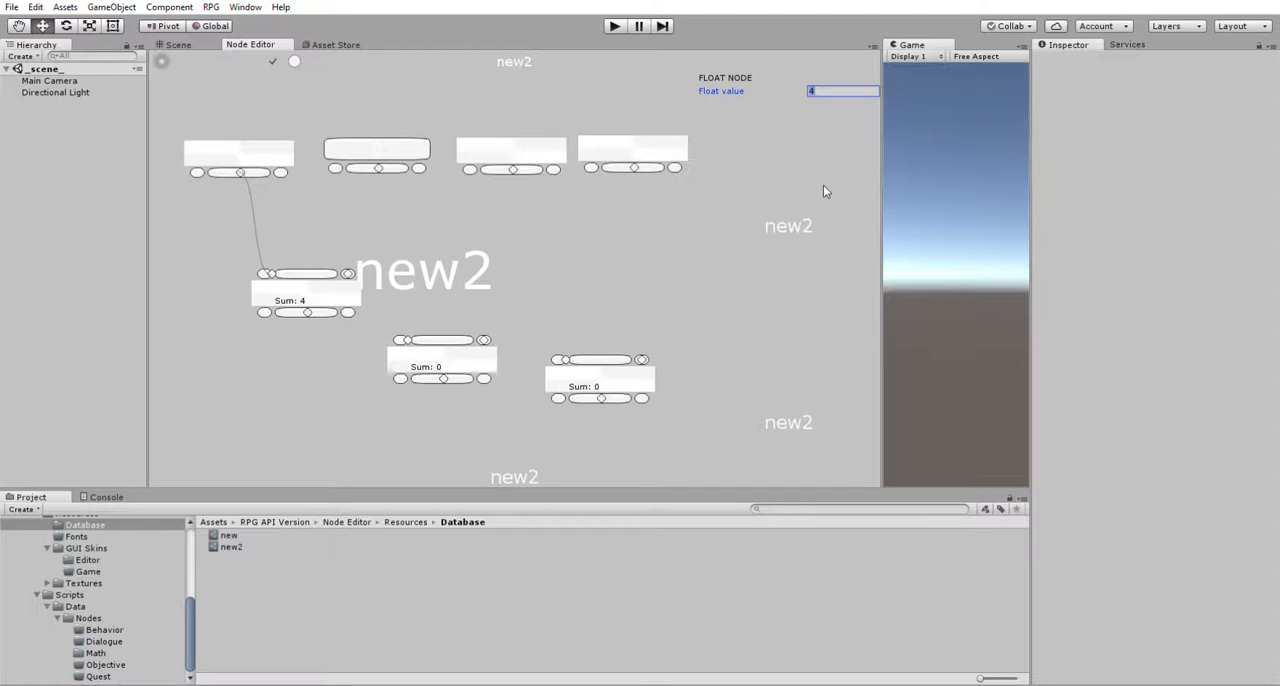
{"action": "type", "text": "7"}
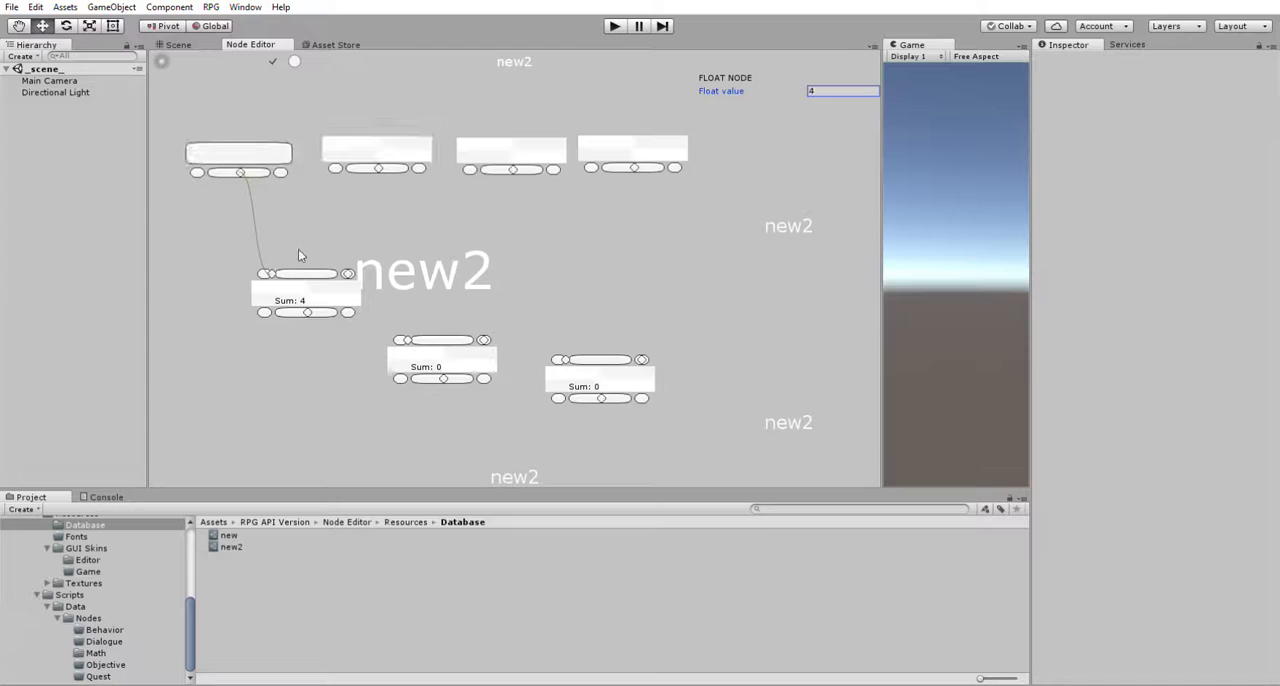
{"action": "left_click", "coordinate": [398, 222]}
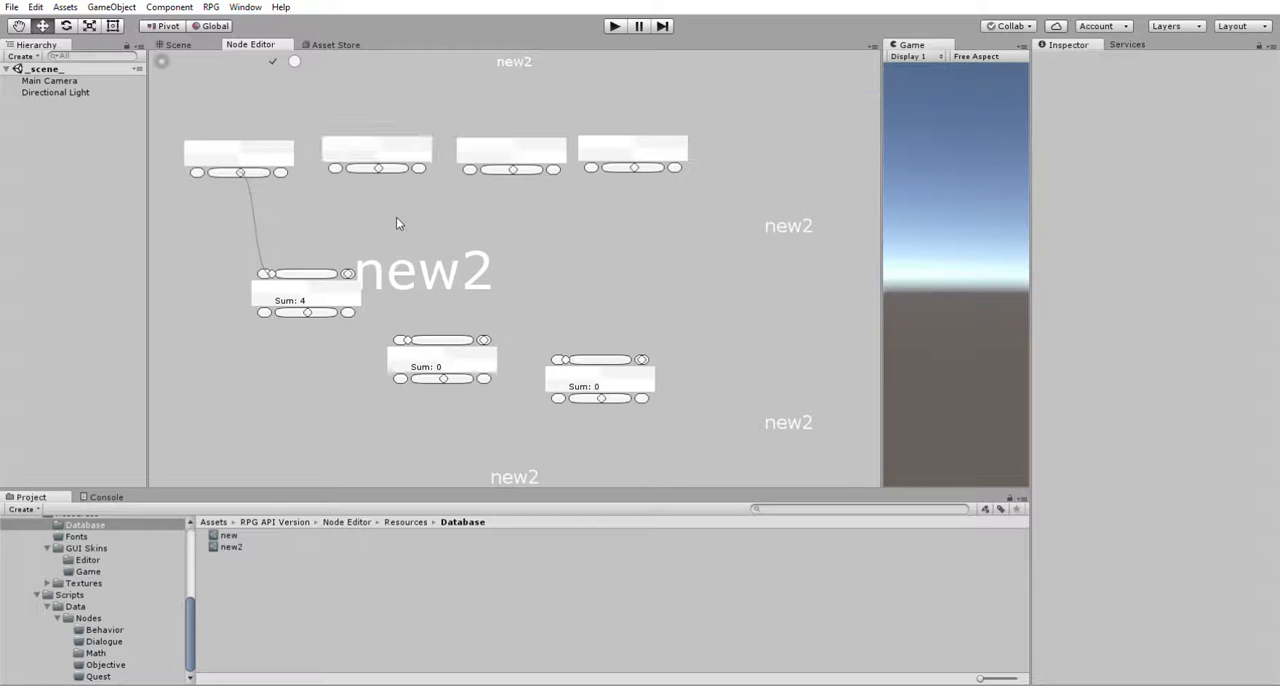
{"action": "left_click", "coordinate": [512, 150]}
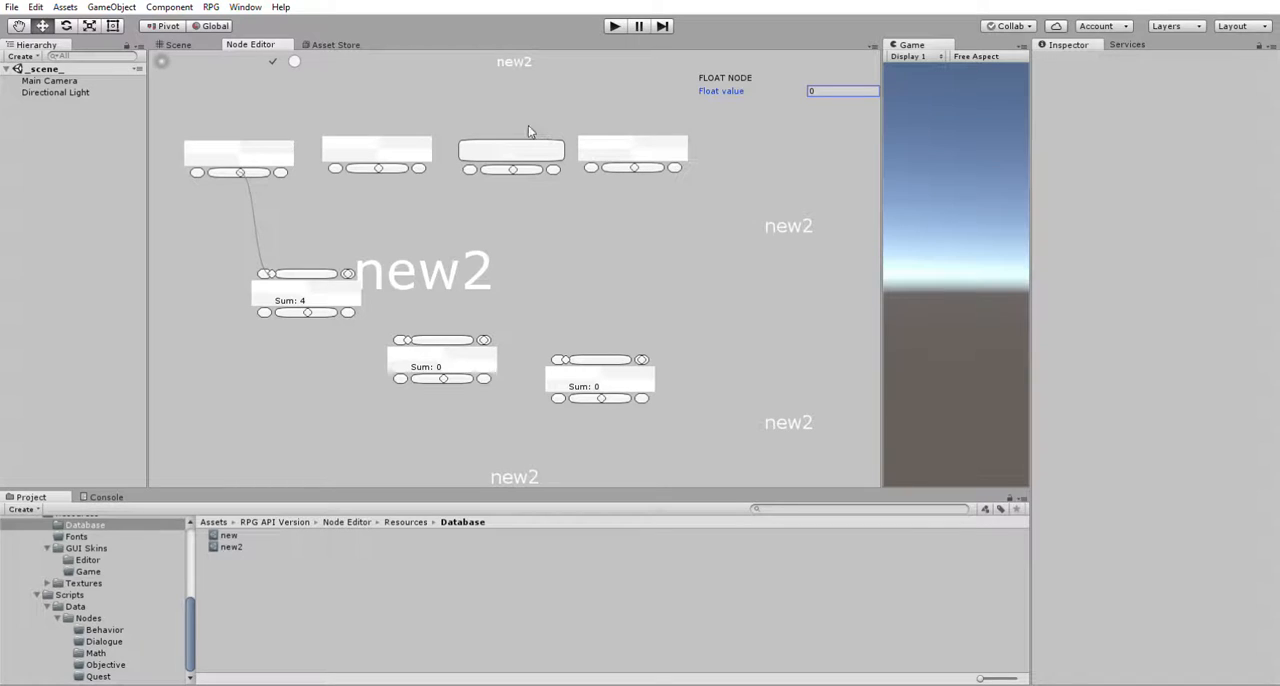
{"action": "mouse_move", "coordinate": [656, 132]}
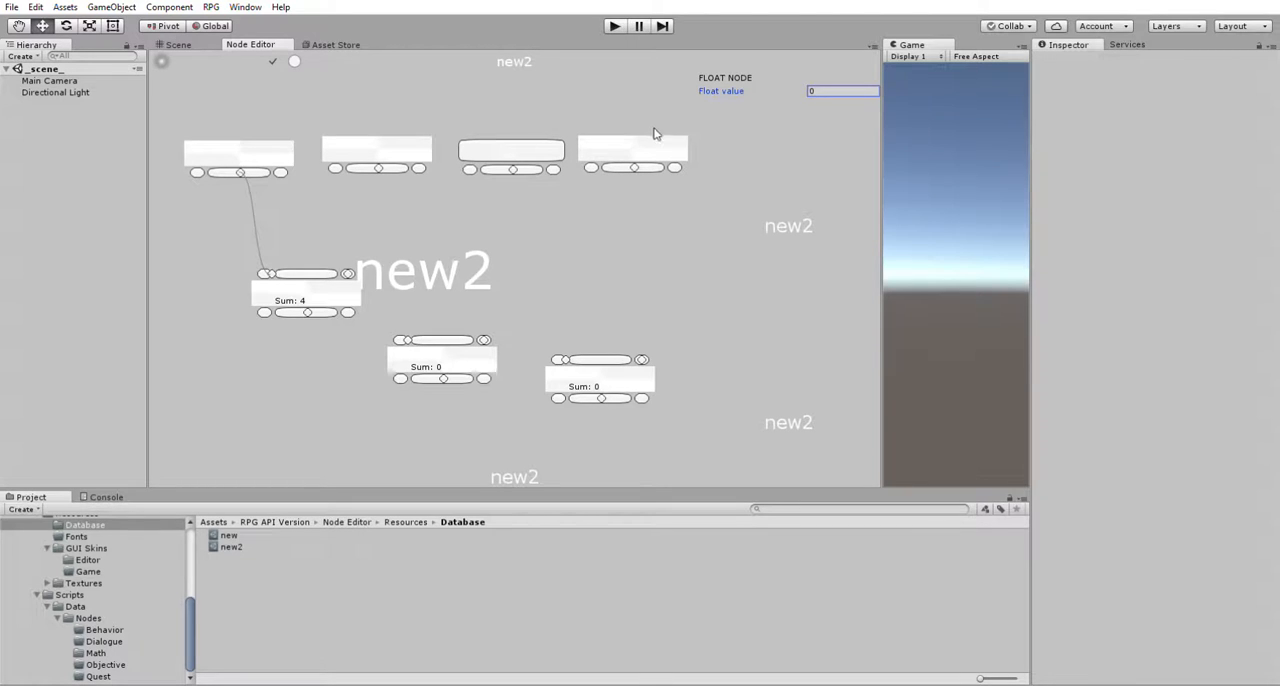
{"action": "mouse_move", "coordinate": [380, 160]}
{"action": "type", "text": "7"}
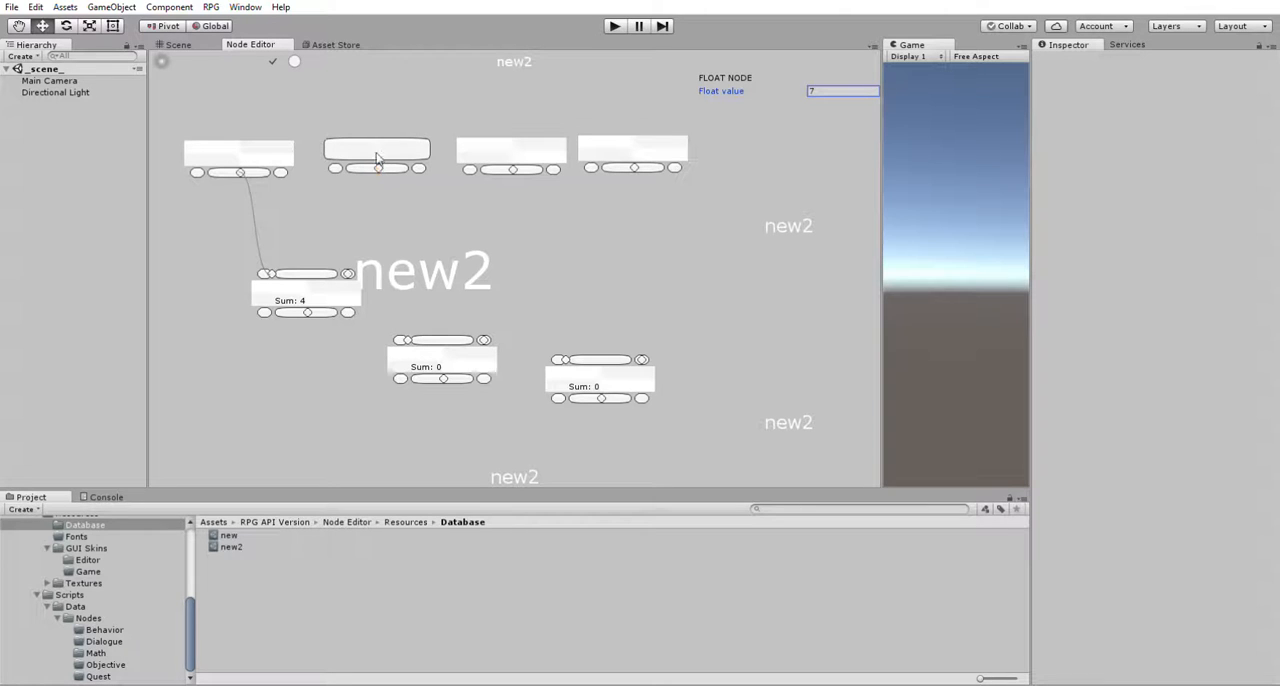
Connect the second float node into the first addition node, making its sum 11
{"action": "left_click_drag", "start_coordinate": [378, 168], "coordinate": [584, 266]}
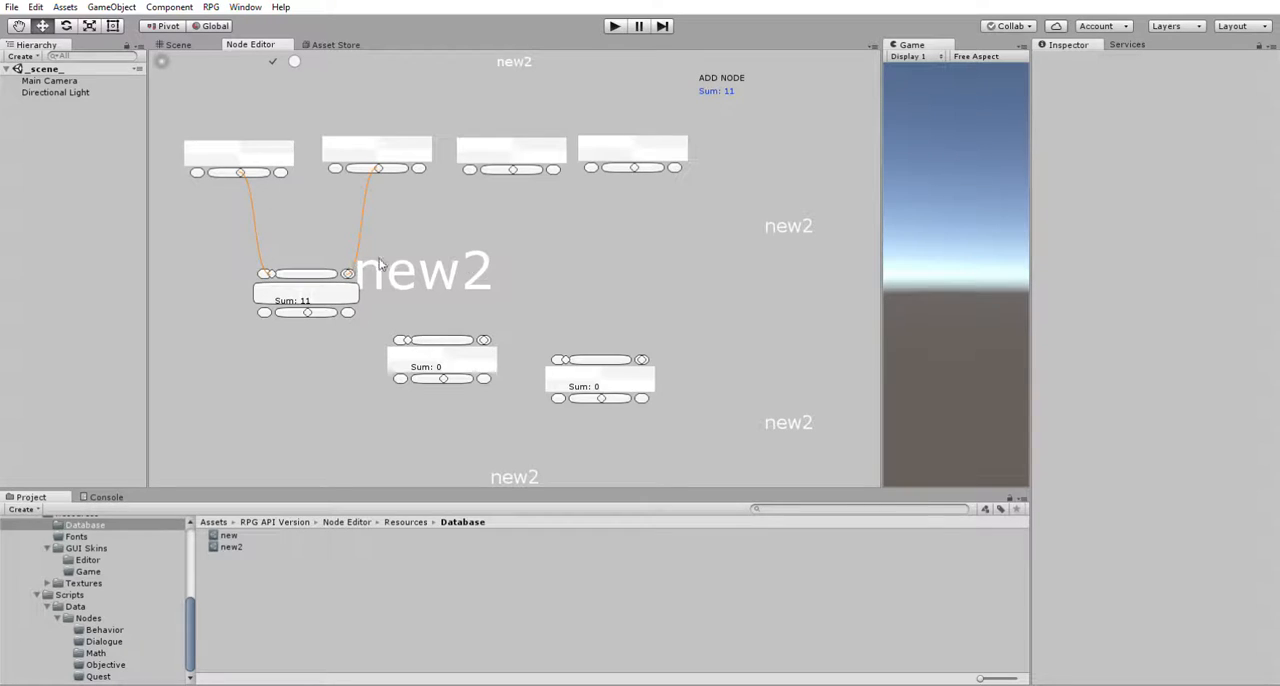
{"action": "mouse_move", "coordinate": [338, 140]}
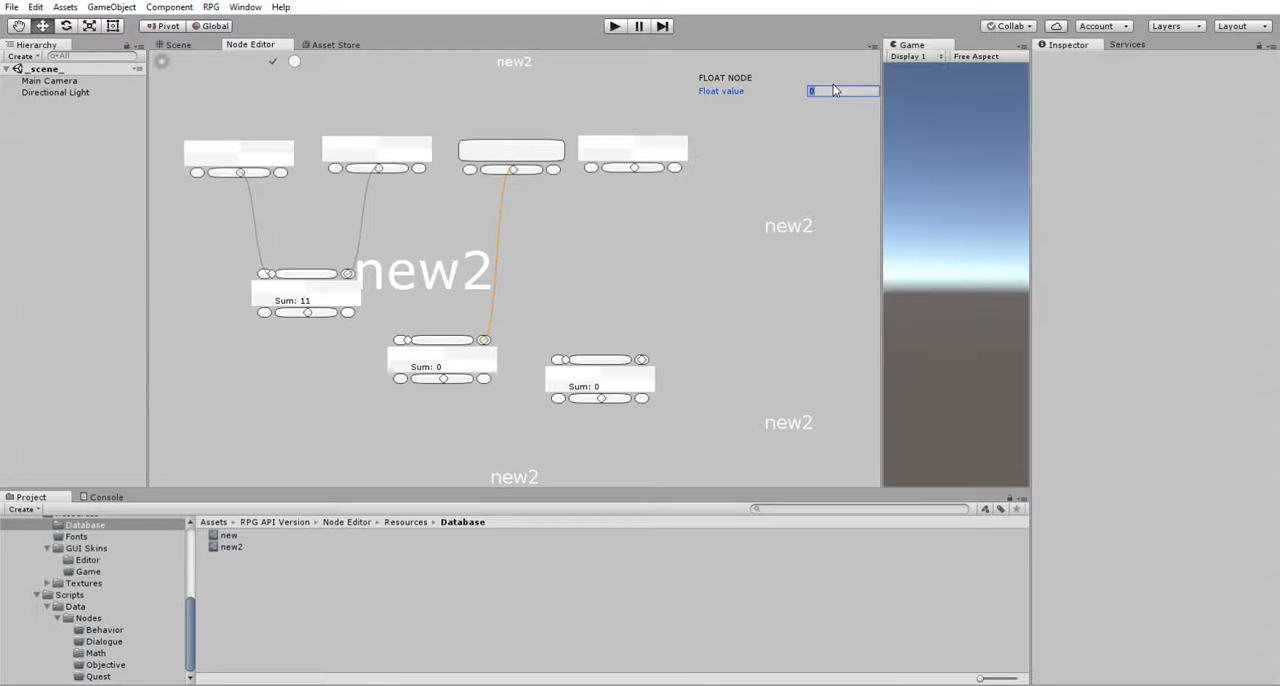
Set the third float node to 16 so the second addition node totals 27
{"action": "type", "text": "16"}
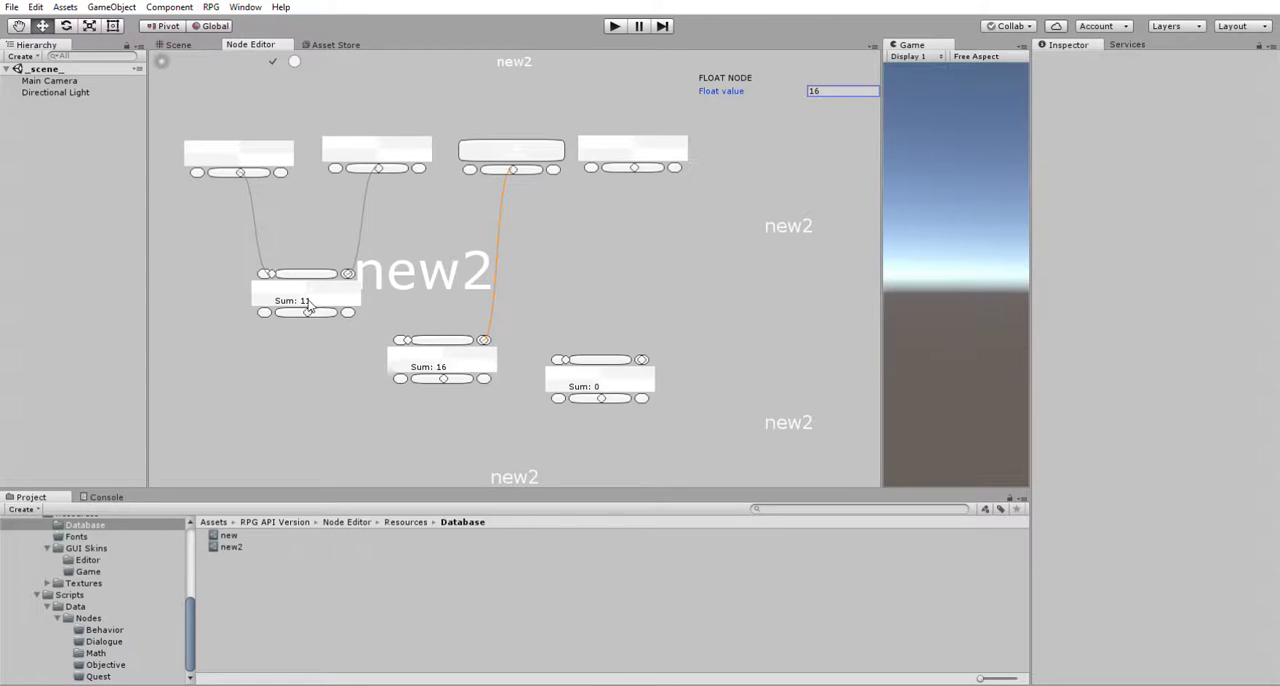
{"action": "left_click", "coordinate": [304, 300]}
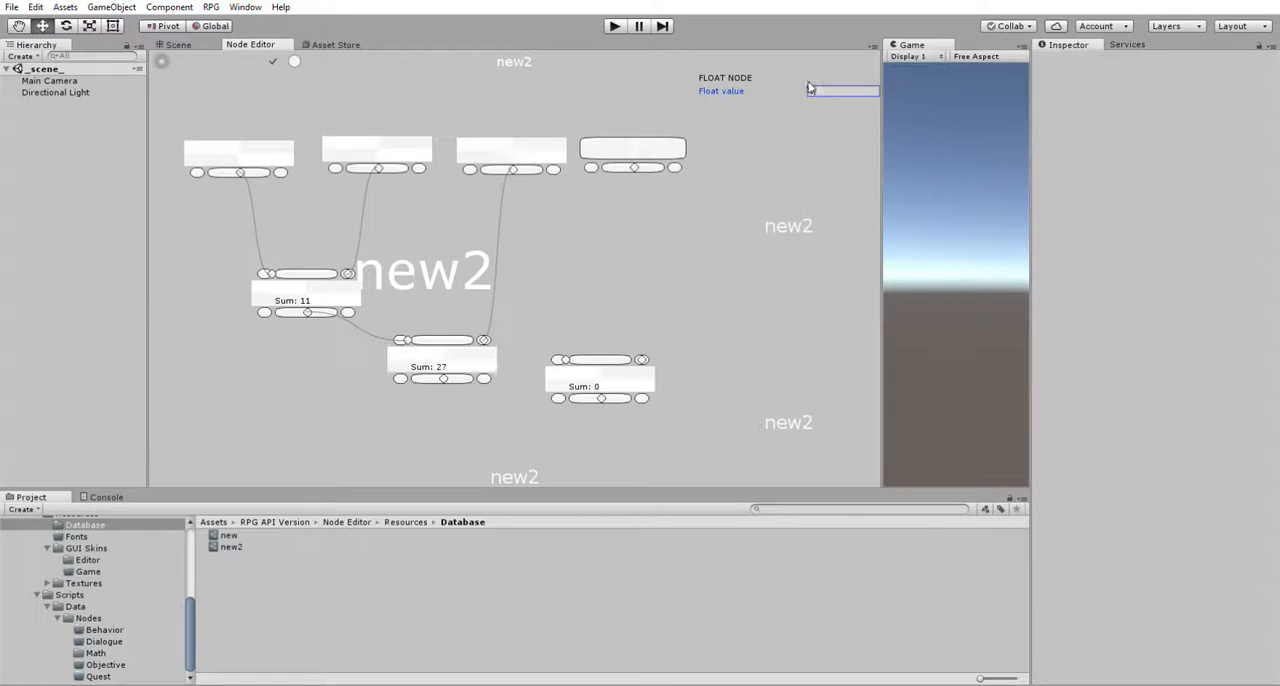
Enter 2476 as the fourth float node's value
{"action": "left_click", "coordinate": [842, 90]}
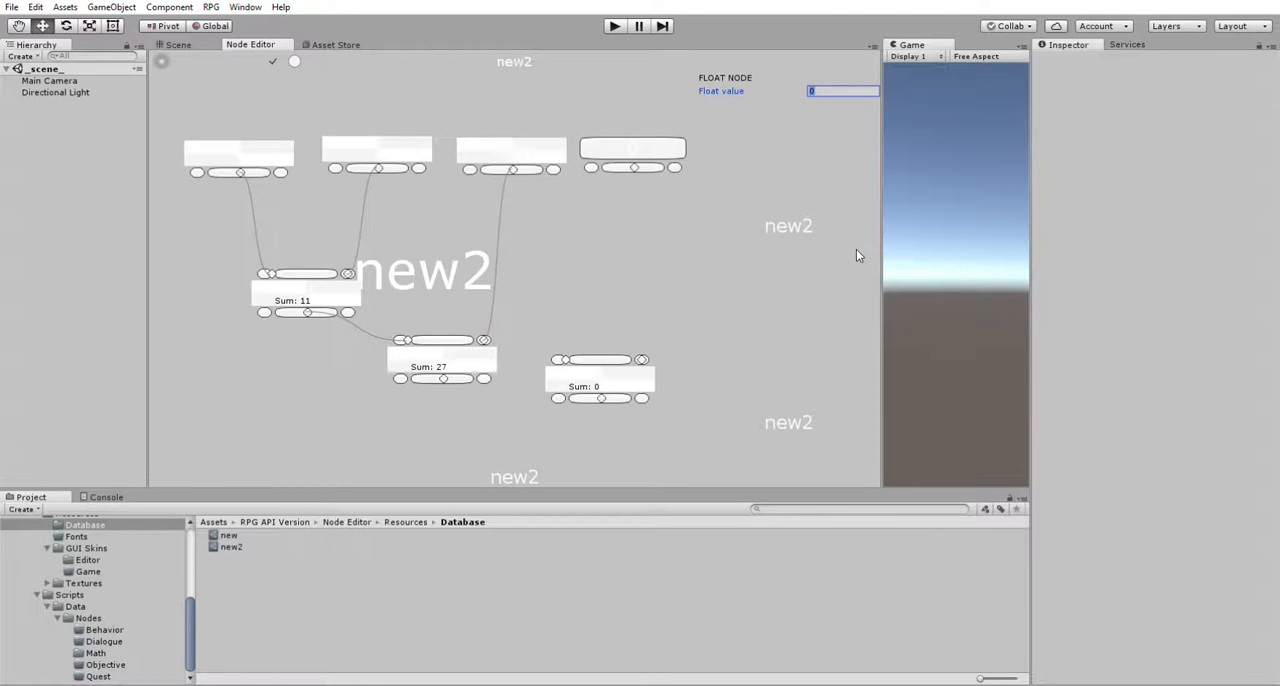
{"action": "type", "text": "2"}
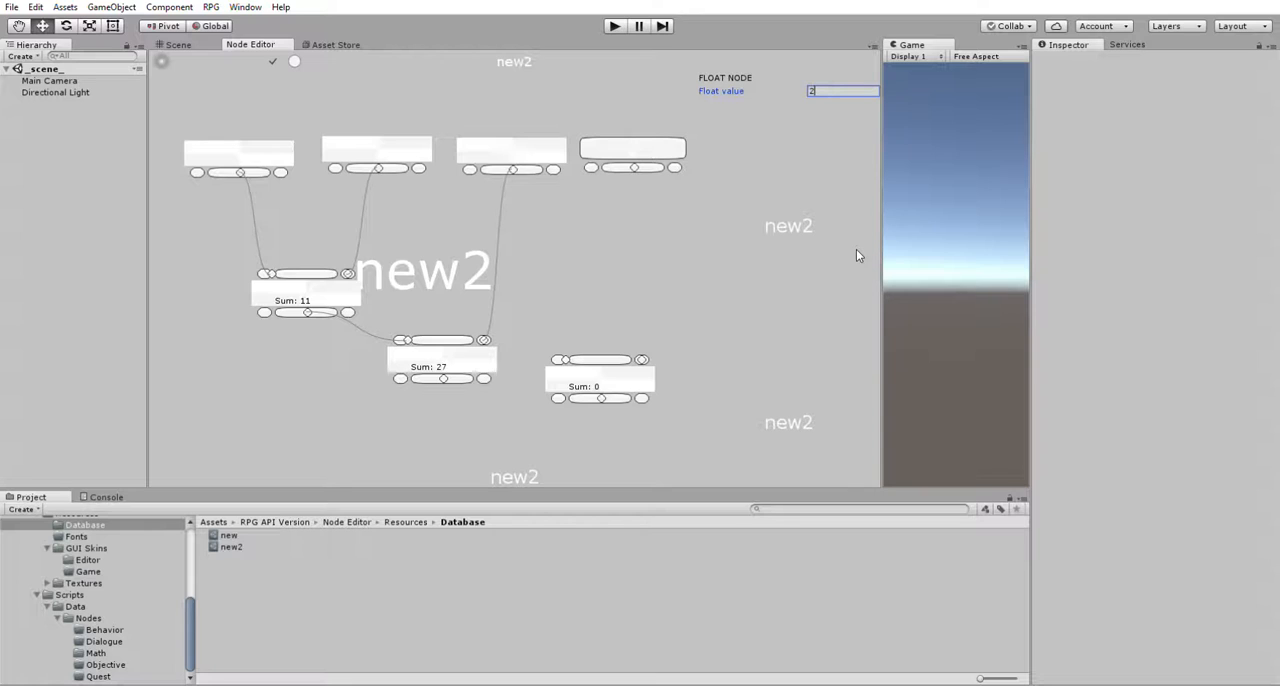
{"action": "type", "text": "247"}
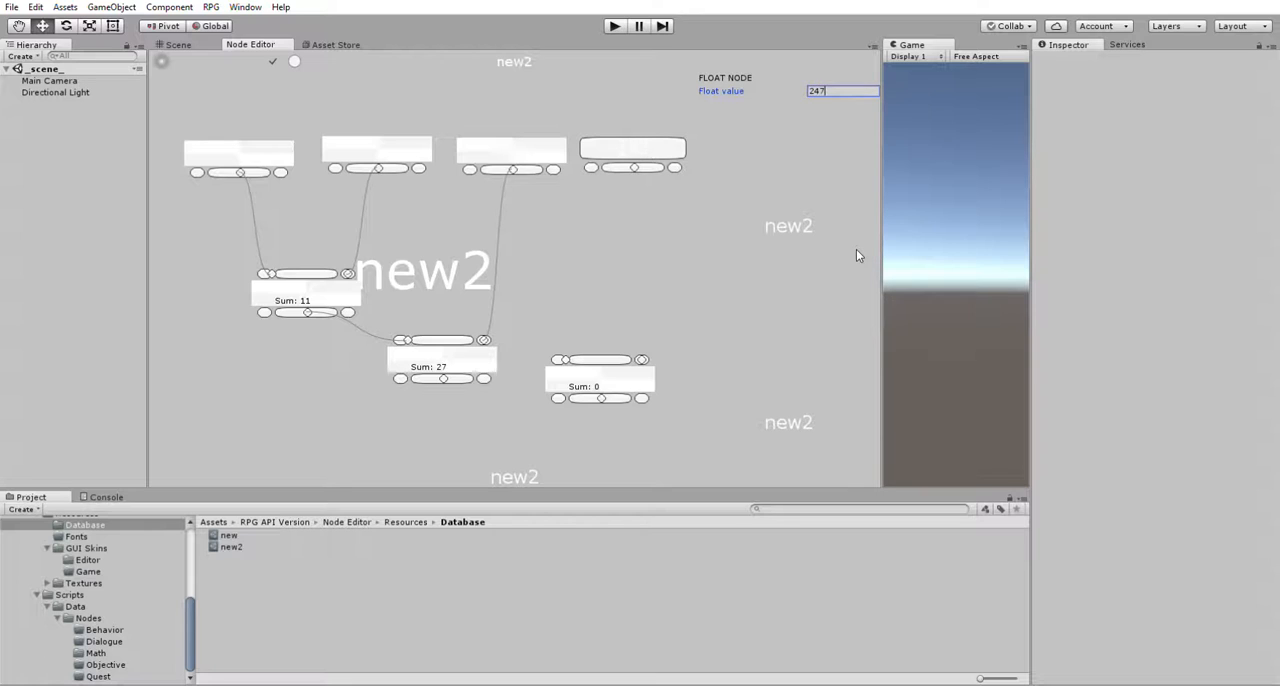
{"action": "type", "text": "6"}
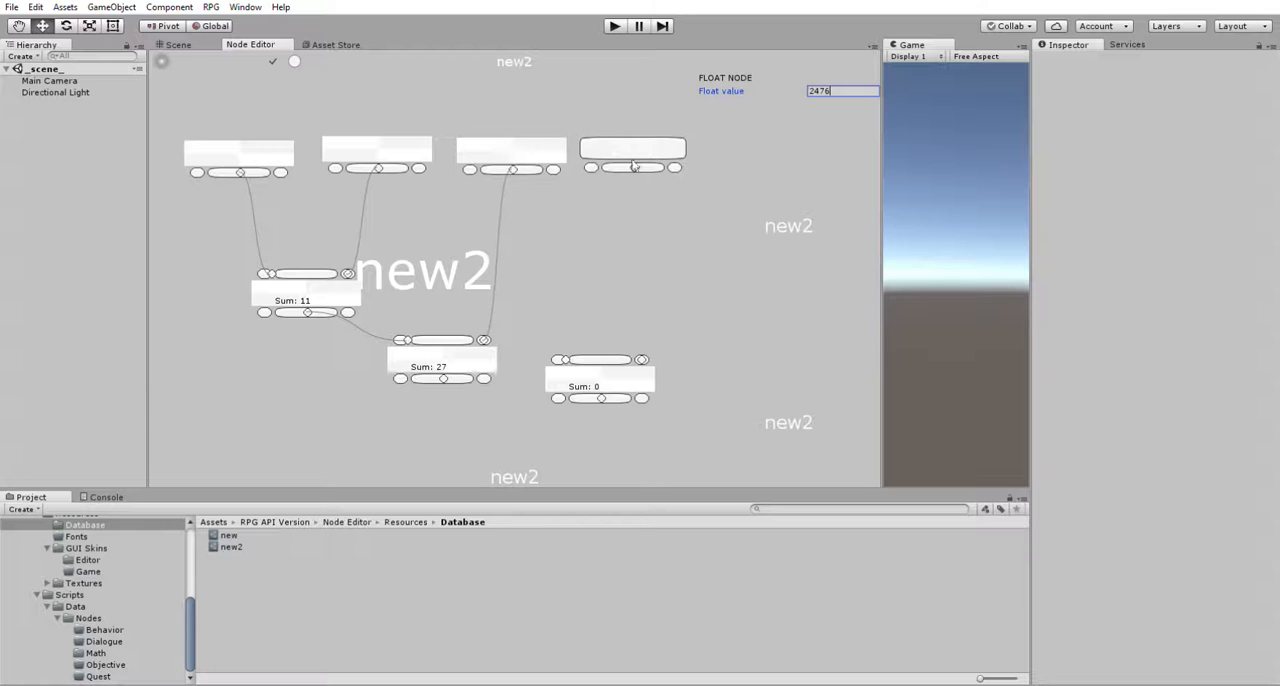
{"action": "mouse_move", "coordinate": [636, 162]}
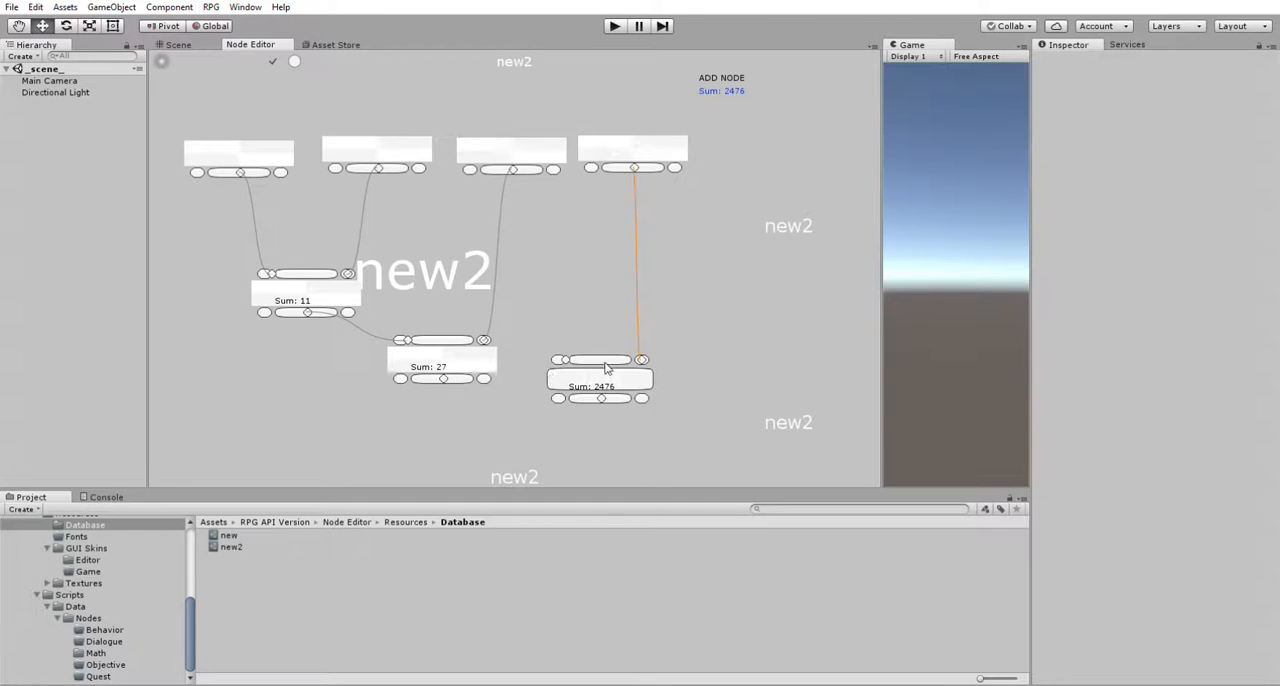
Feed the second addition node's sum into the third addition node, bringing it to 2503
{"action": "left_click_drag", "start_coordinate": [600, 378], "coordinate": [596, 430]}
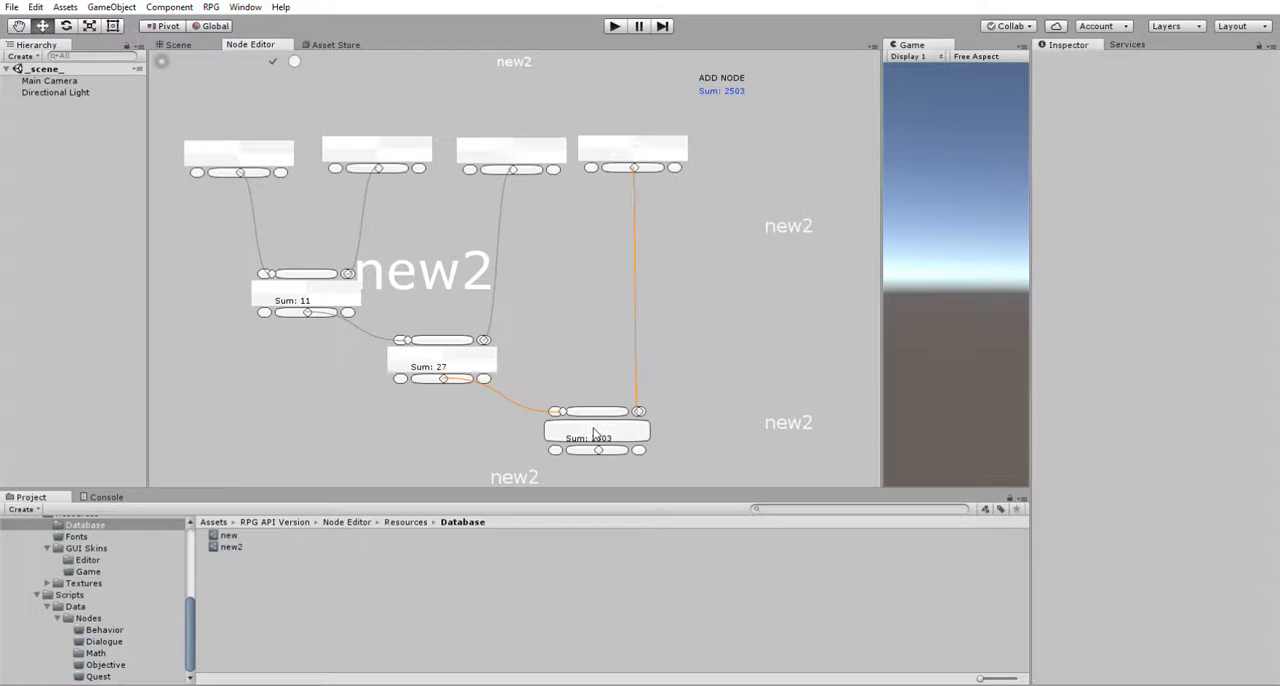
{"action": "mouse_move", "coordinate": [644, 456]}
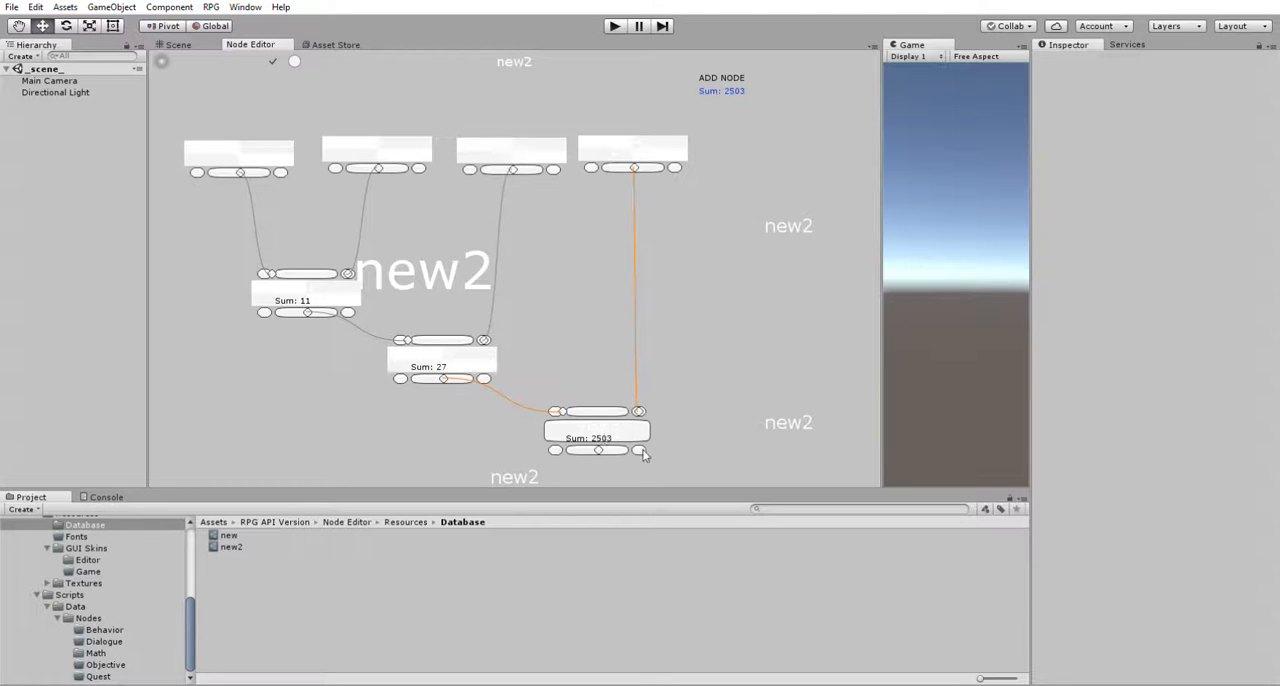
{"action": "left_click_drag", "start_coordinate": [598, 438], "coordinate": [598, 432]}
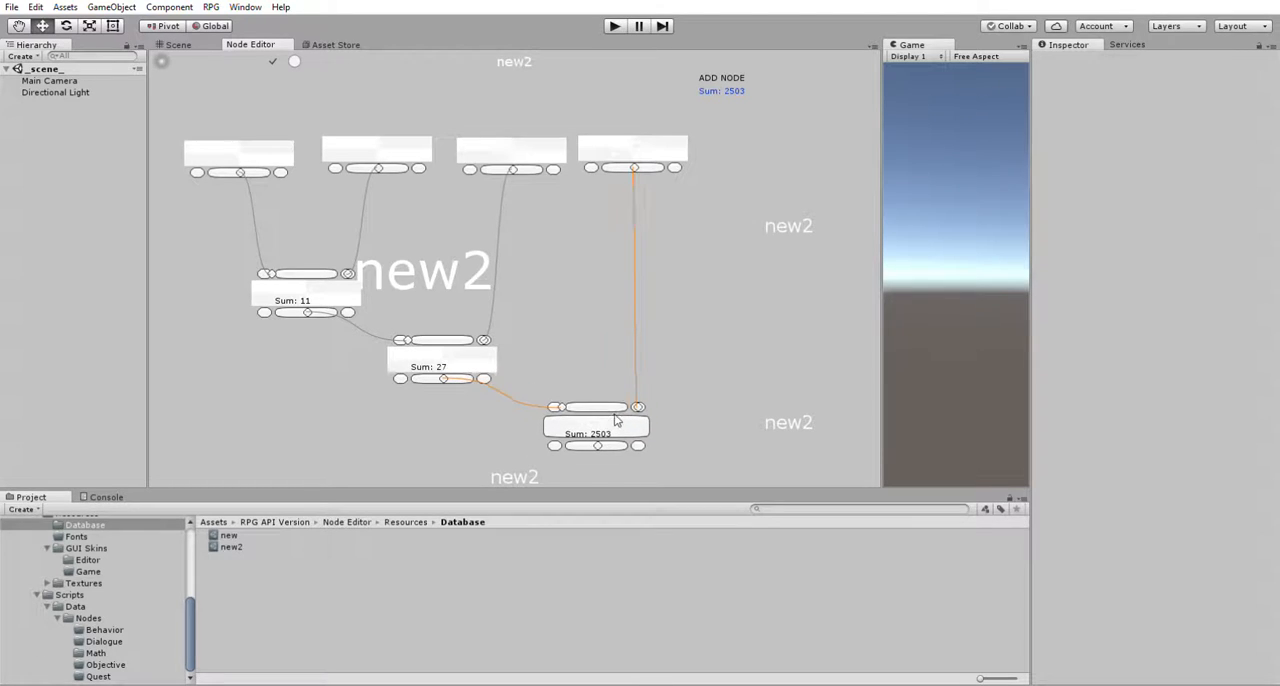
{"action": "mouse_move", "coordinate": [612, 292]}
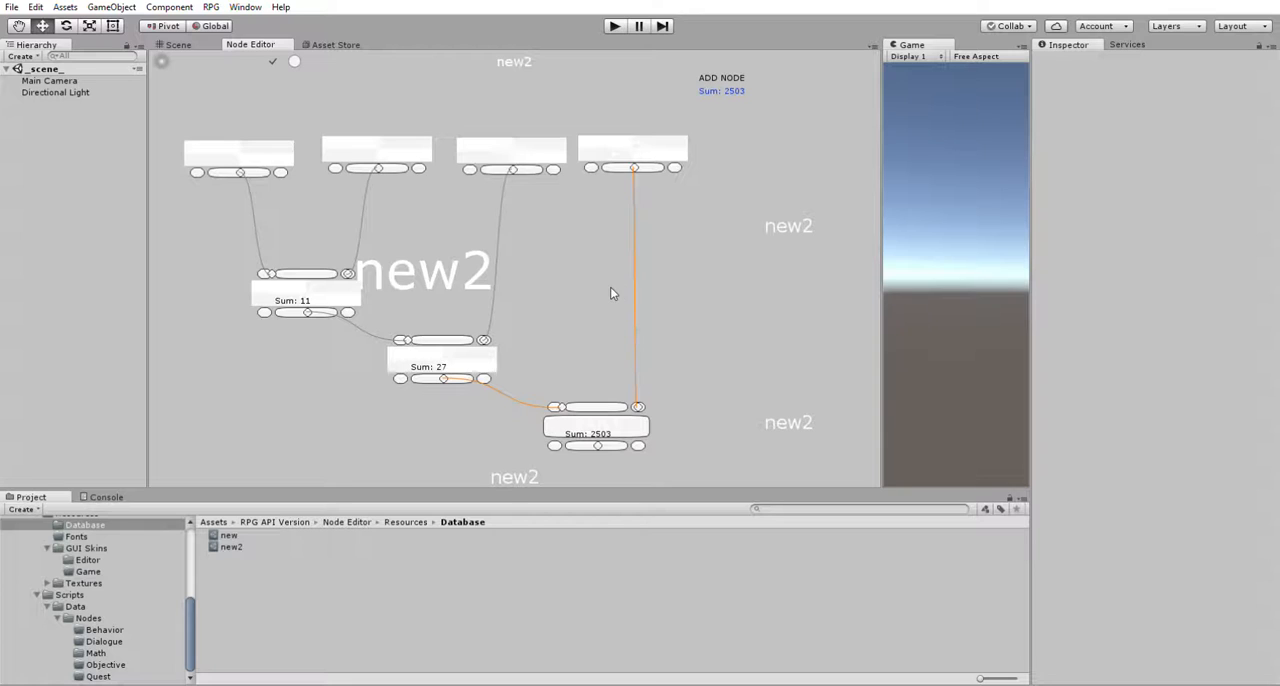
{"action": "mouse_move", "coordinate": [584, 268]}
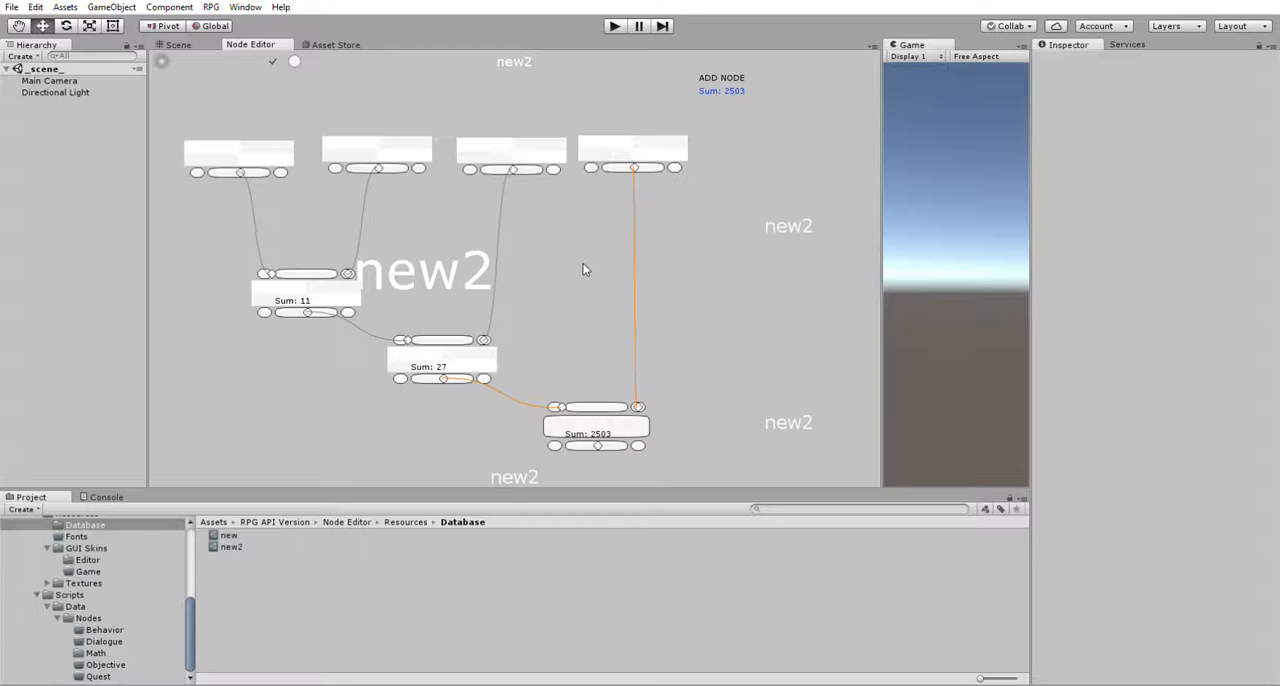
{"action": "mouse_move", "coordinate": [544, 222]}
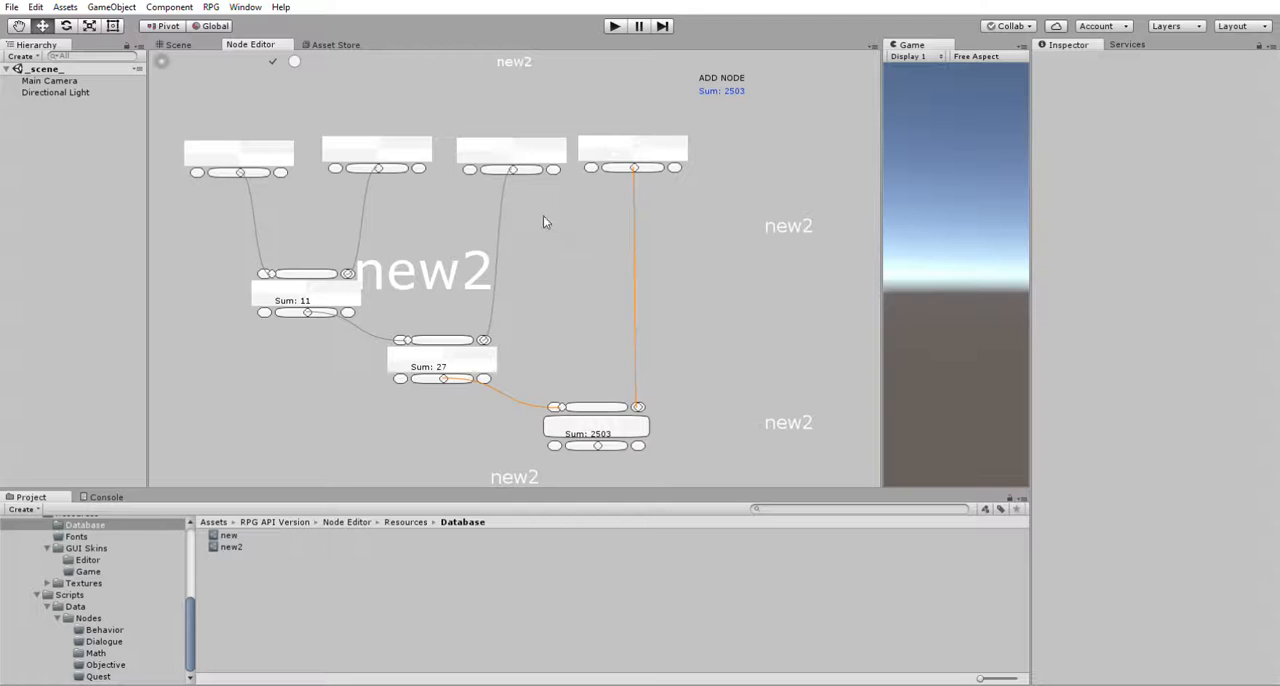
{"action": "mouse_move", "coordinate": [592, 316]}
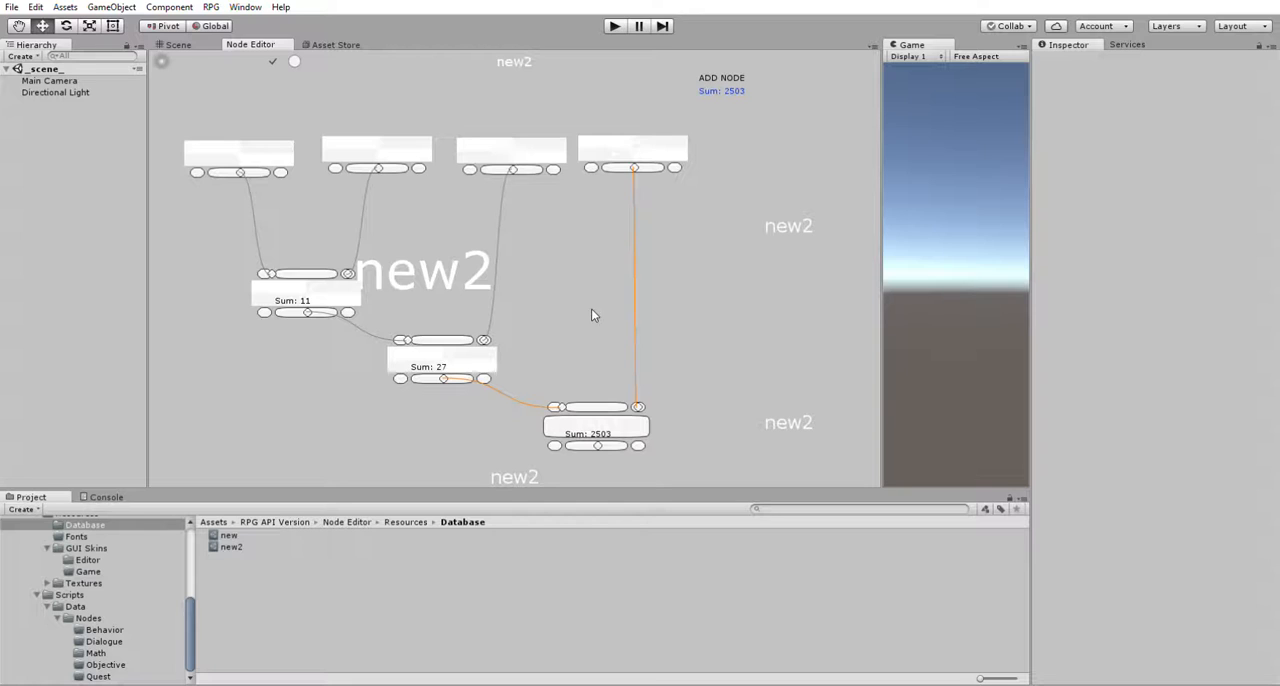
{"action": "mouse_move", "coordinate": [792, 322]}
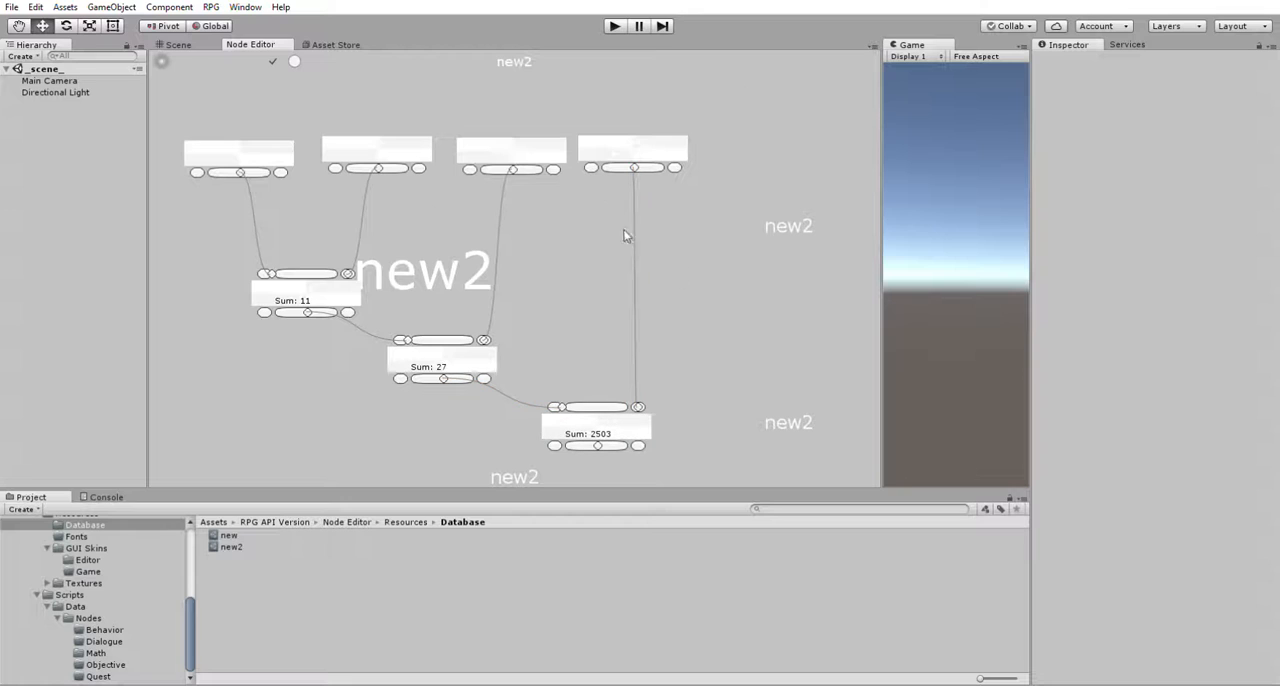
{"action": "mouse_move", "coordinate": [560, 238]}
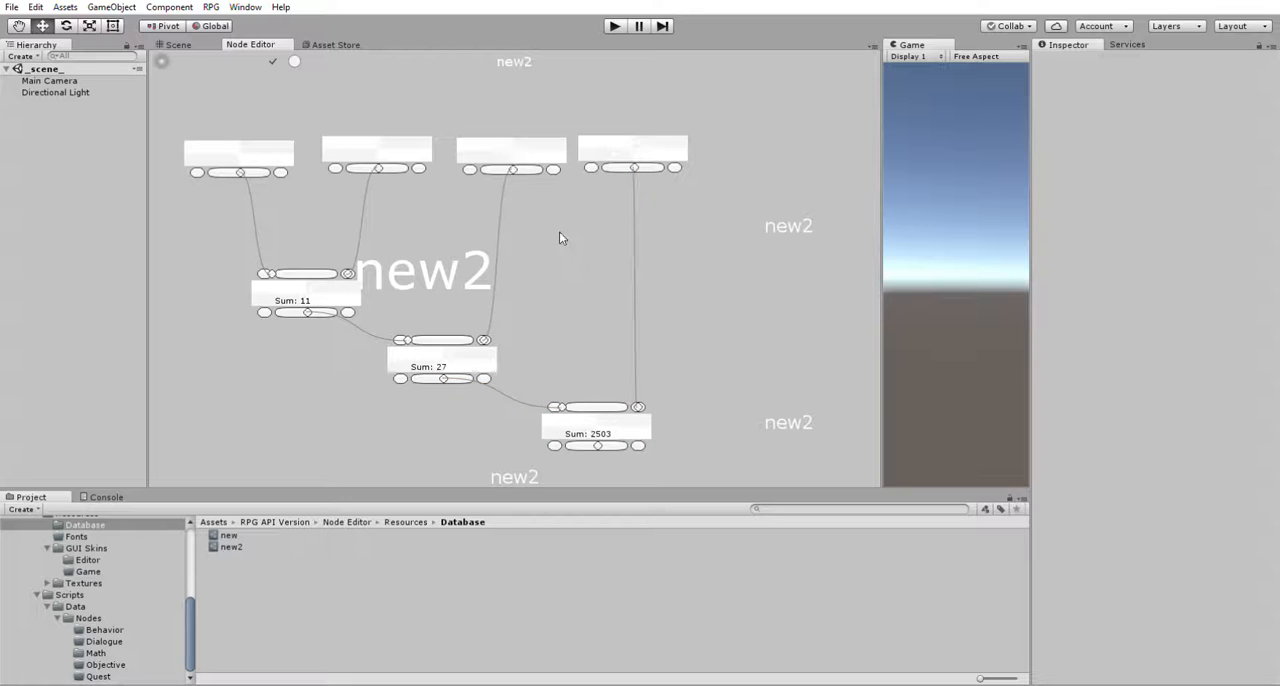
{"action": "mouse_move", "coordinate": [616, 336]}
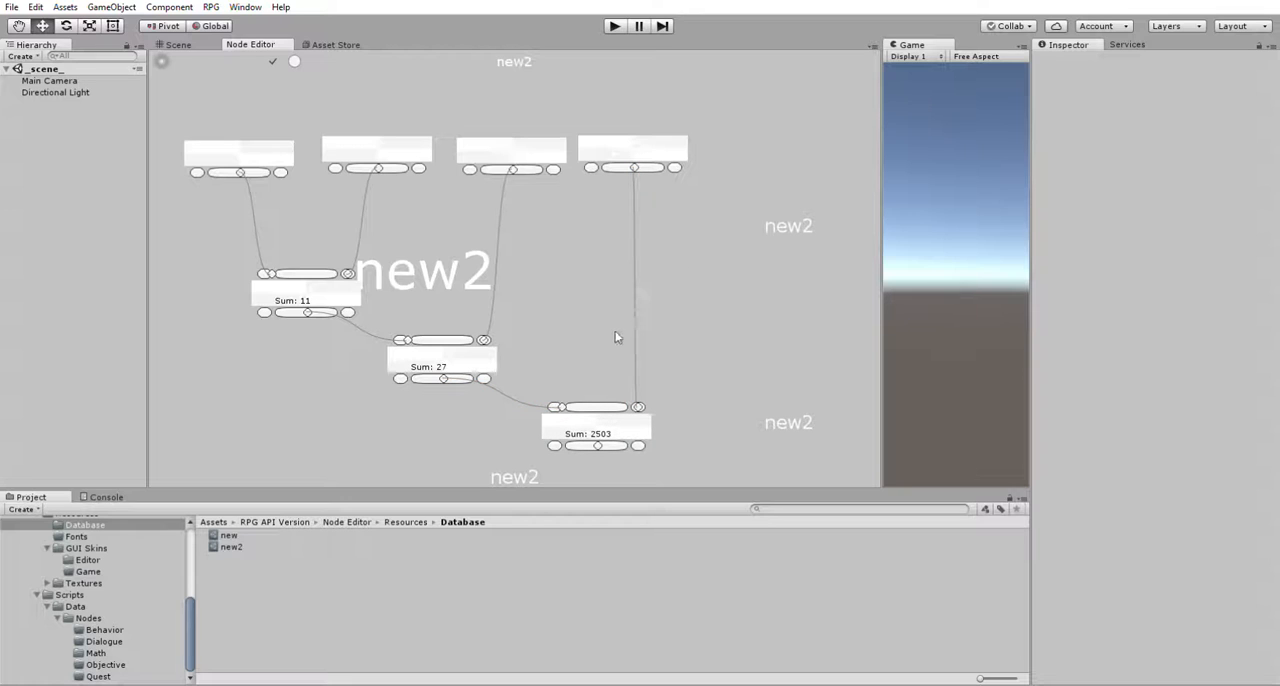
{"action": "mouse_move", "coordinate": [544, 276]}
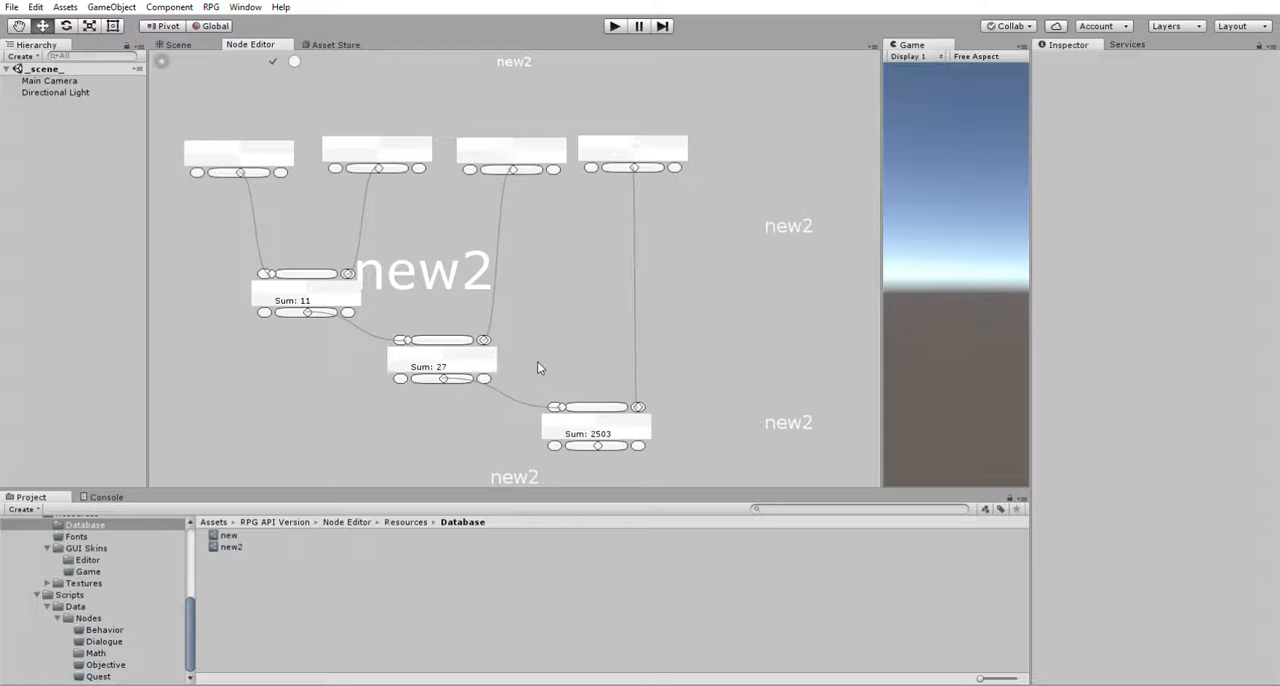
{"action": "mouse_move", "coordinate": [524, 344]}
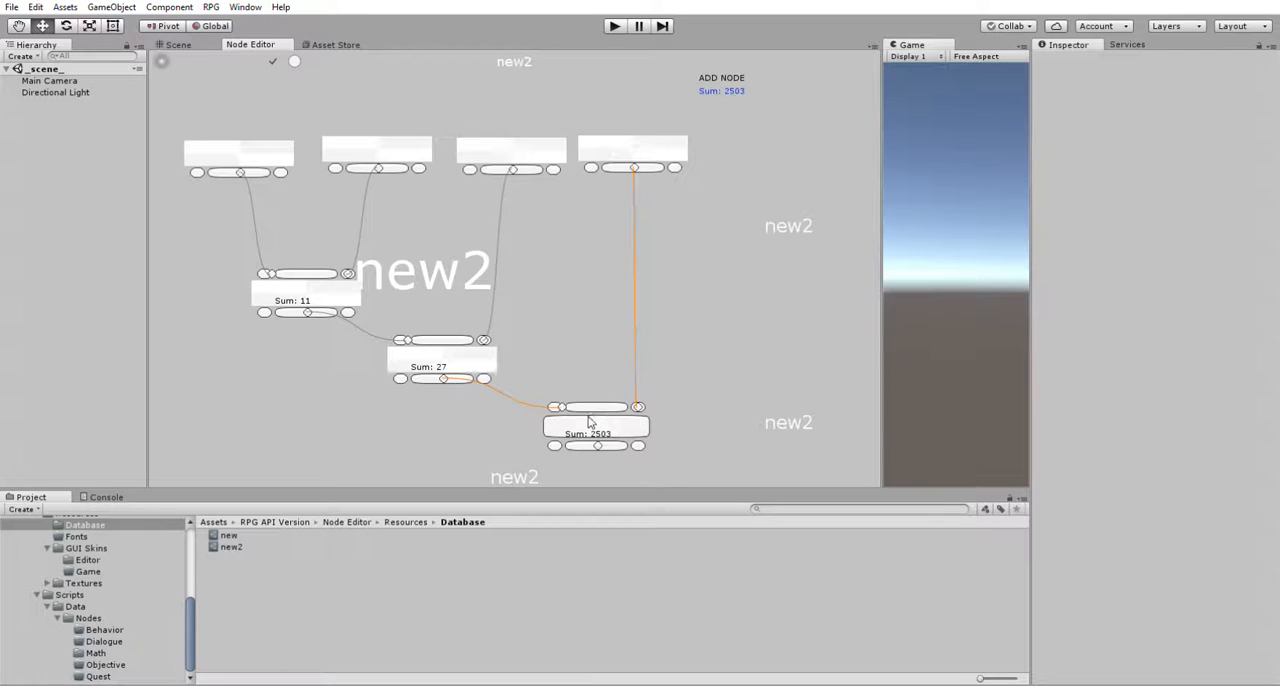
{"action": "mouse_move", "coordinate": [576, 472]}
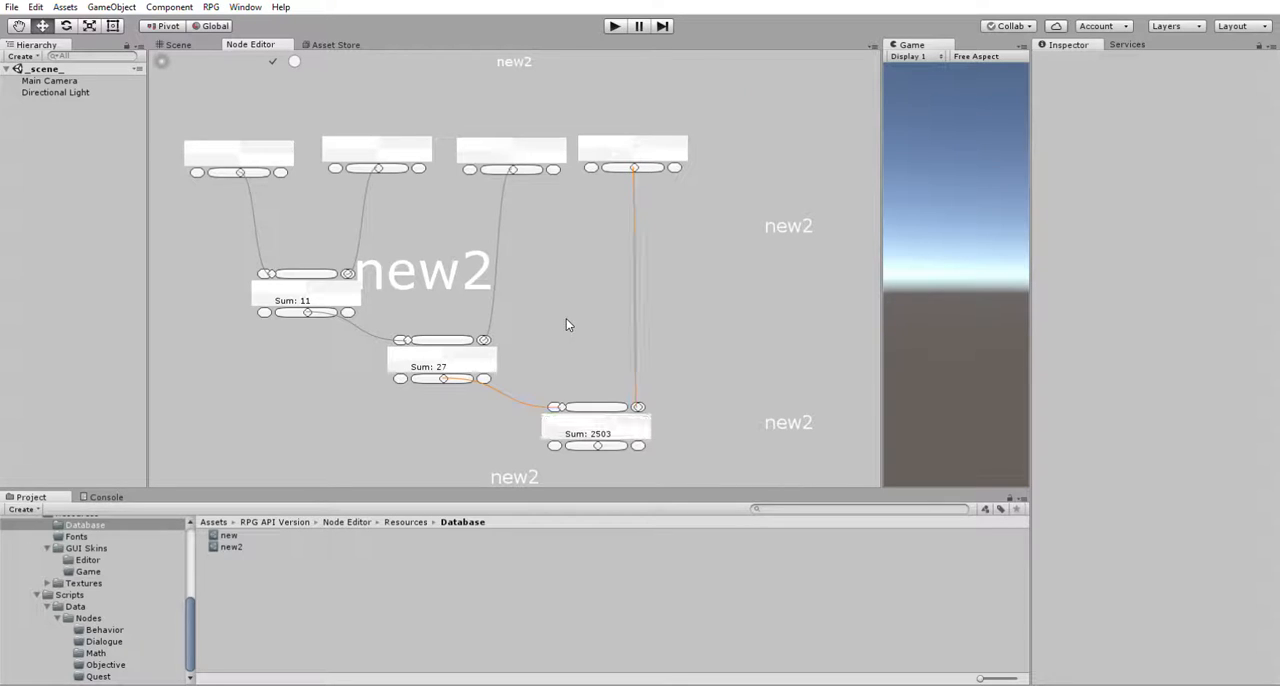
{"action": "left_click", "coordinate": [510, 150]}
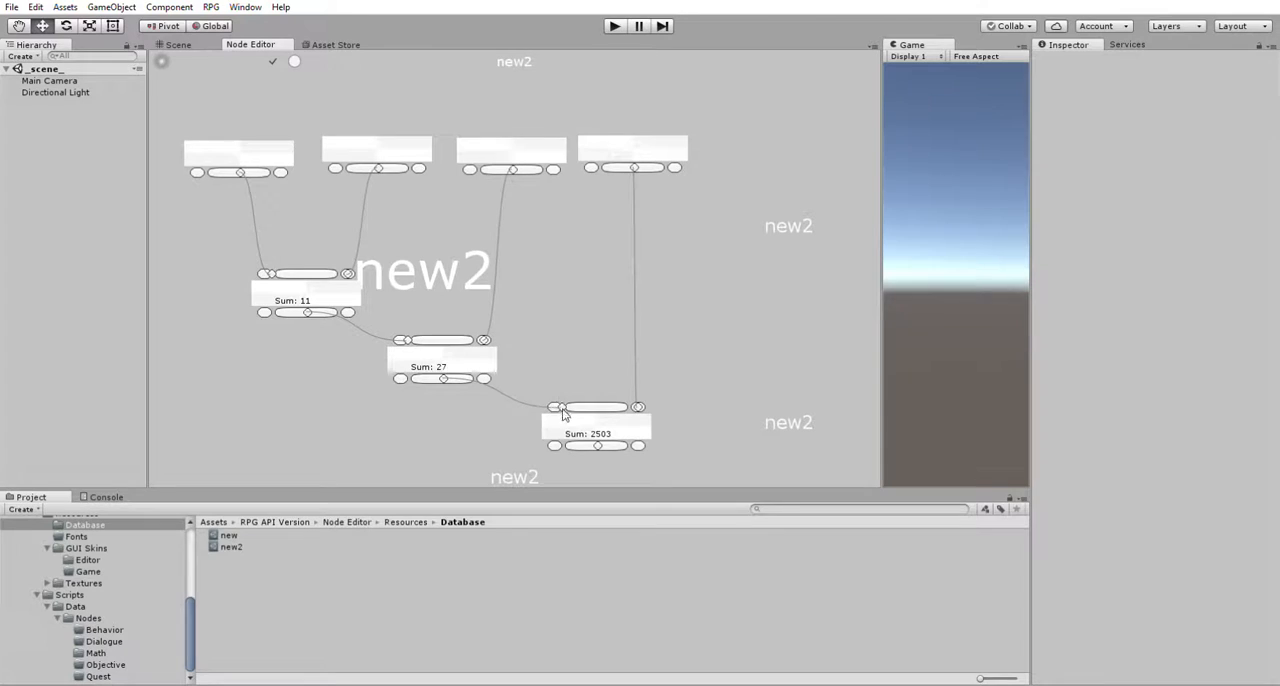
{"action": "mouse_move", "coordinate": [520, 356]}
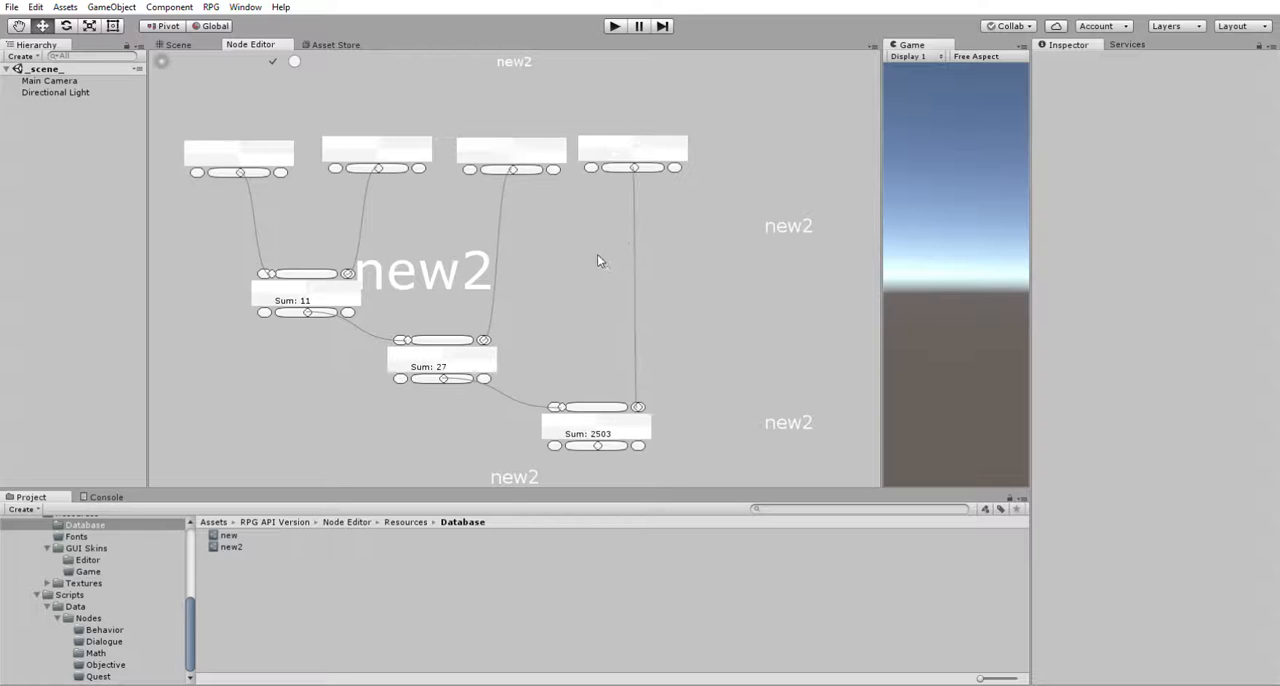
{"action": "mouse_move", "coordinate": [576, 282]}
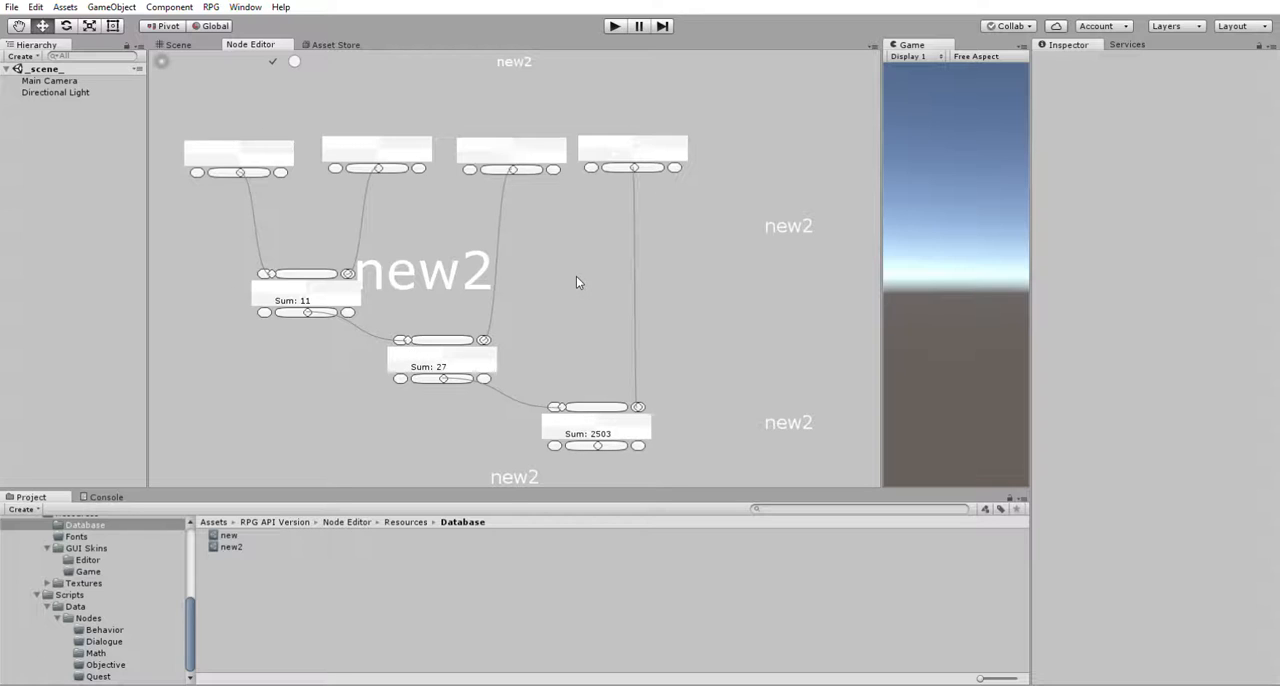
{"action": "mouse_move", "coordinate": [562, 288]}
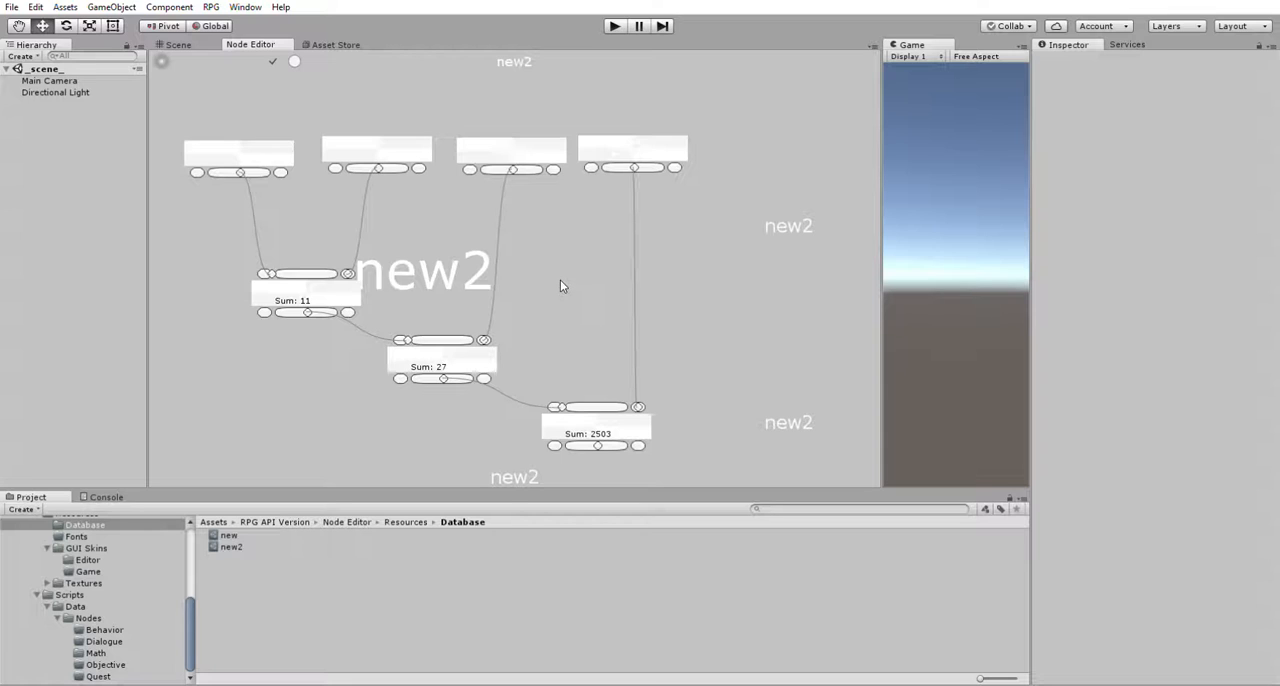
{"action": "mouse_move", "coordinate": [588, 292]}
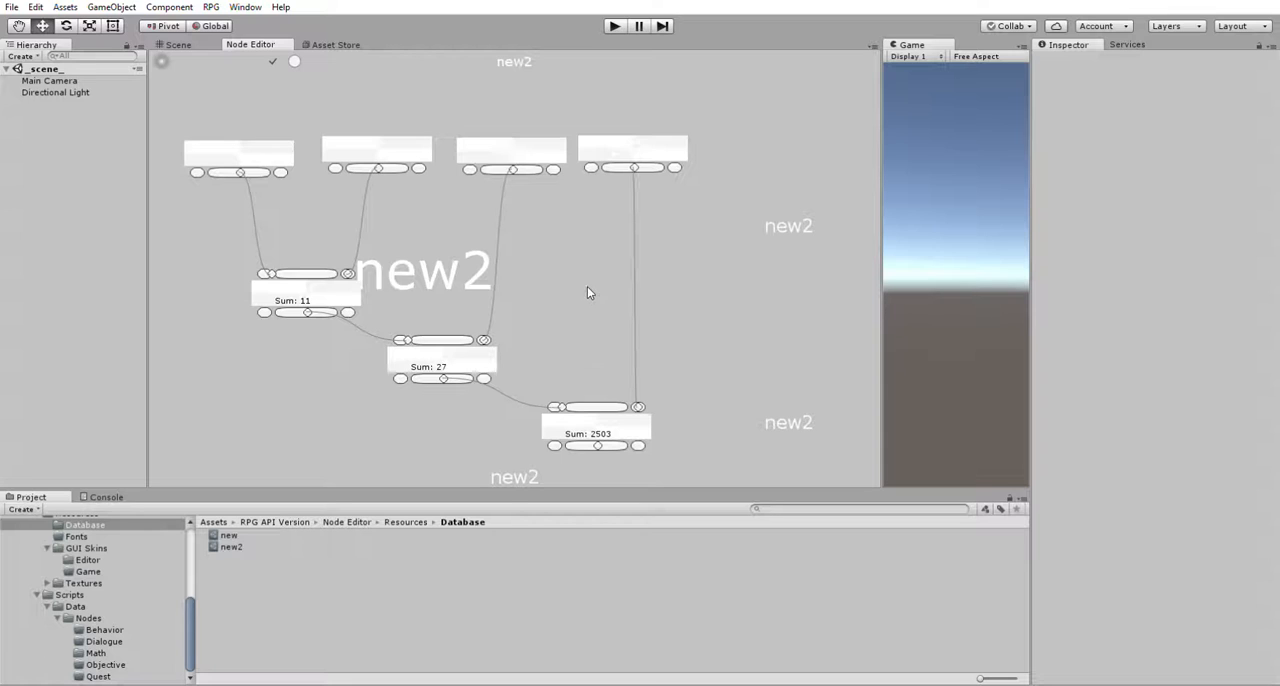
{"action": "mouse_move", "coordinate": [578, 308]}
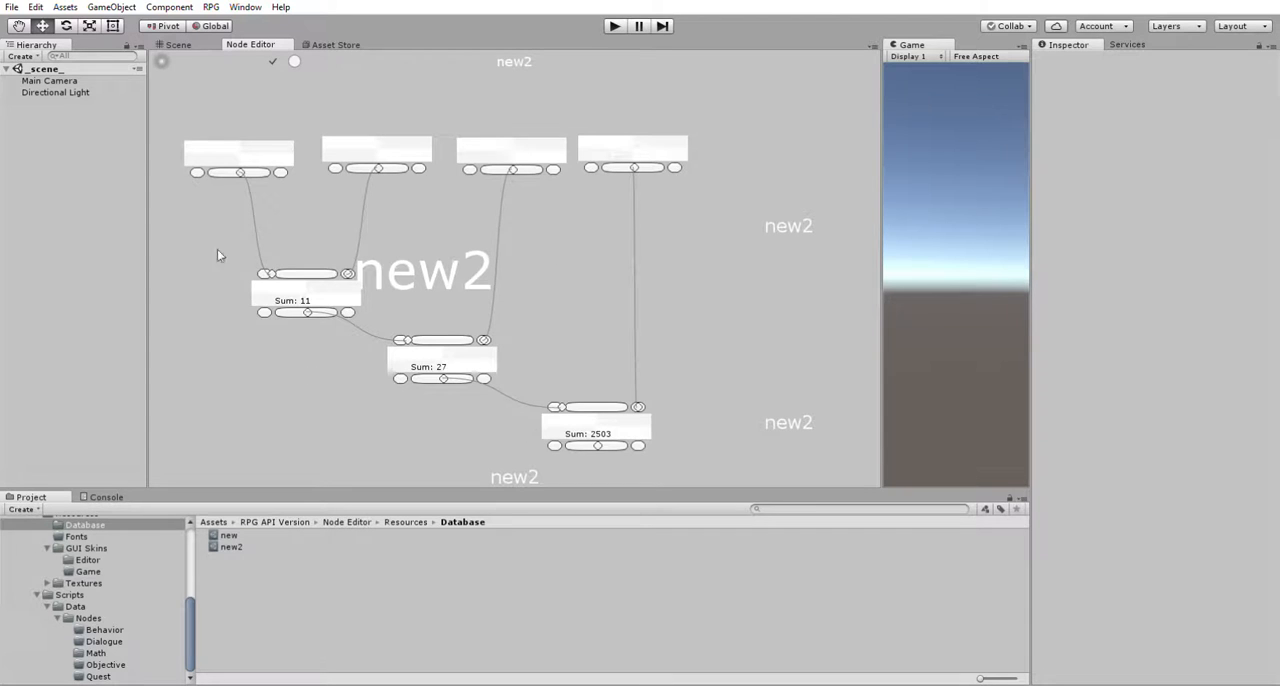
{"action": "mouse_move", "coordinate": [324, 236]}
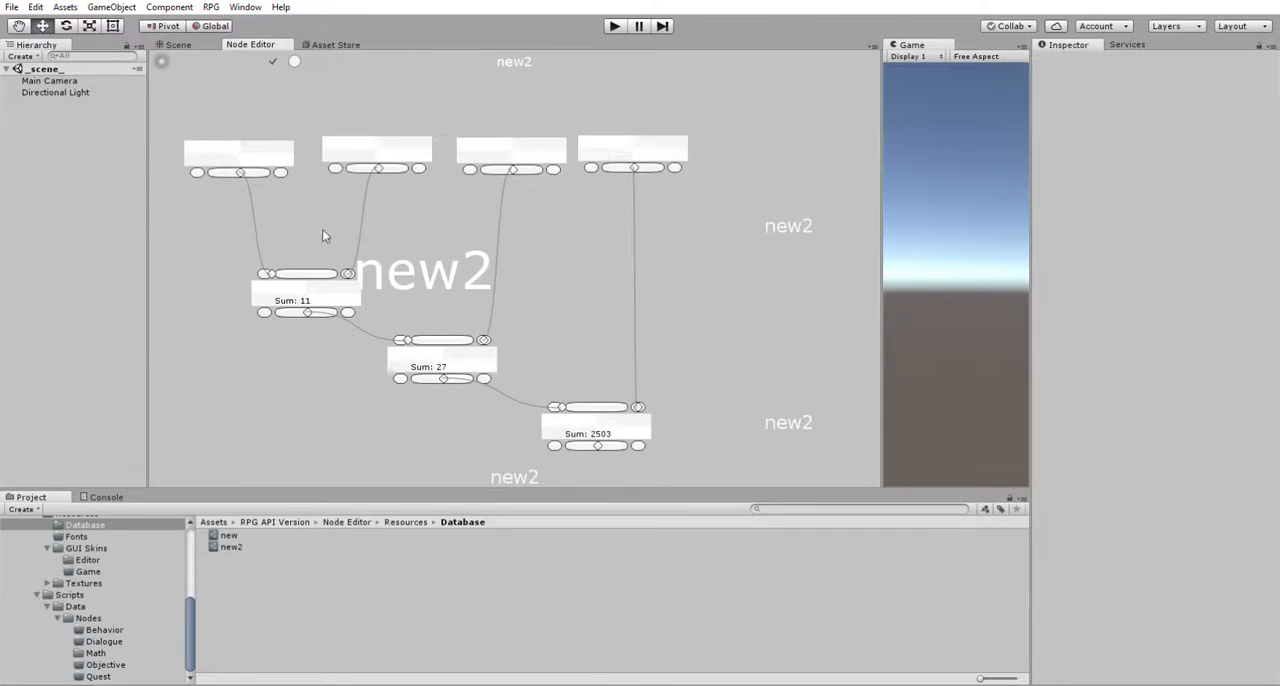
{"action": "mouse_move", "coordinate": [262, 148]}
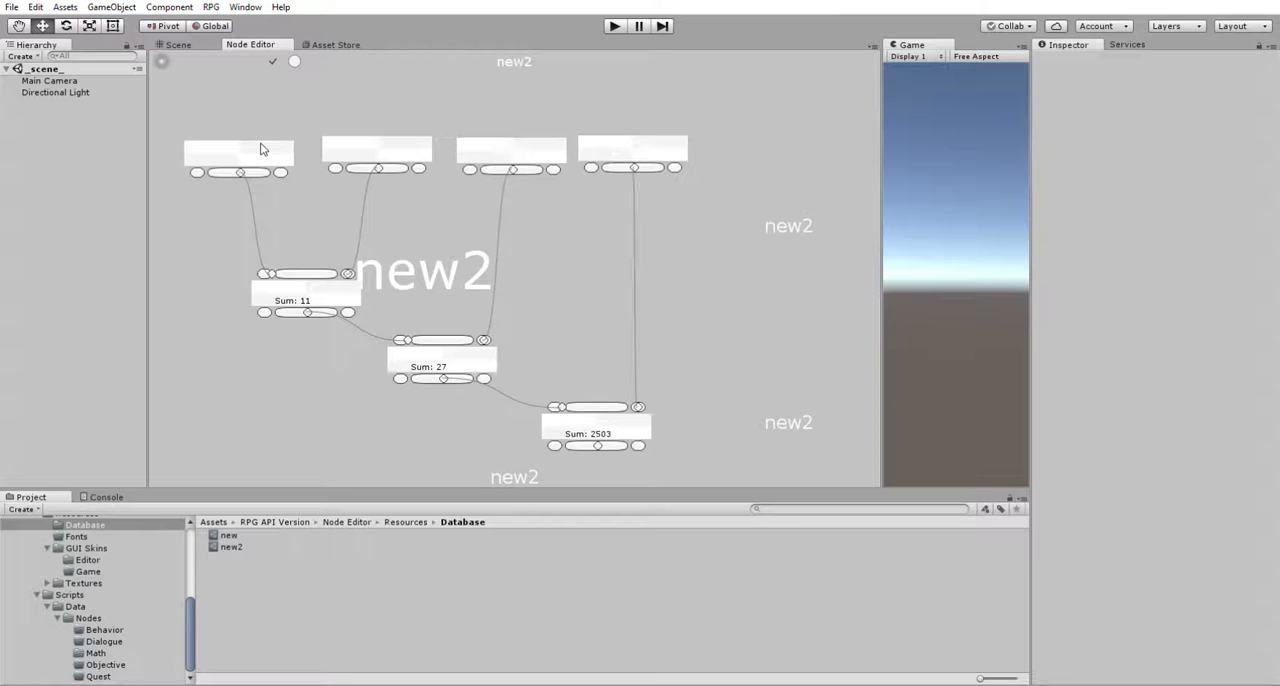
{"action": "left_click", "coordinate": [632, 150]}
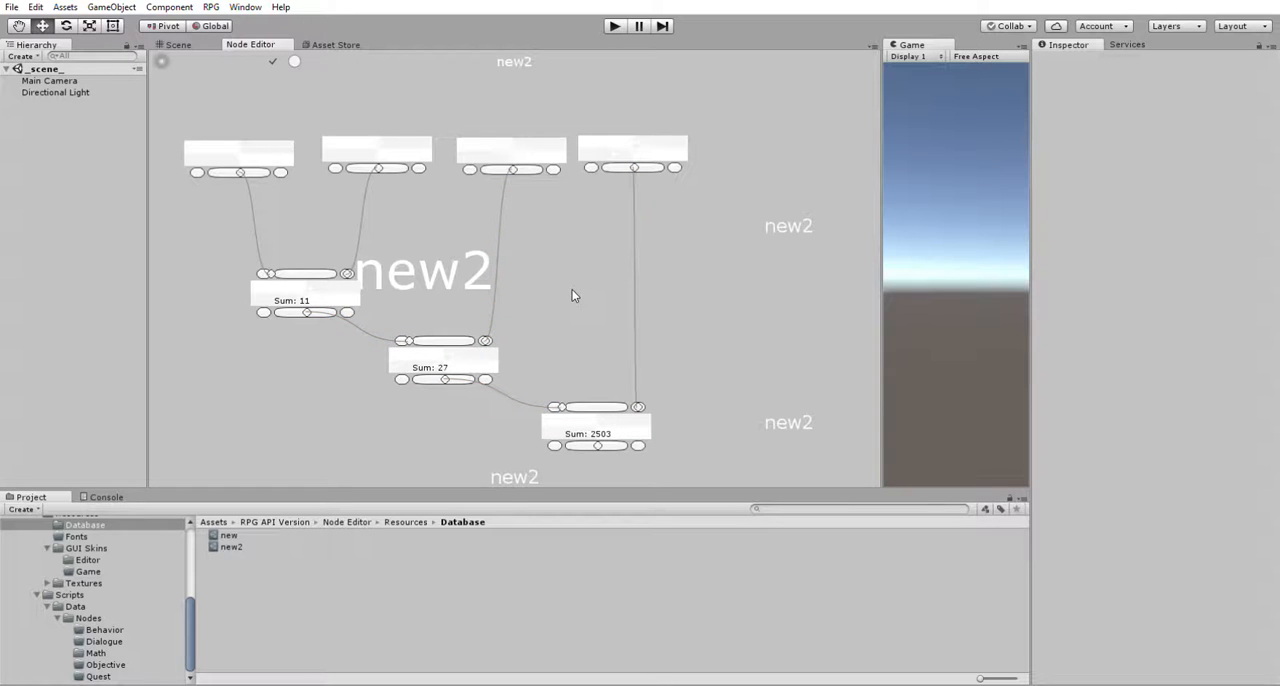
{"action": "mouse_move", "coordinate": [568, 308]}
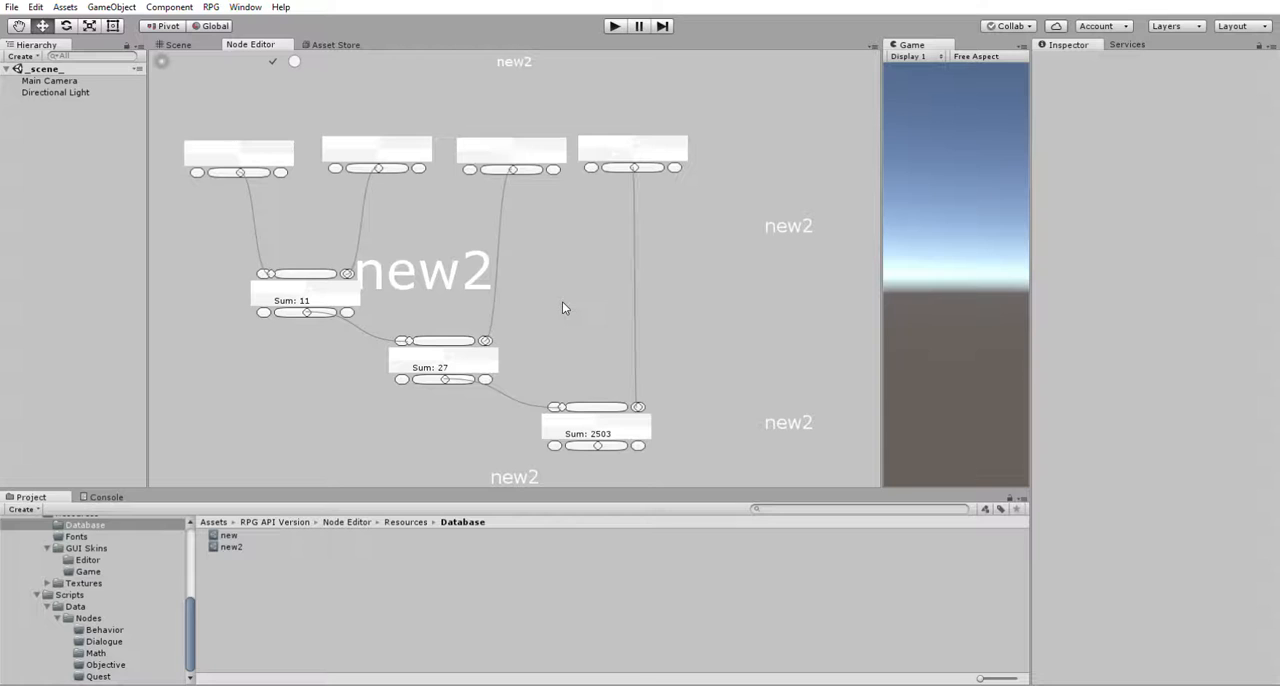
{"action": "left_click", "coordinate": [238, 156]}
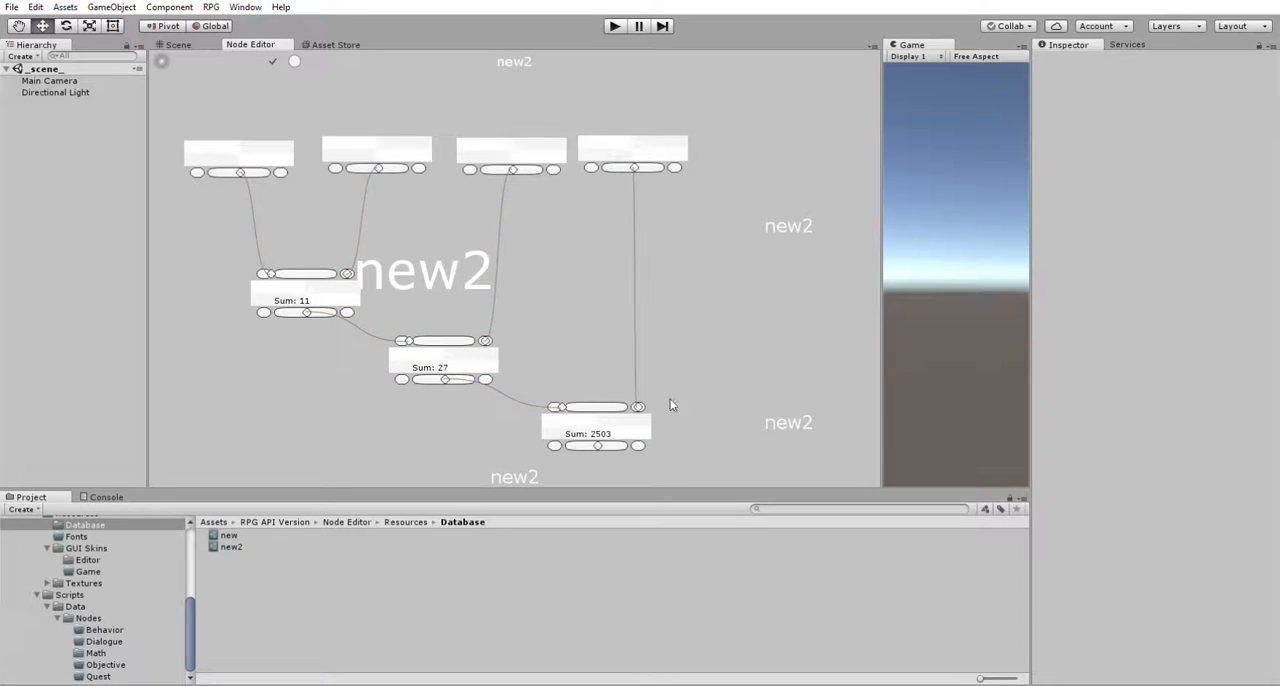
{"action": "mouse_move", "coordinate": [520, 280]}
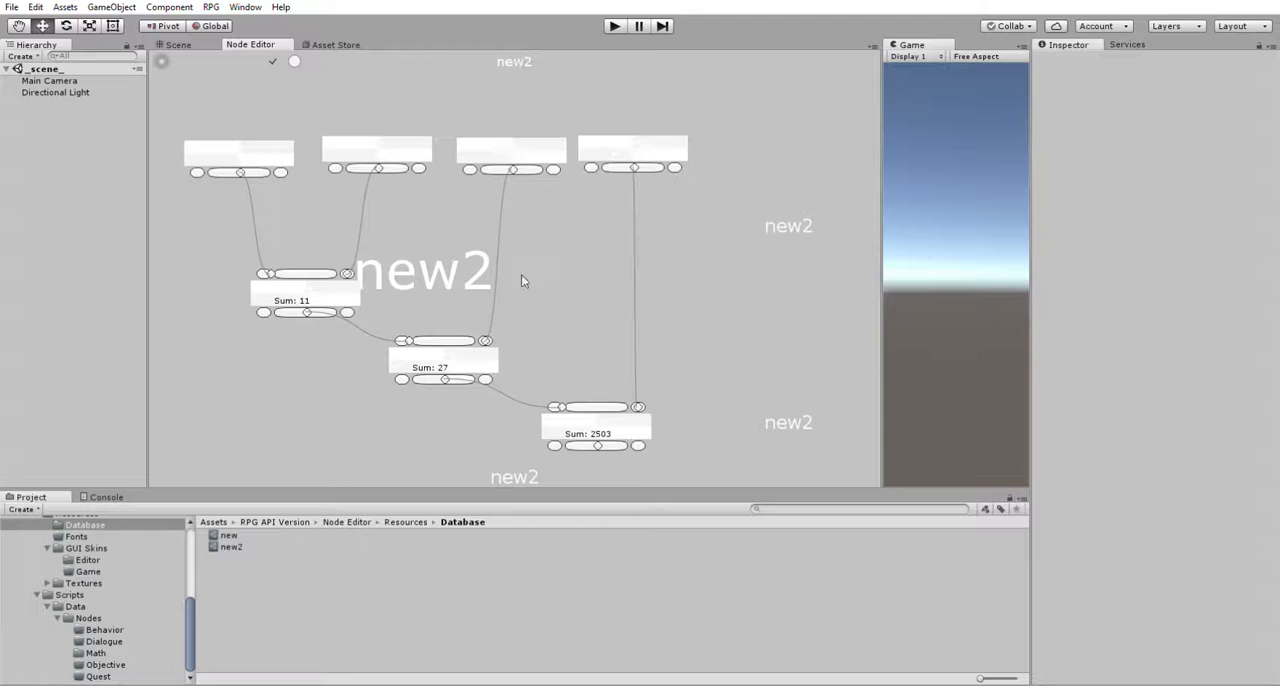
{"action": "mouse_move", "coordinate": [396, 208]}
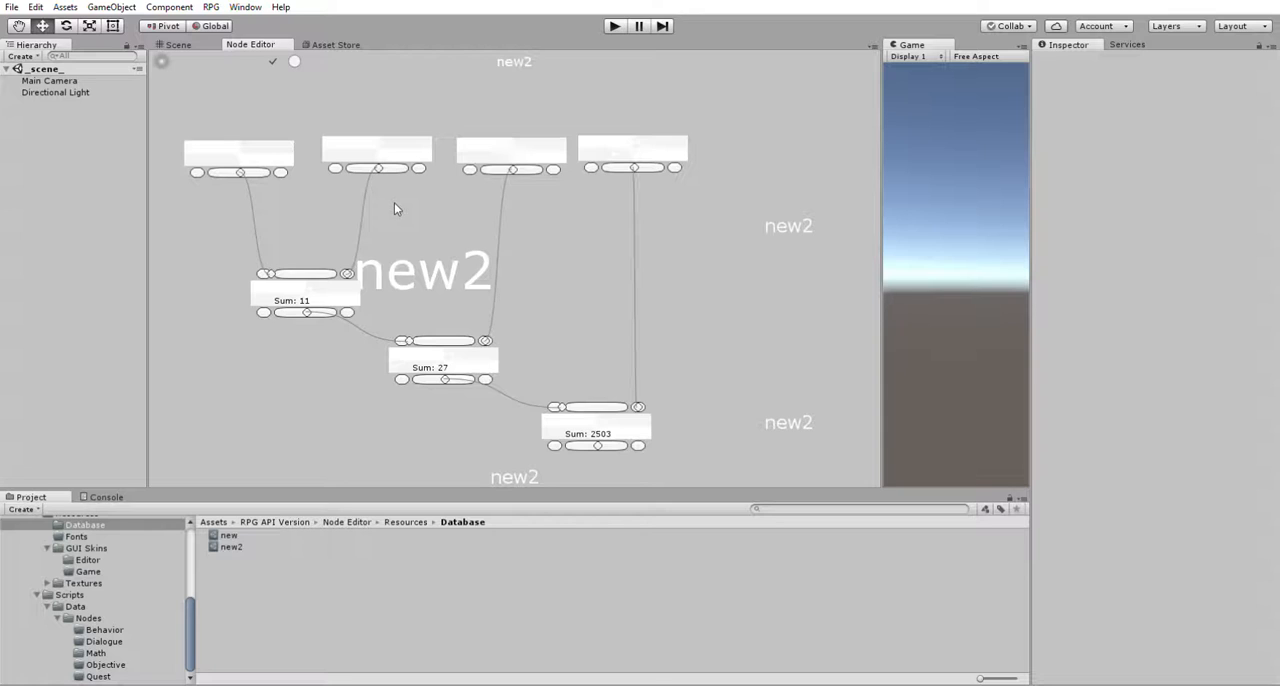
{"action": "mouse_move", "coordinate": [300, 148]}
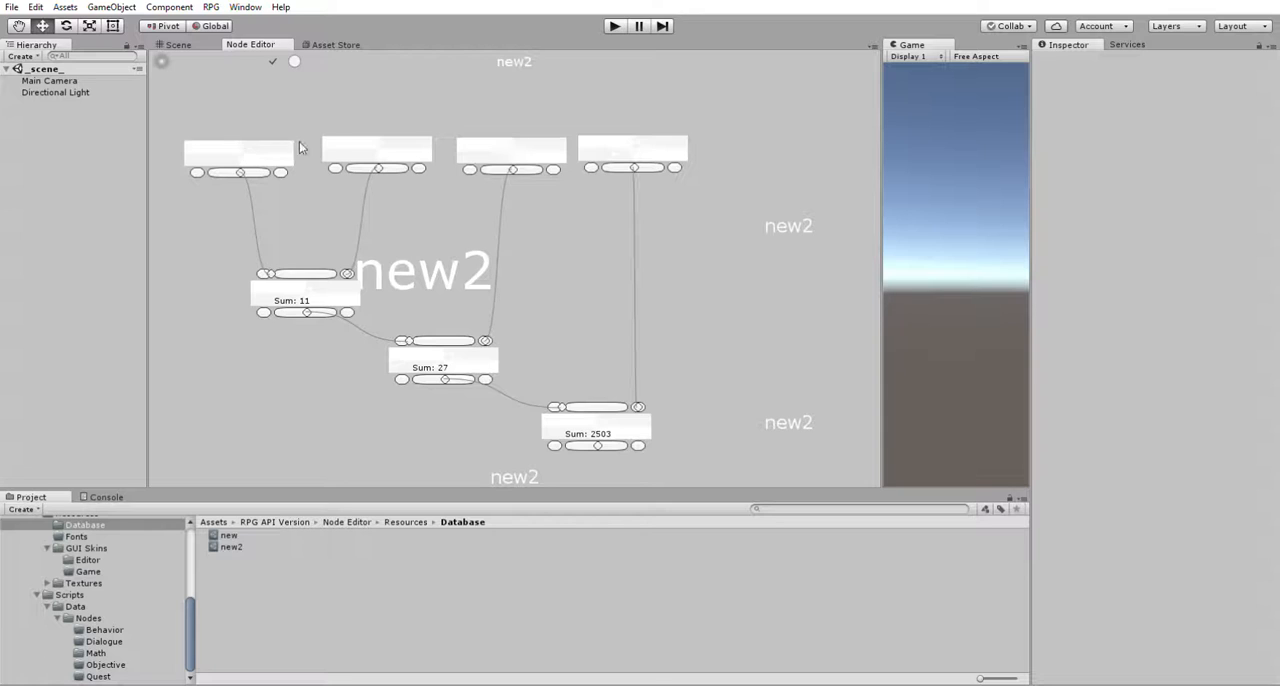
{"action": "mouse_move", "coordinate": [404, 152]}
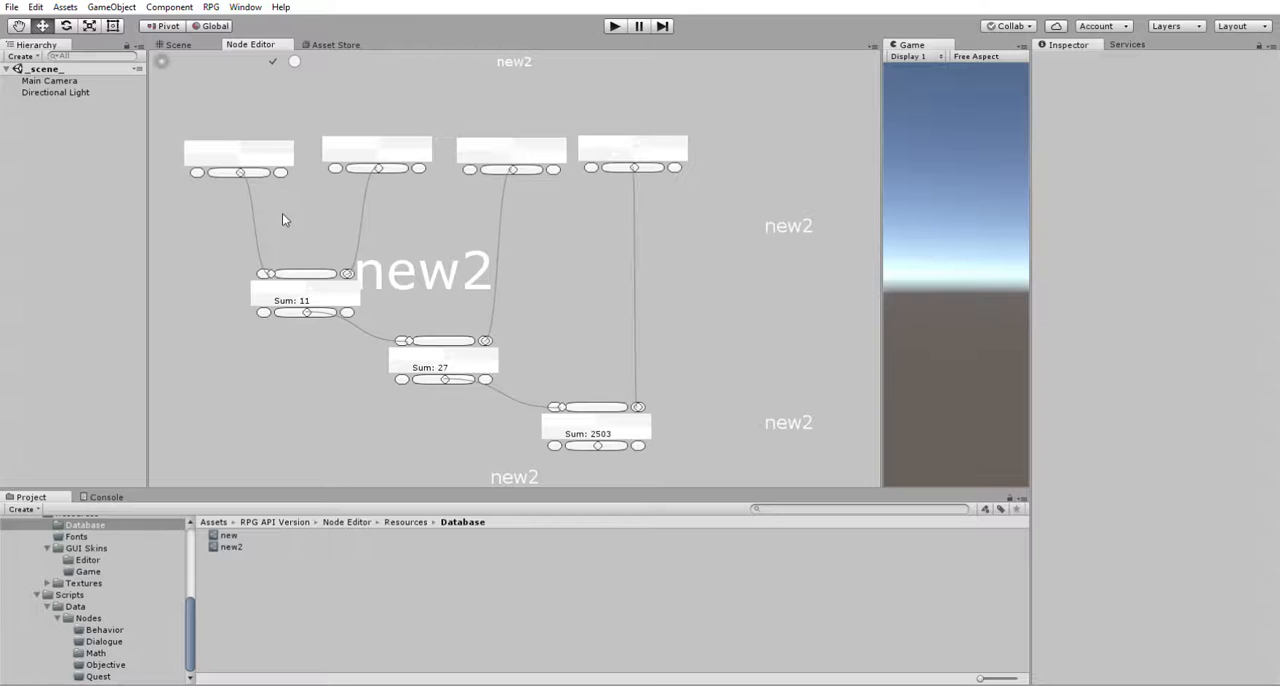
{"action": "mouse_move", "coordinate": [332, 278]}
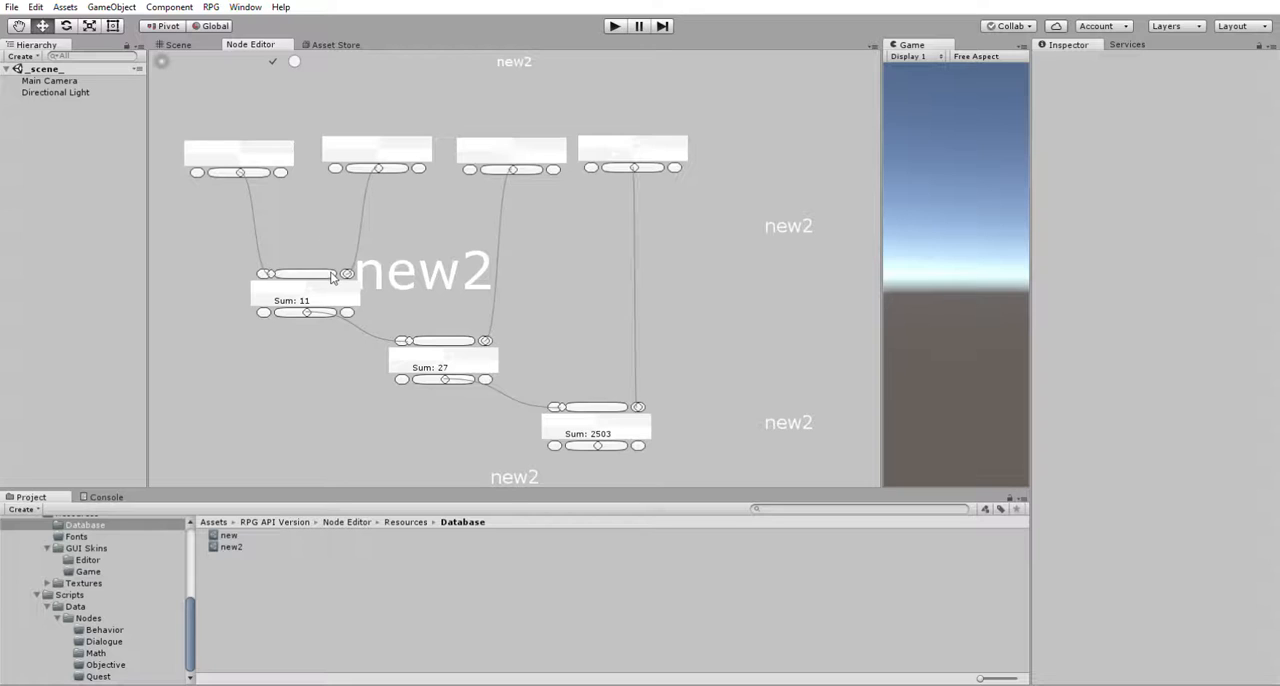
{"action": "mouse_move", "coordinate": [420, 292]}
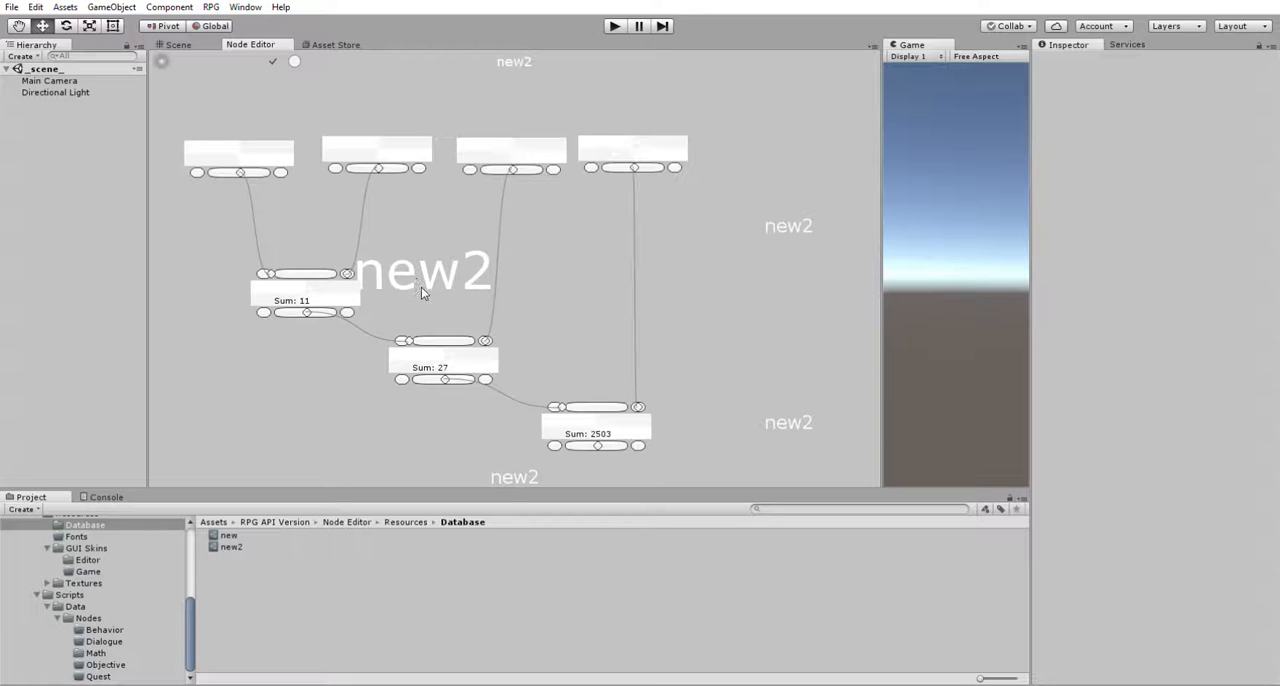
{"action": "mouse_move", "coordinate": [452, 352]}
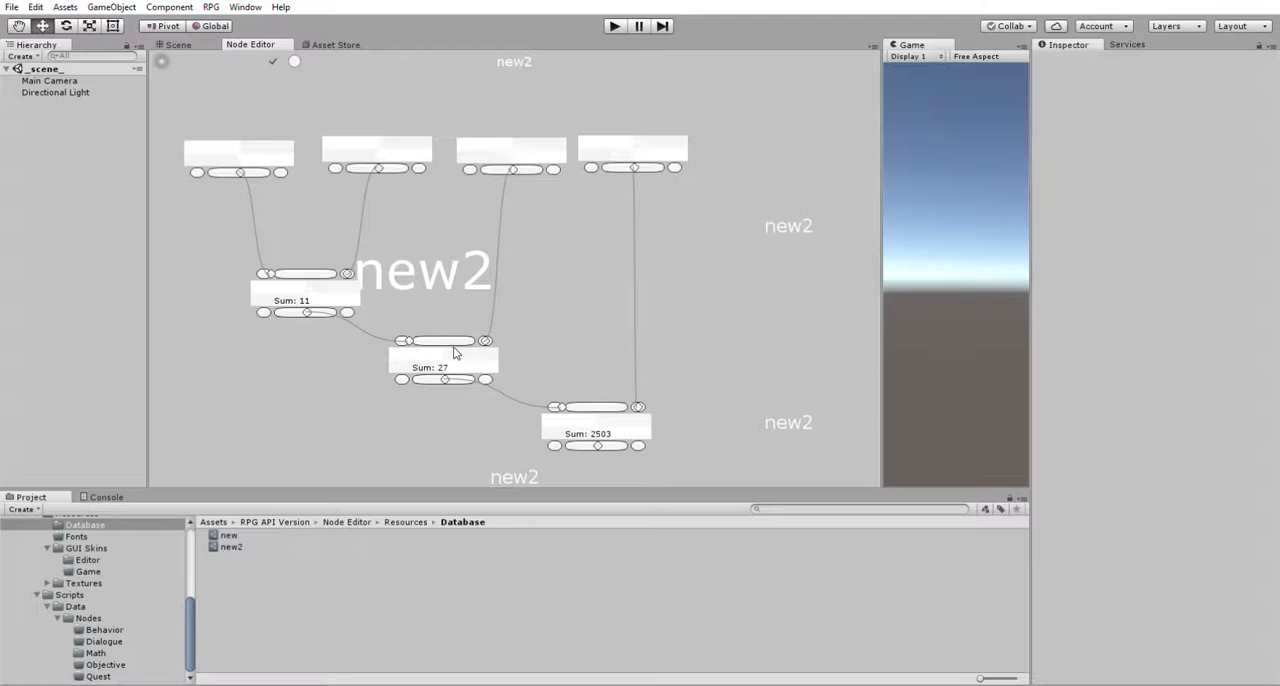
{"action": "mouse_move", "coordinate": [560, 328]}
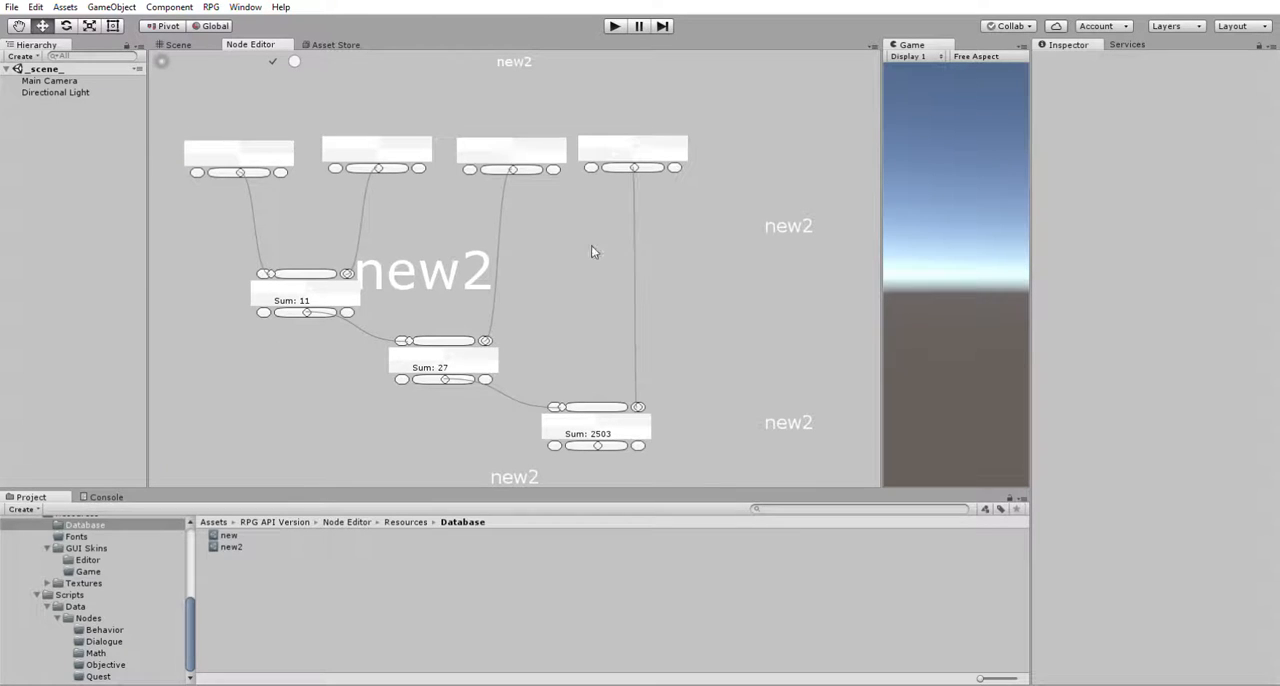
{"action": "mouse_move", "coordinate": [596, 288]}
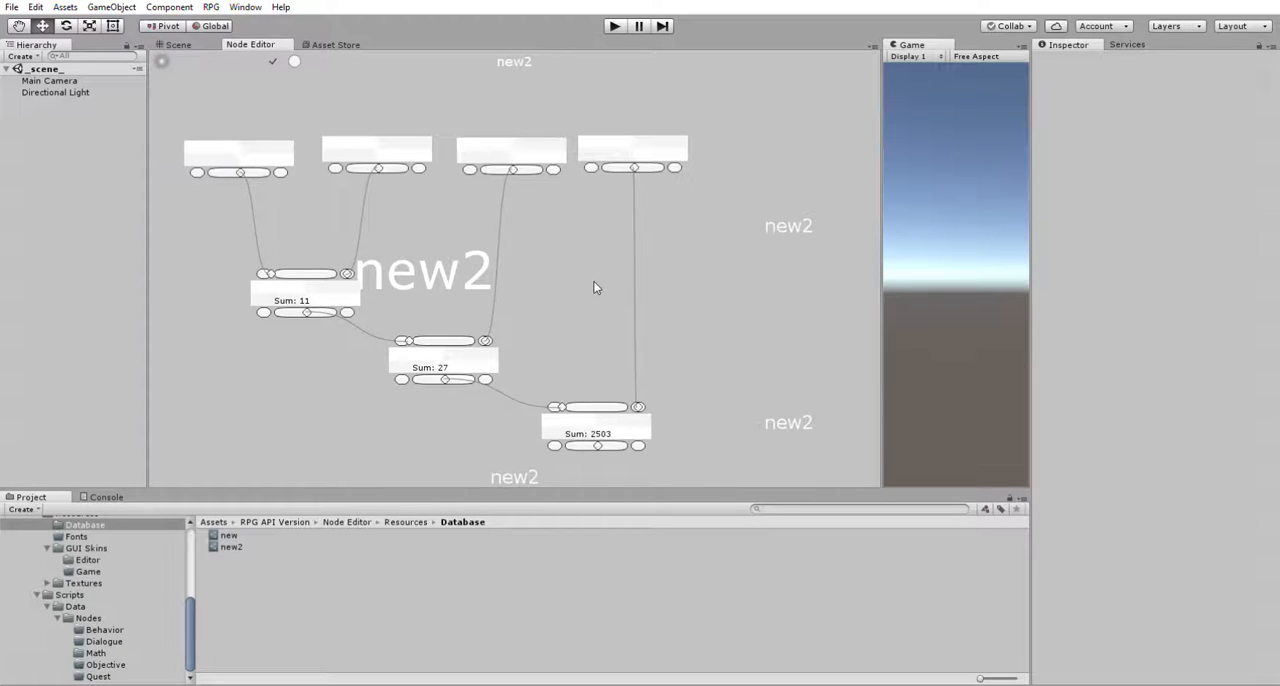
{"action": "mouse_move", "coordinate": [576, 300]}
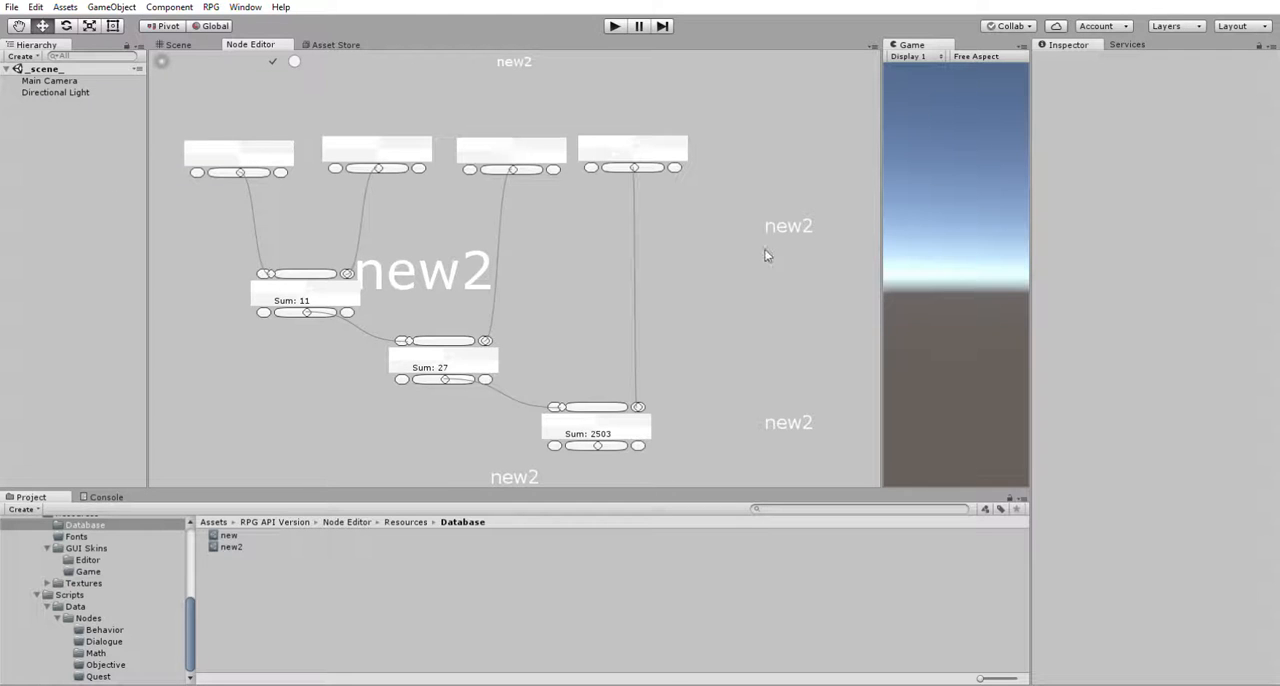
{"action": "mouse_move", "coordinate": [564, 300]}
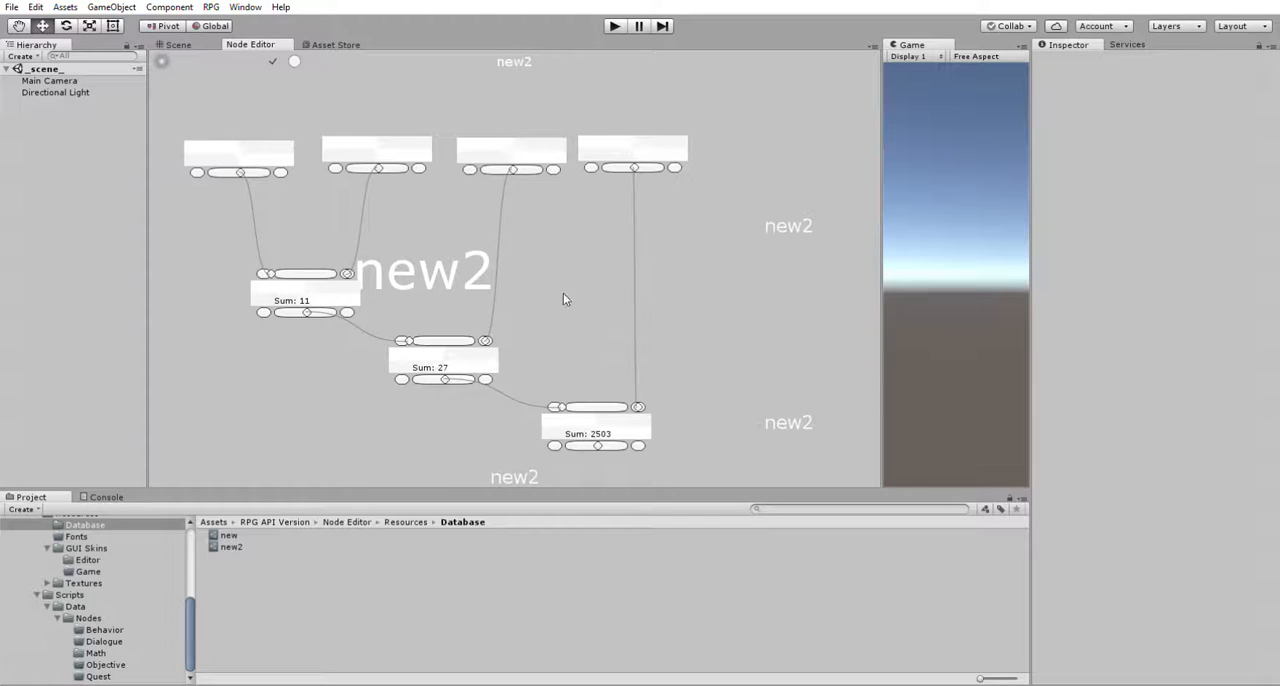
{"action": "mouse_move", "coordinate": [598, 388]}
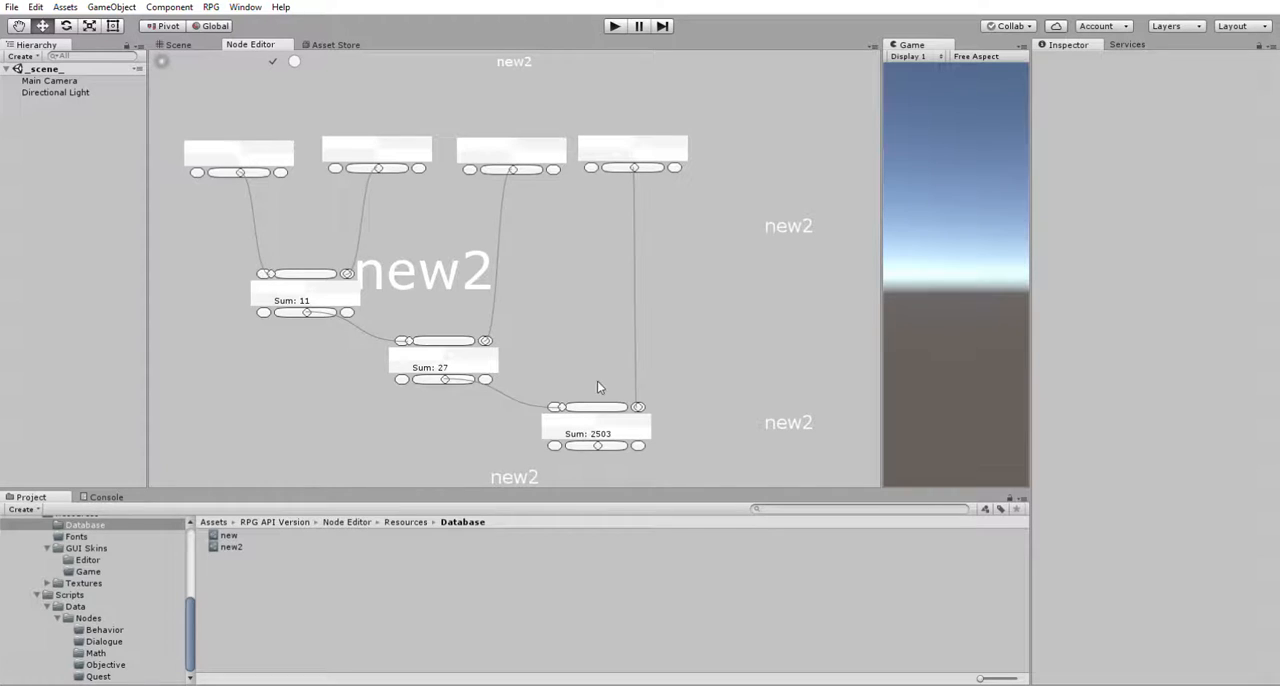
{"action": "mouse_move", "coordinate": [584, 138]}
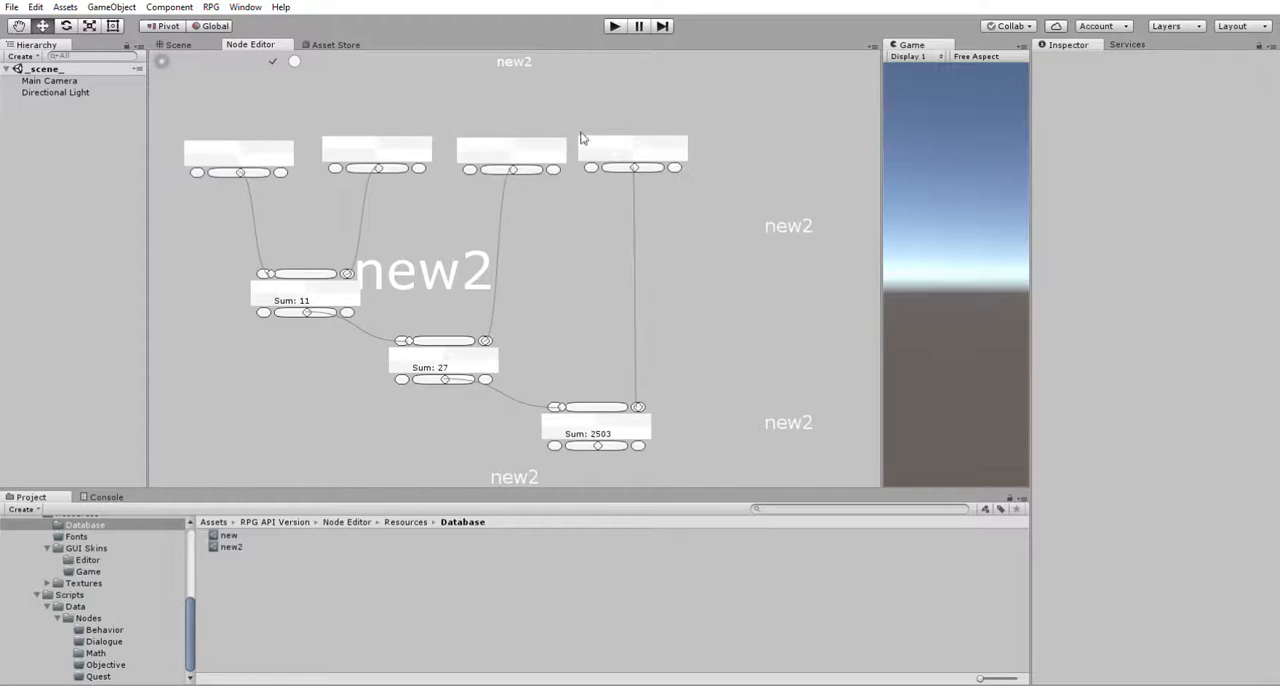
Break and then restore the second float node's link to the first addition node, toggling the sums
{"action": "left_click", "coordinate": [636, 152]}
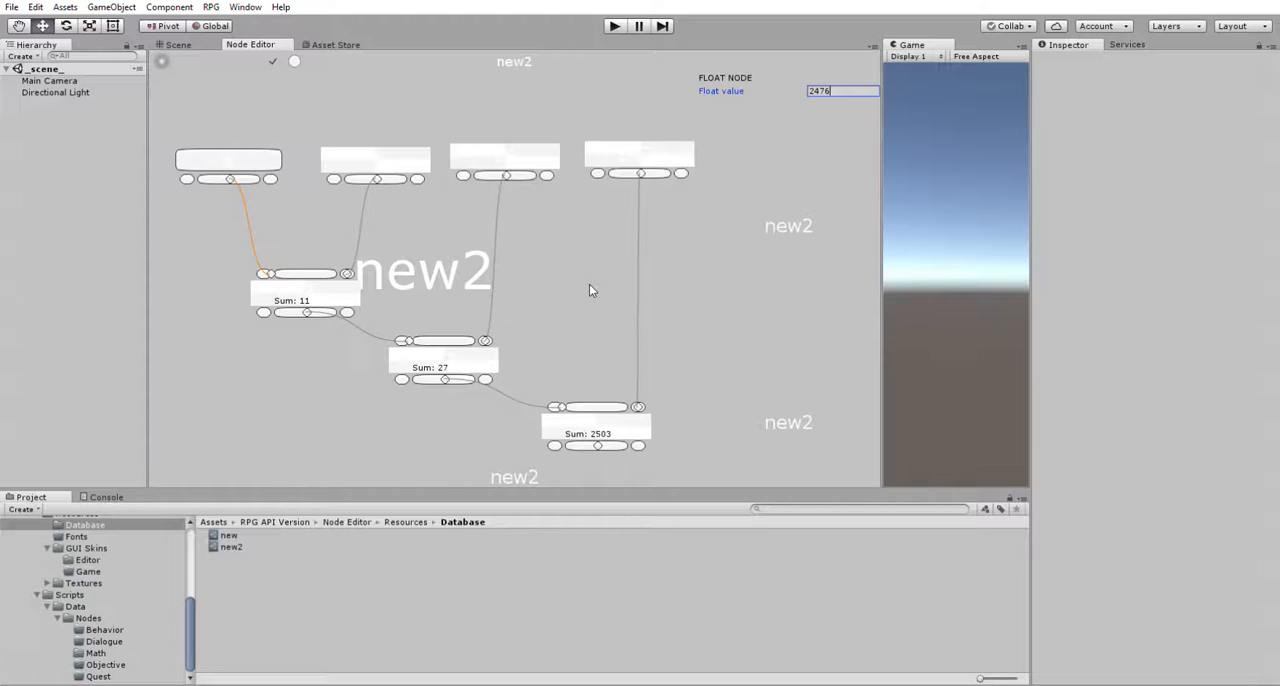
{"action": "mouse_move", "coordinate": [576, 298]}
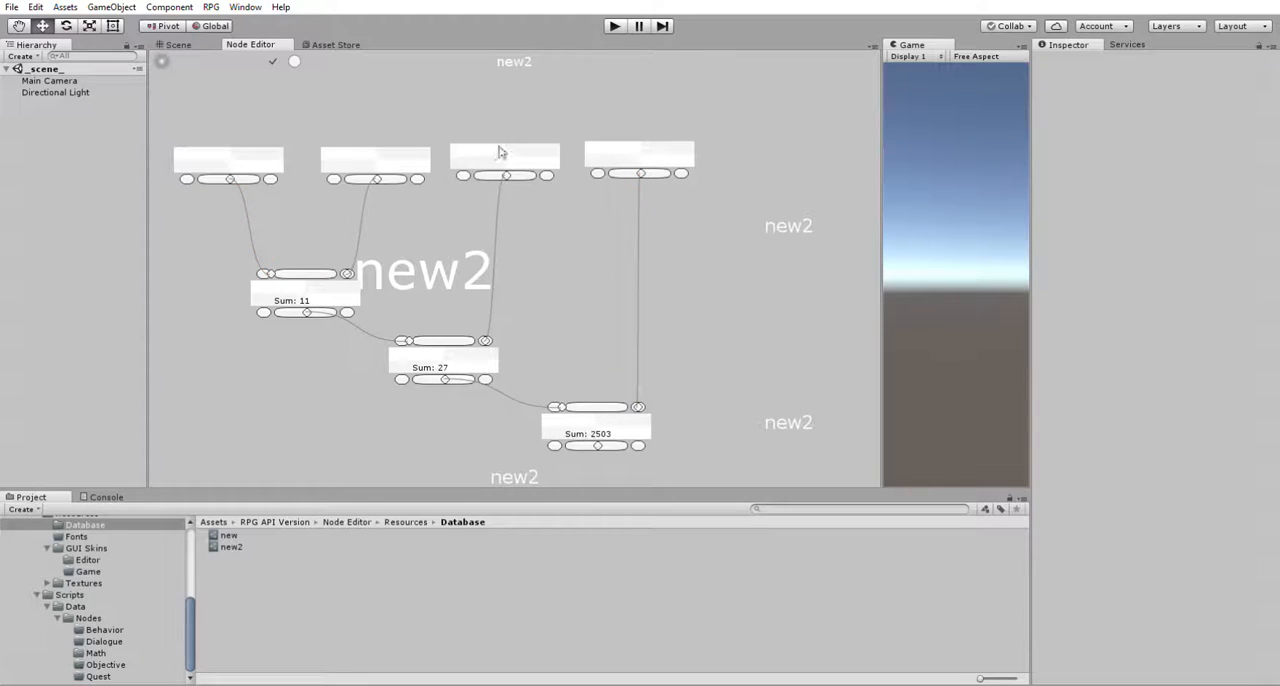
{"action": "left_click", "coordinate": [378, 152]}
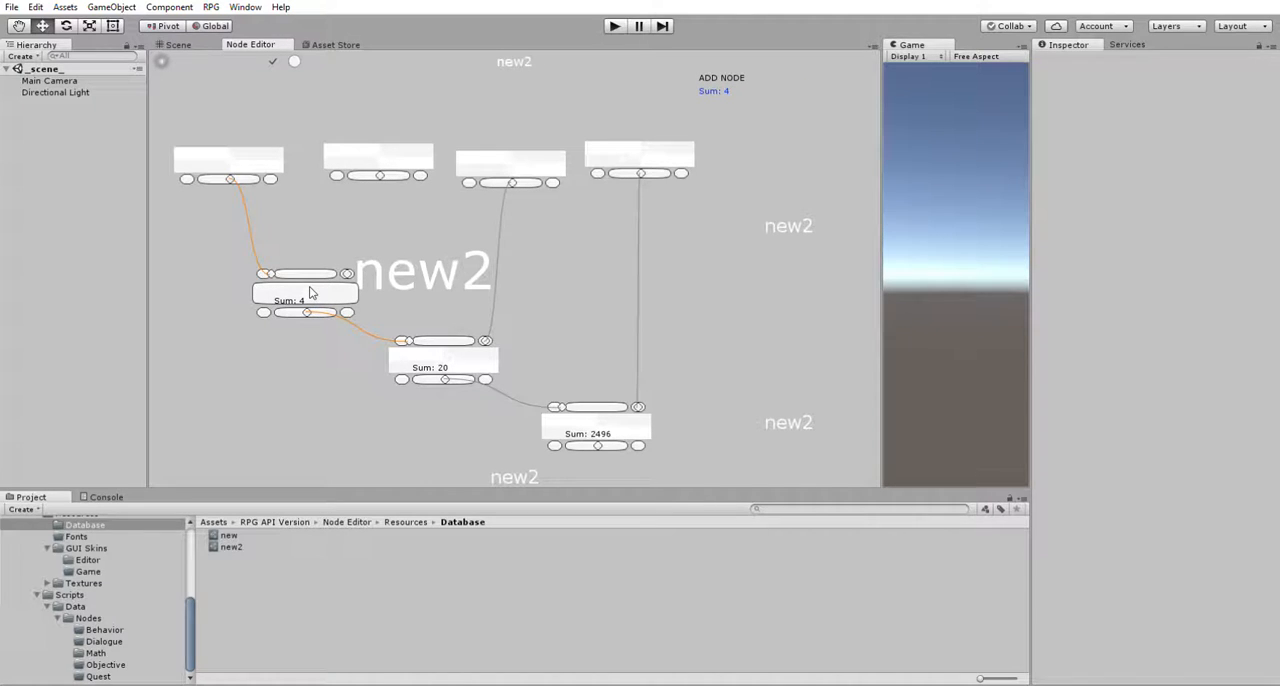
{"action": "mouse_move", "coordinate": [238, 140]}
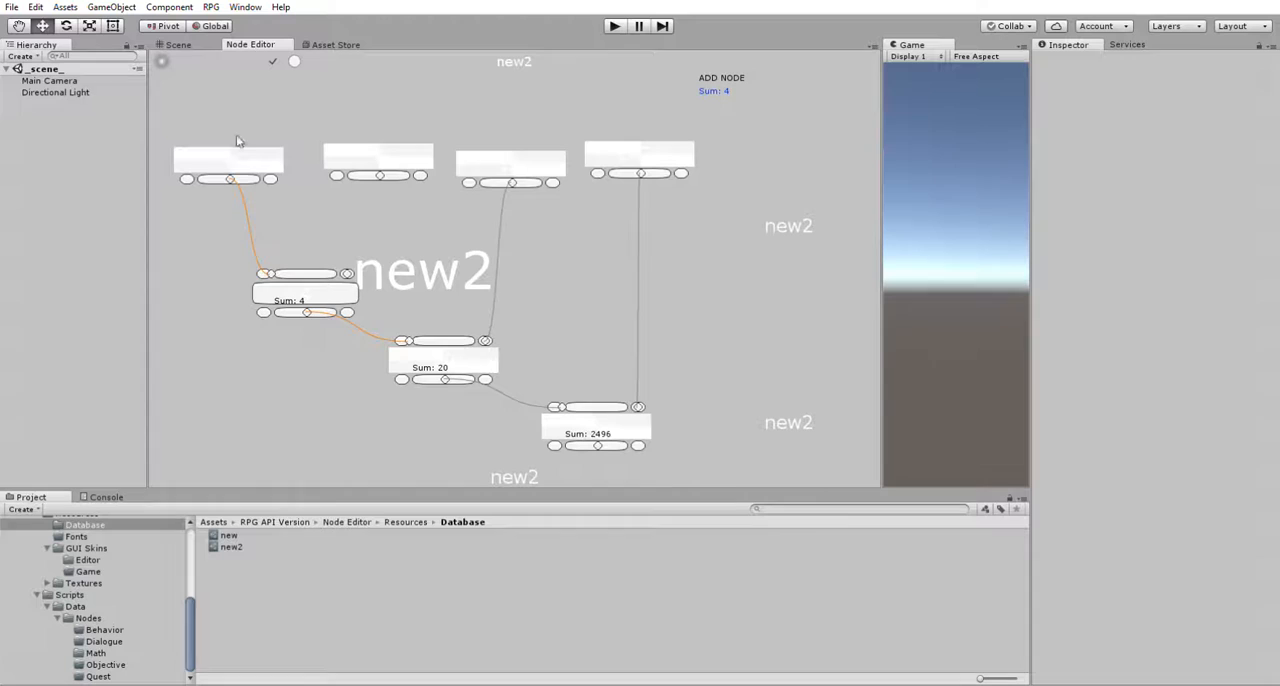
{"action": "left_click", "coordinate": [228, 160]}
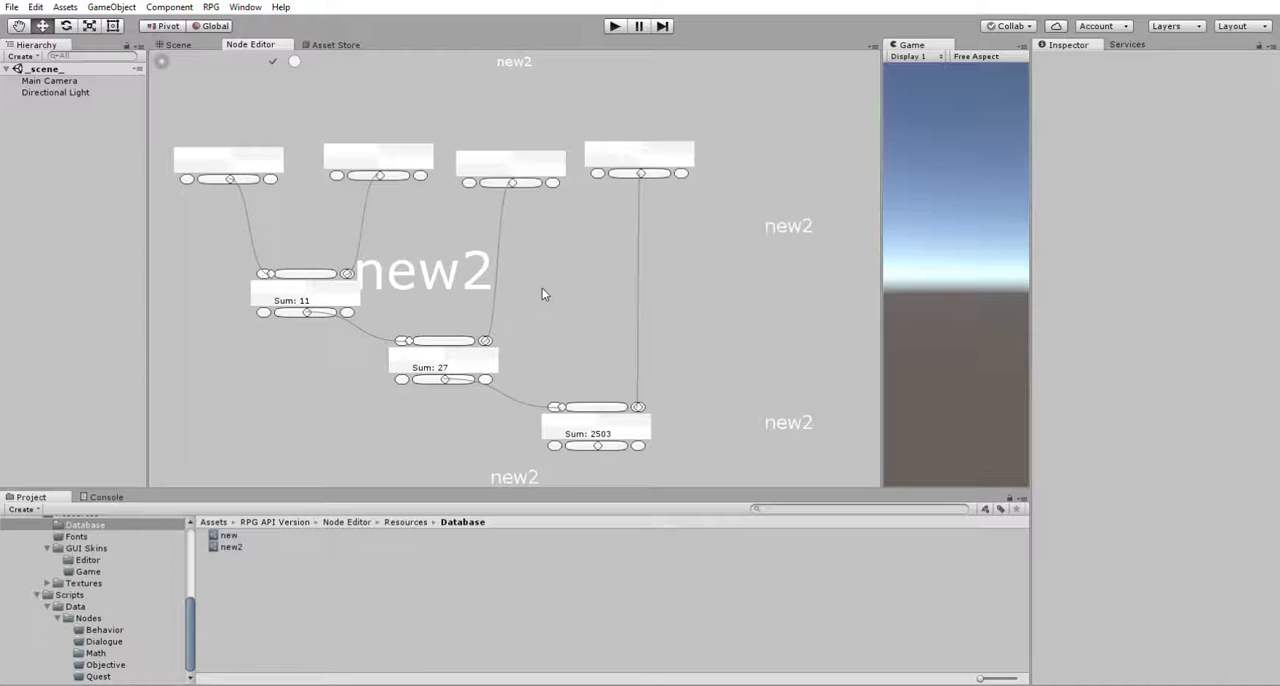
{"action": "mouse_move", "coordinate": [576, 240]}
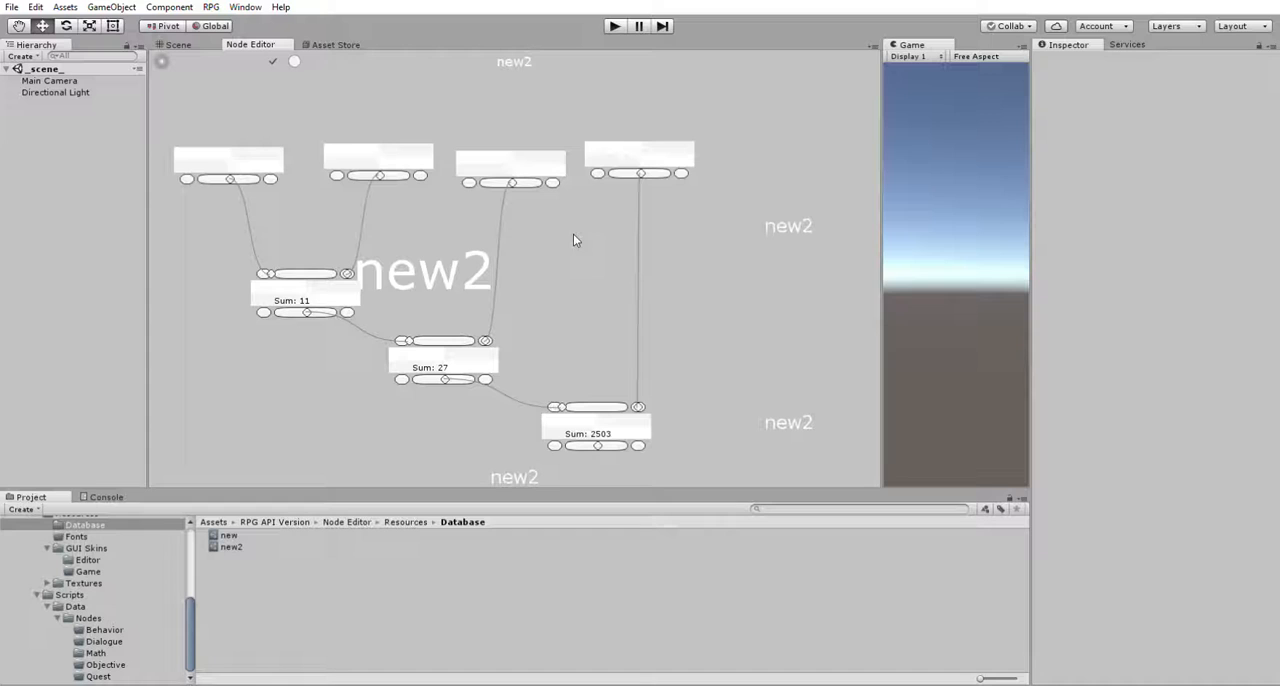